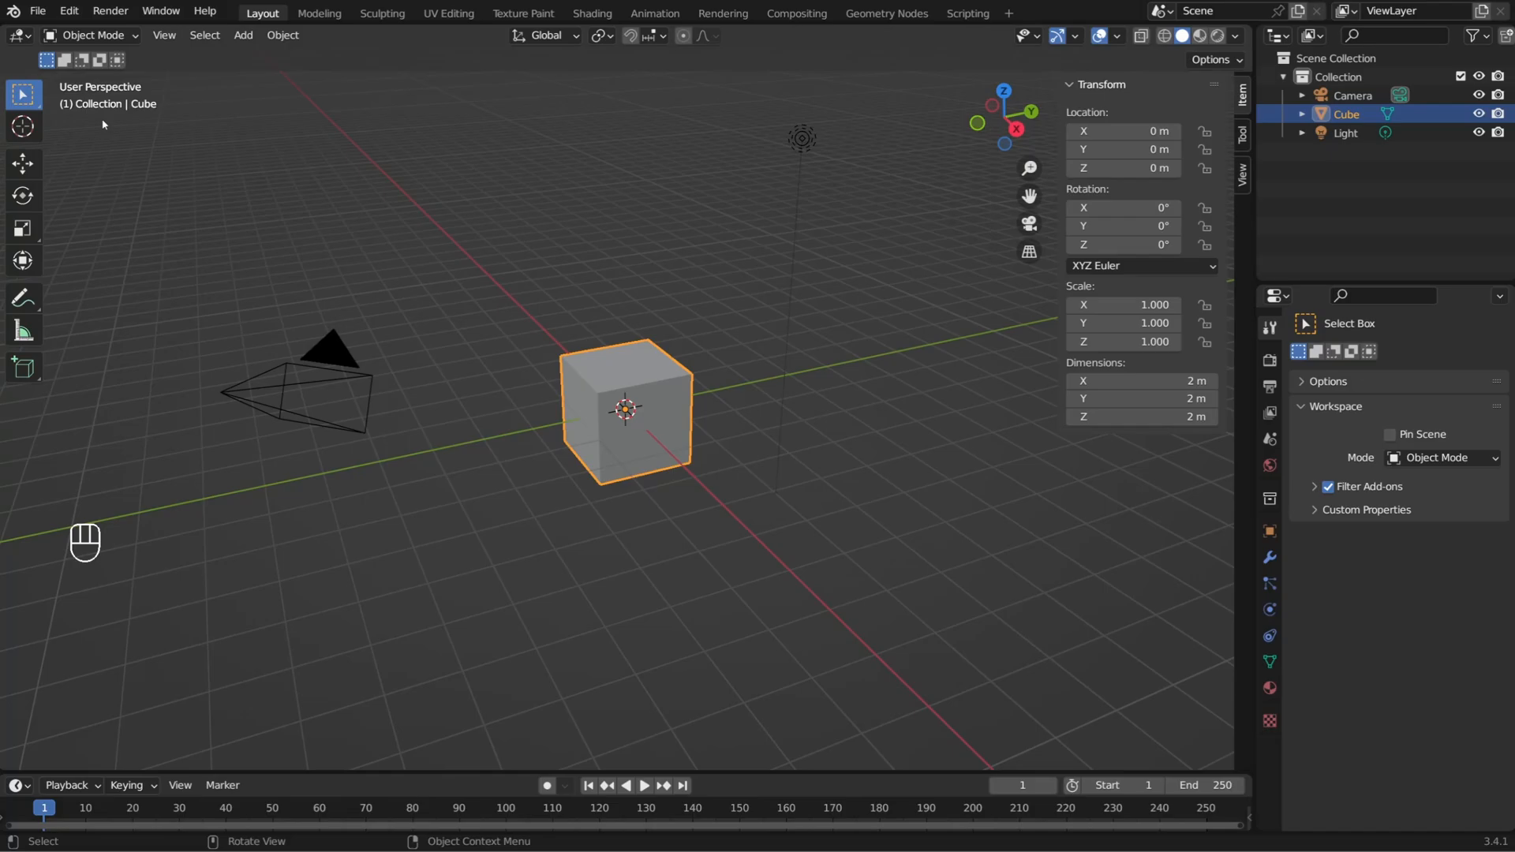
- Link the TRIDENT-CHARACTER collection from TRIDENT-RIG_final.blend into the scene
left_click(44, 13)
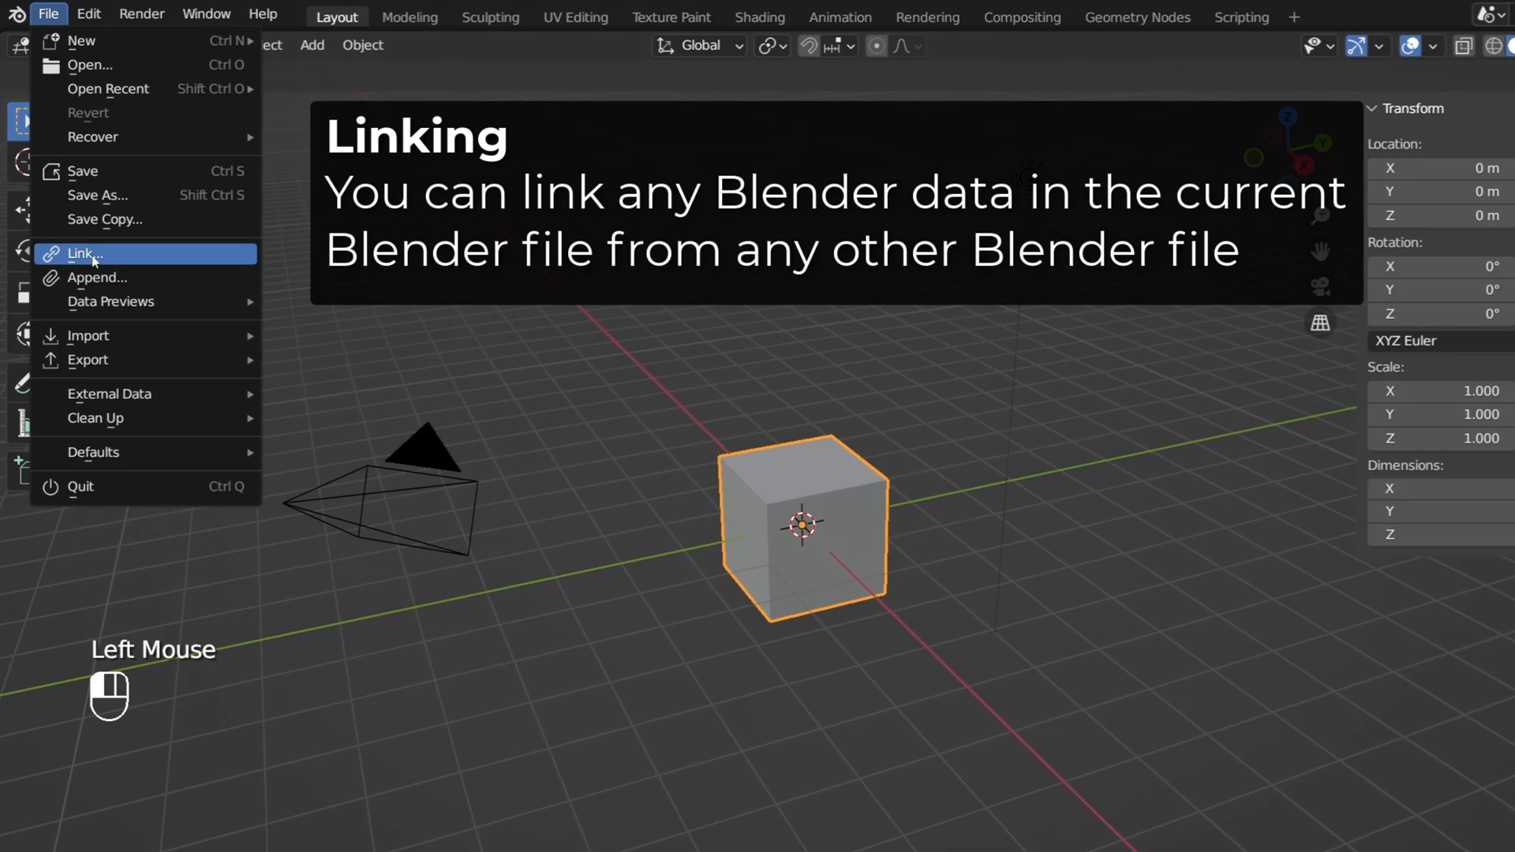
left_click(85, 253)
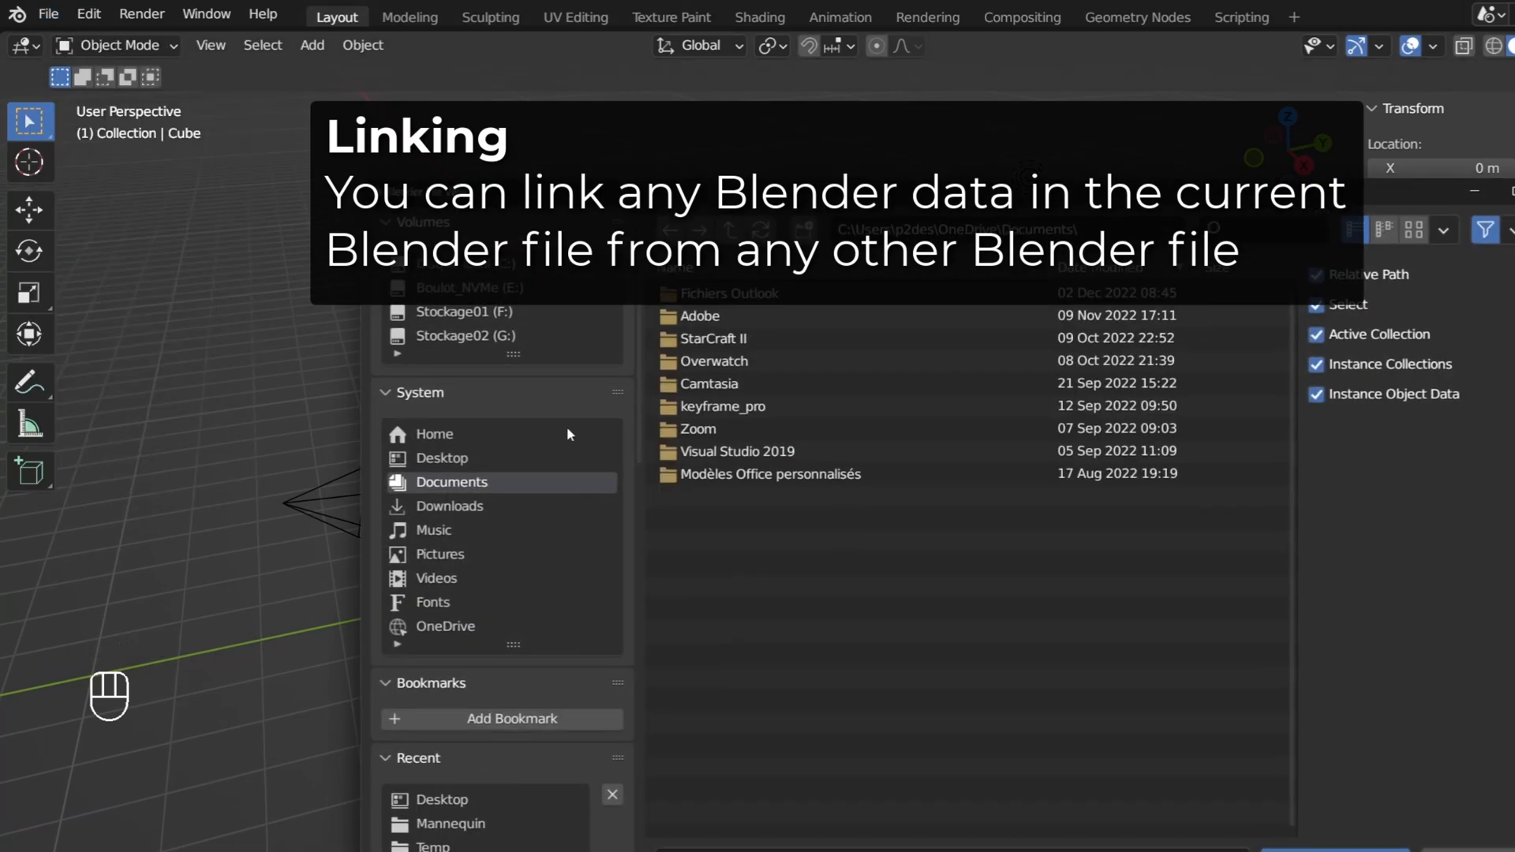
left_click(467, 287)
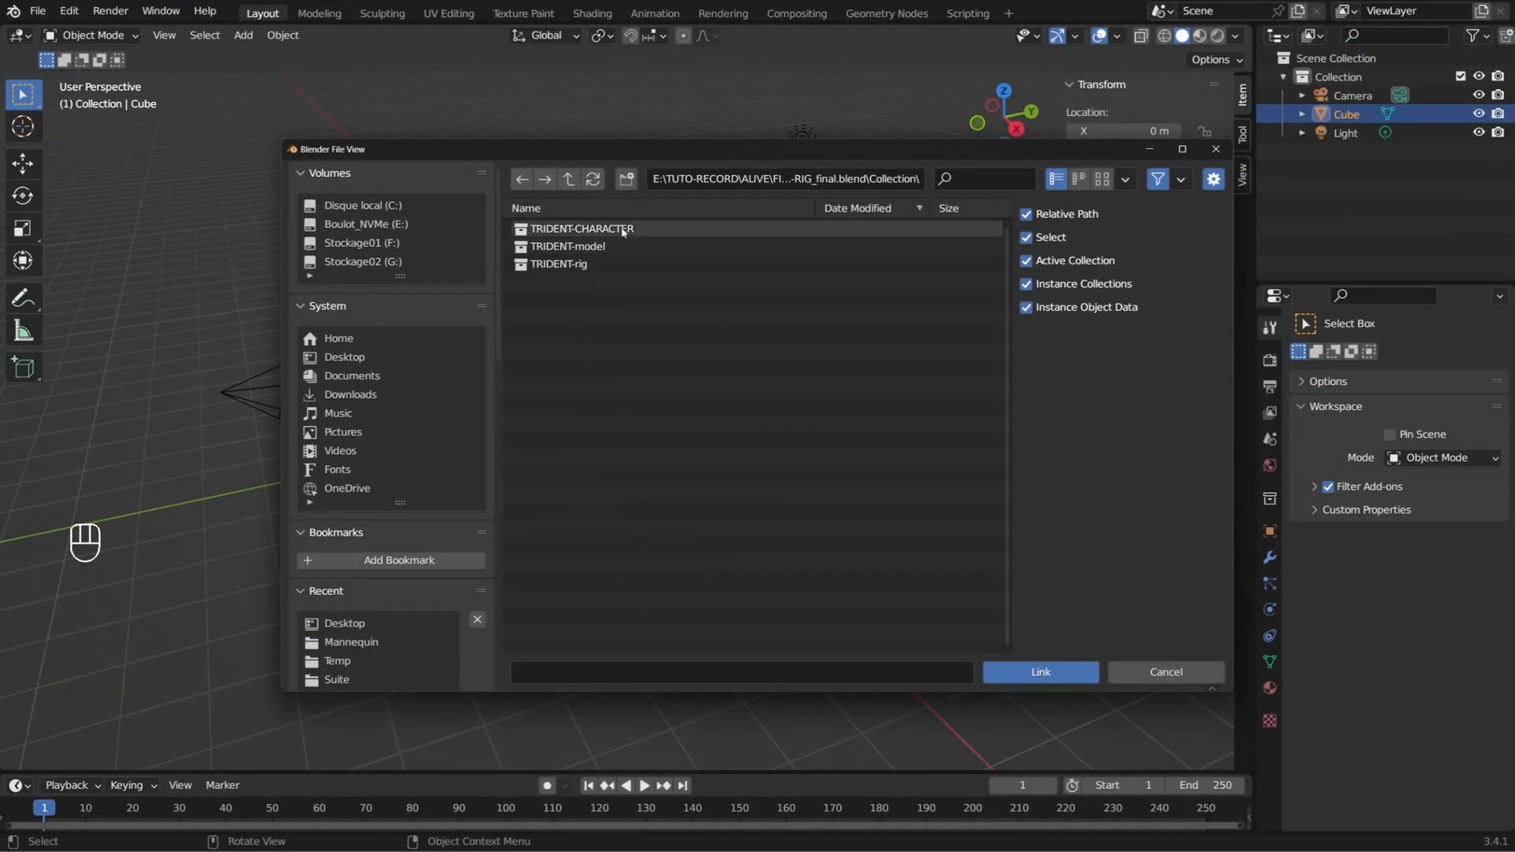
left_click(1040, 672)
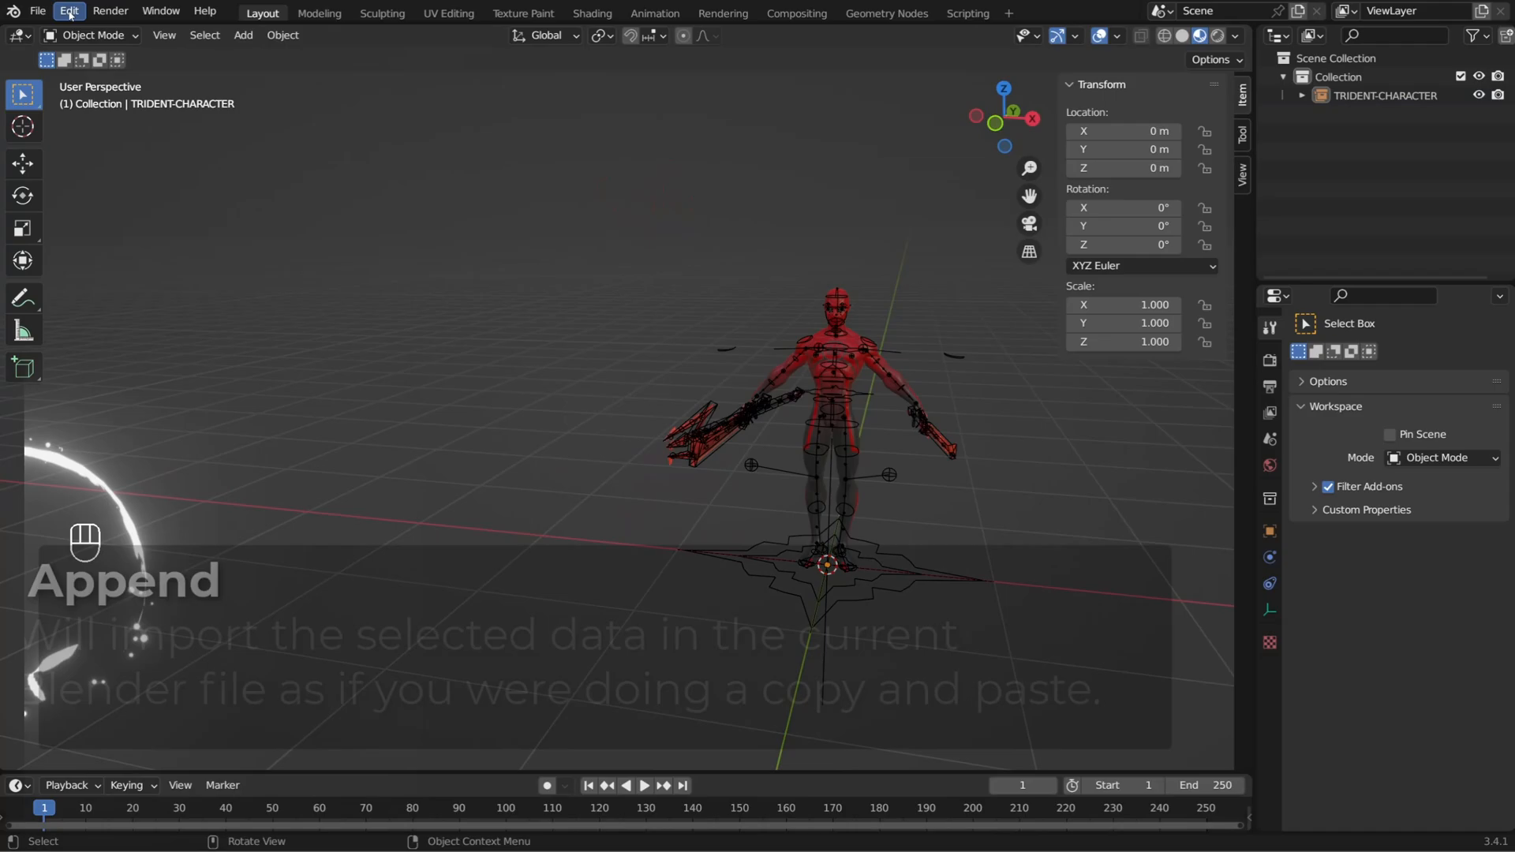
- Save the scene with the linked character as test.blend
left_click(35, 13)
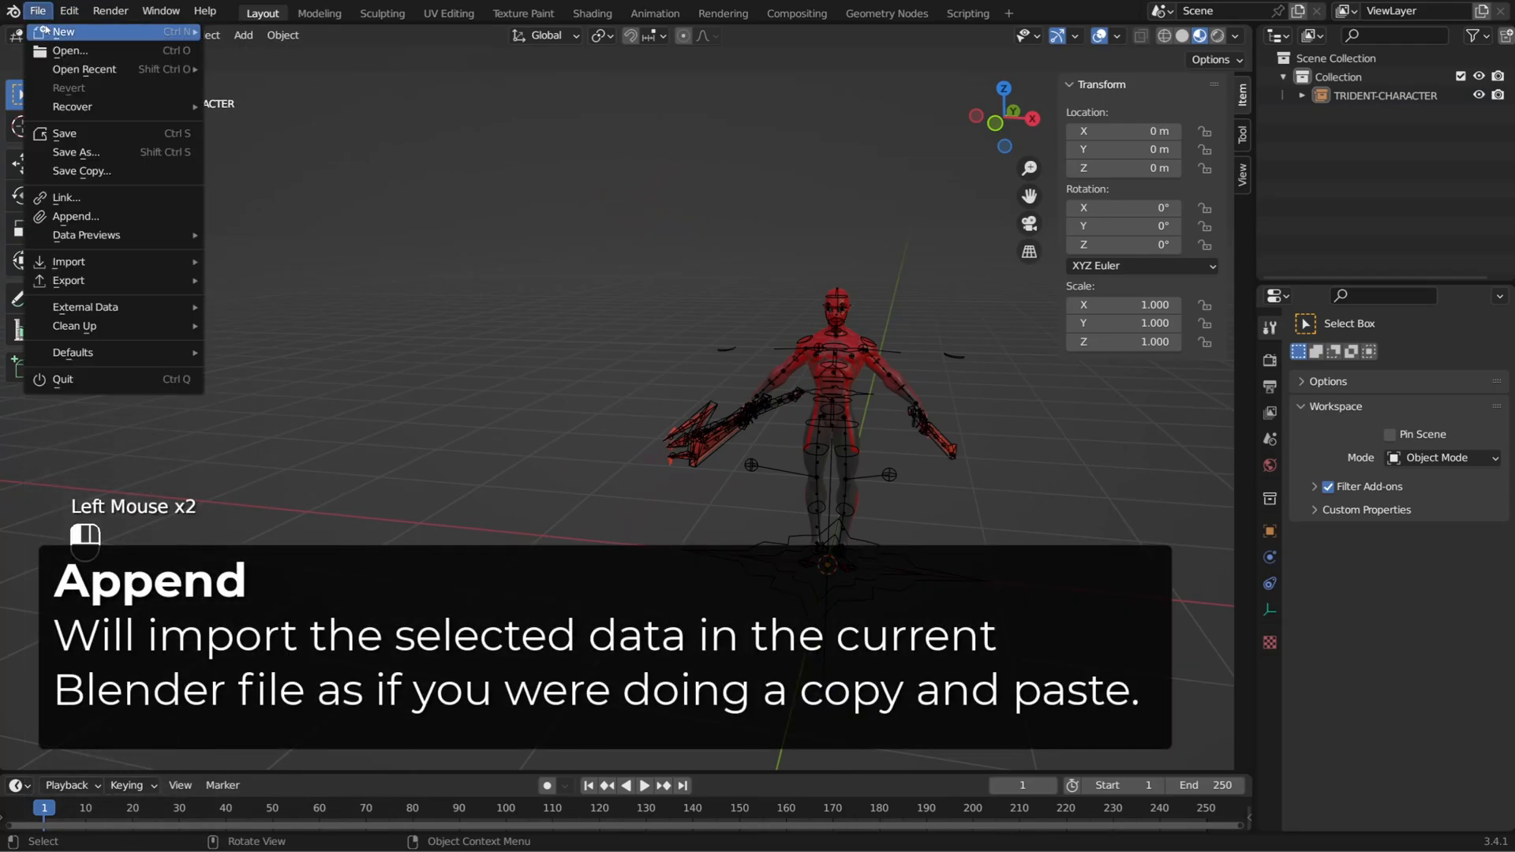
left_click(66, 197)
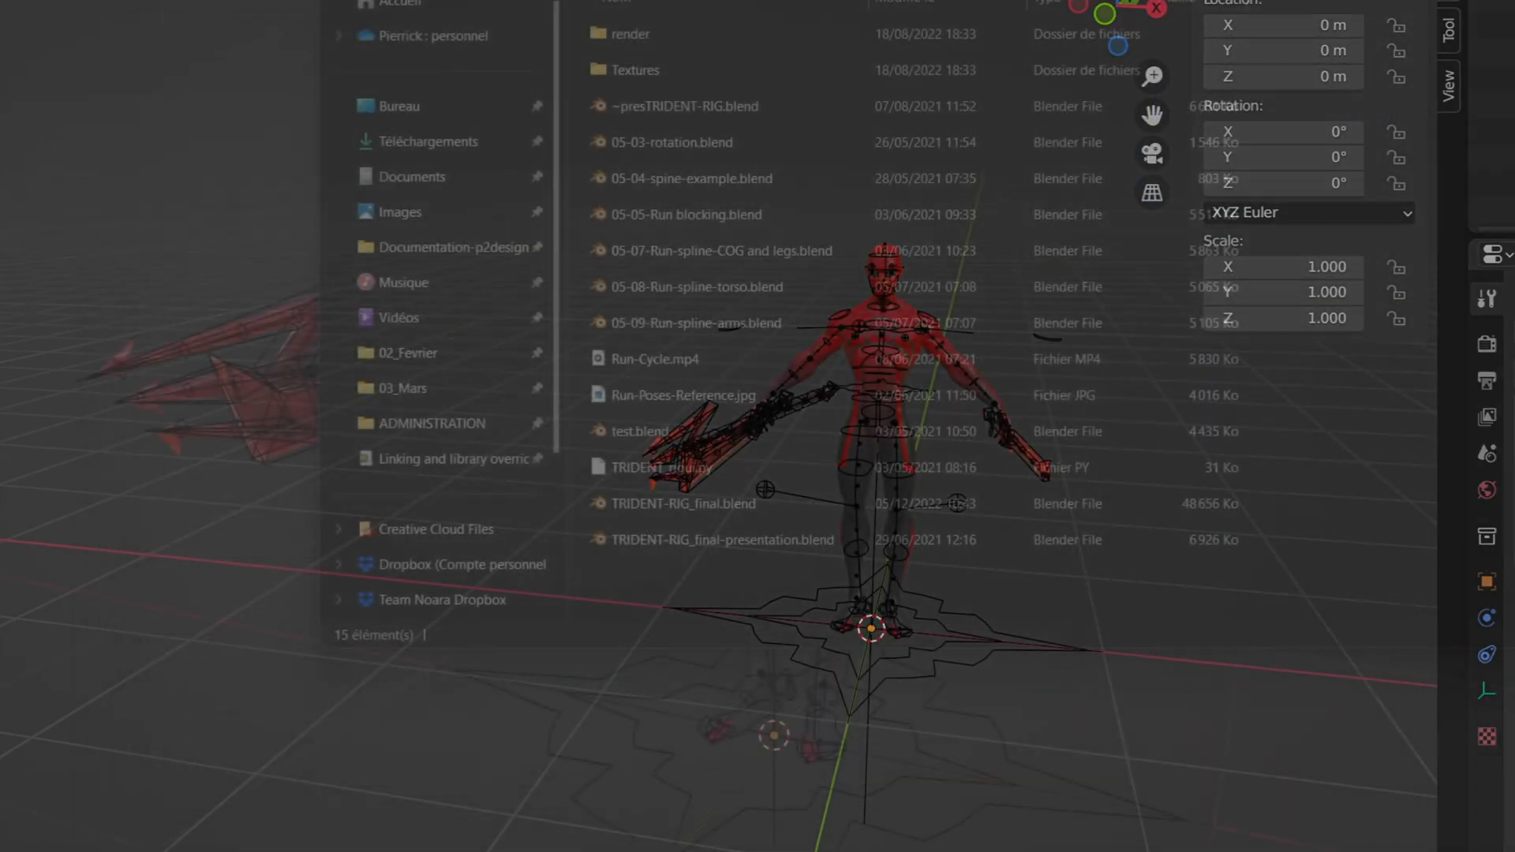
- Rename the rig file to ~TRIDENT-RIG_final.blend in Explorer and reopen test.blend to see the broken link
double_click(682, 503)
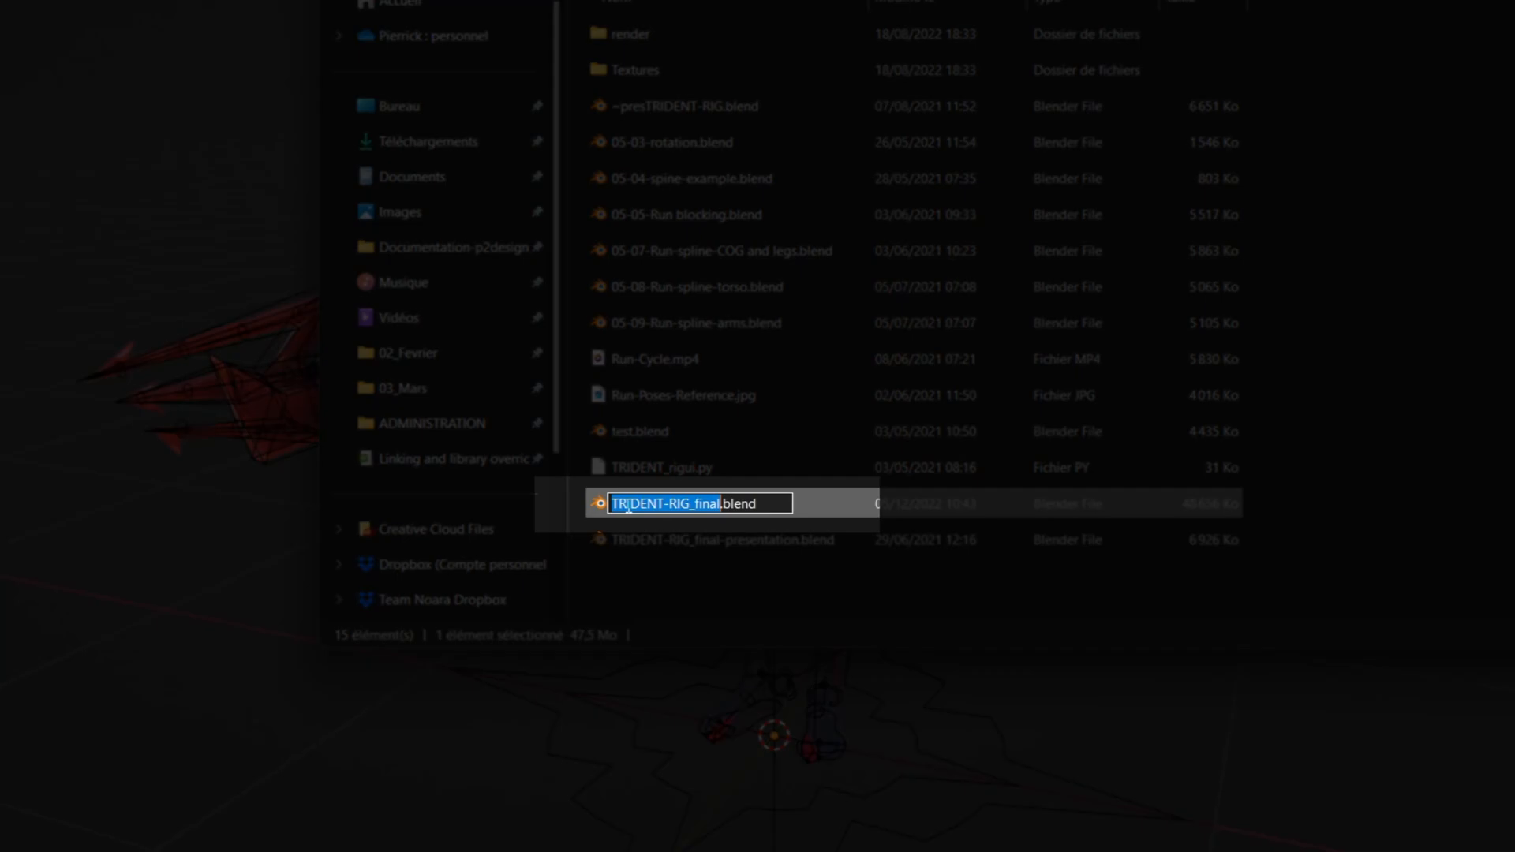
left_click(653, 516)
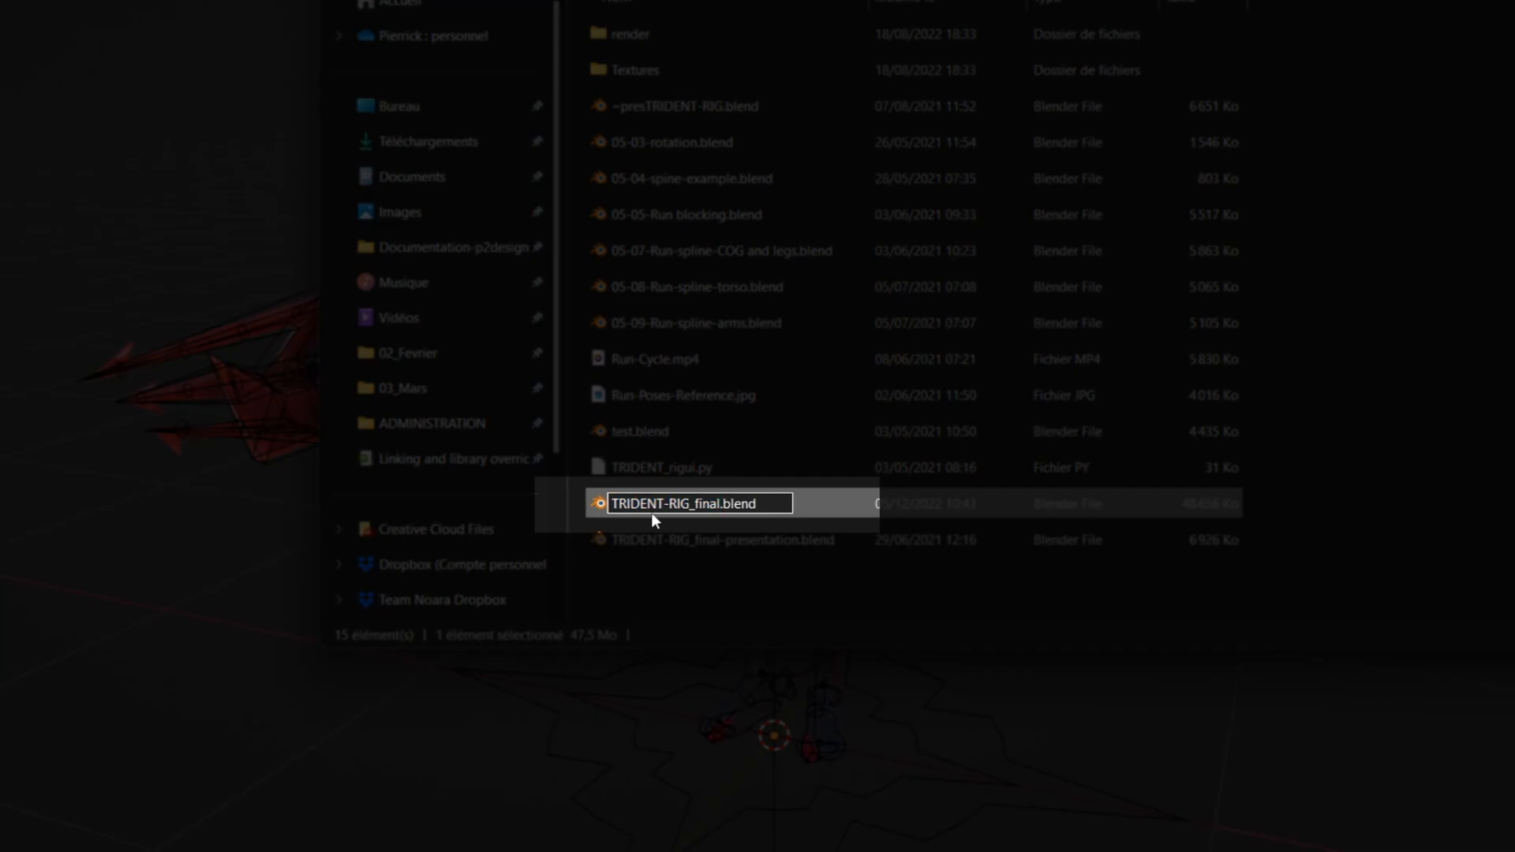
type("~")
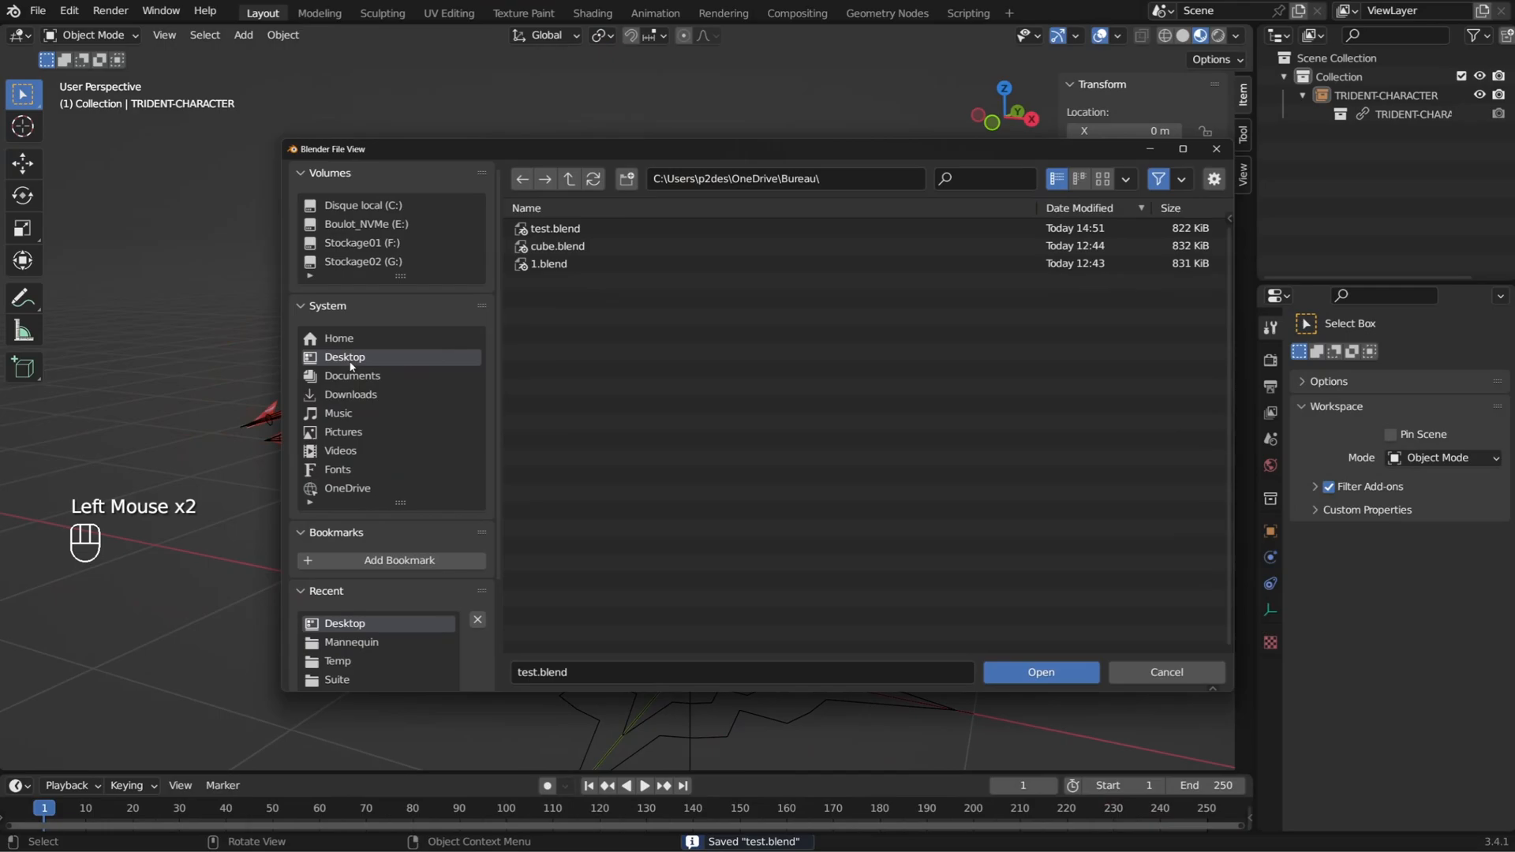
left_click(1041, 673)
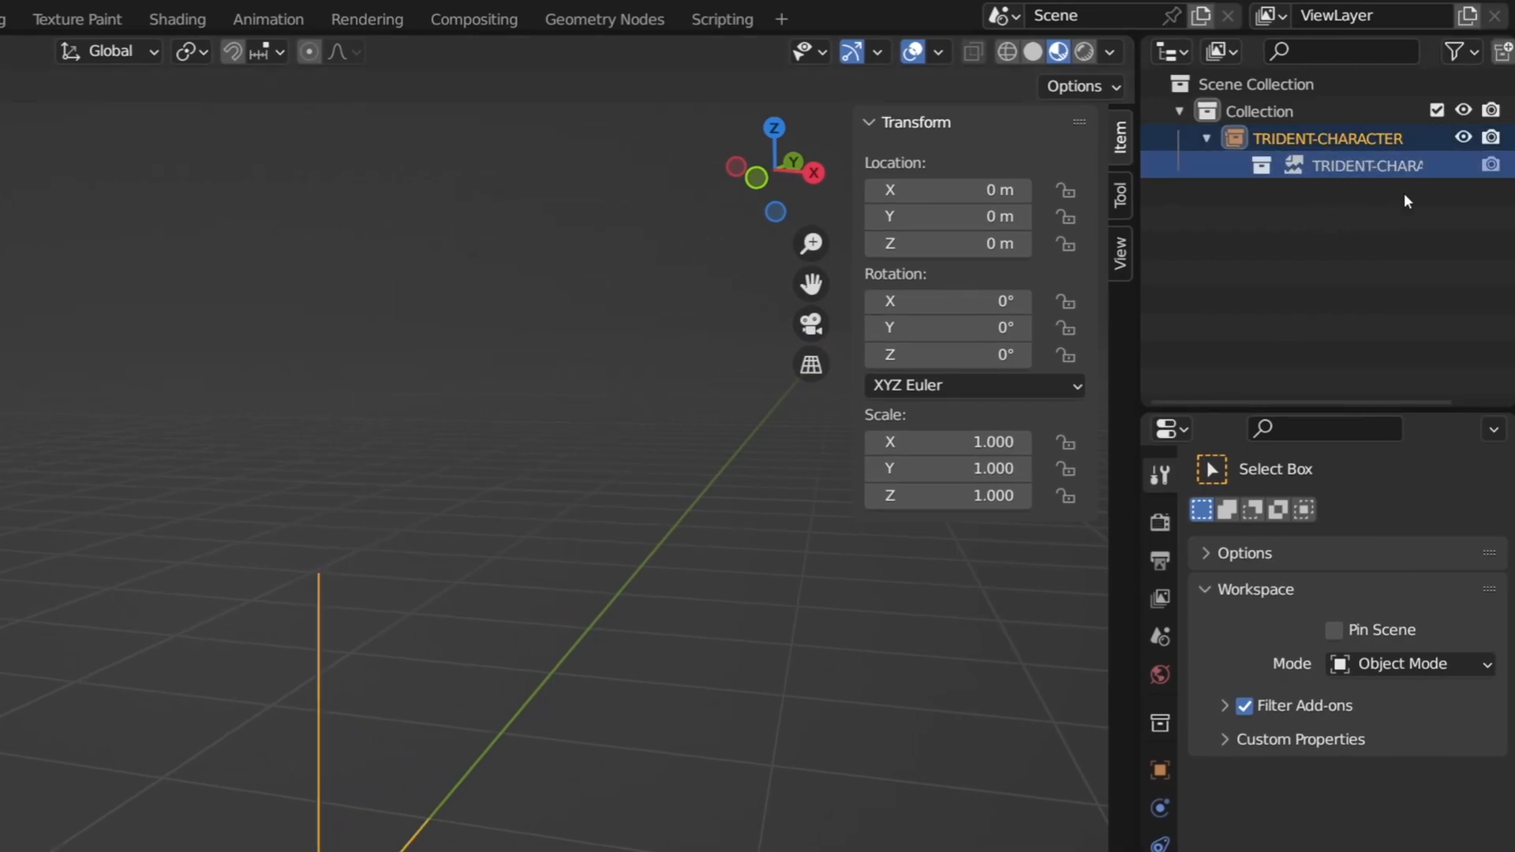
- Switch the Outliner to Blender File mode and relocate the library to ~TRIDENT-RIG_final.blend
left_click(1218, 50)
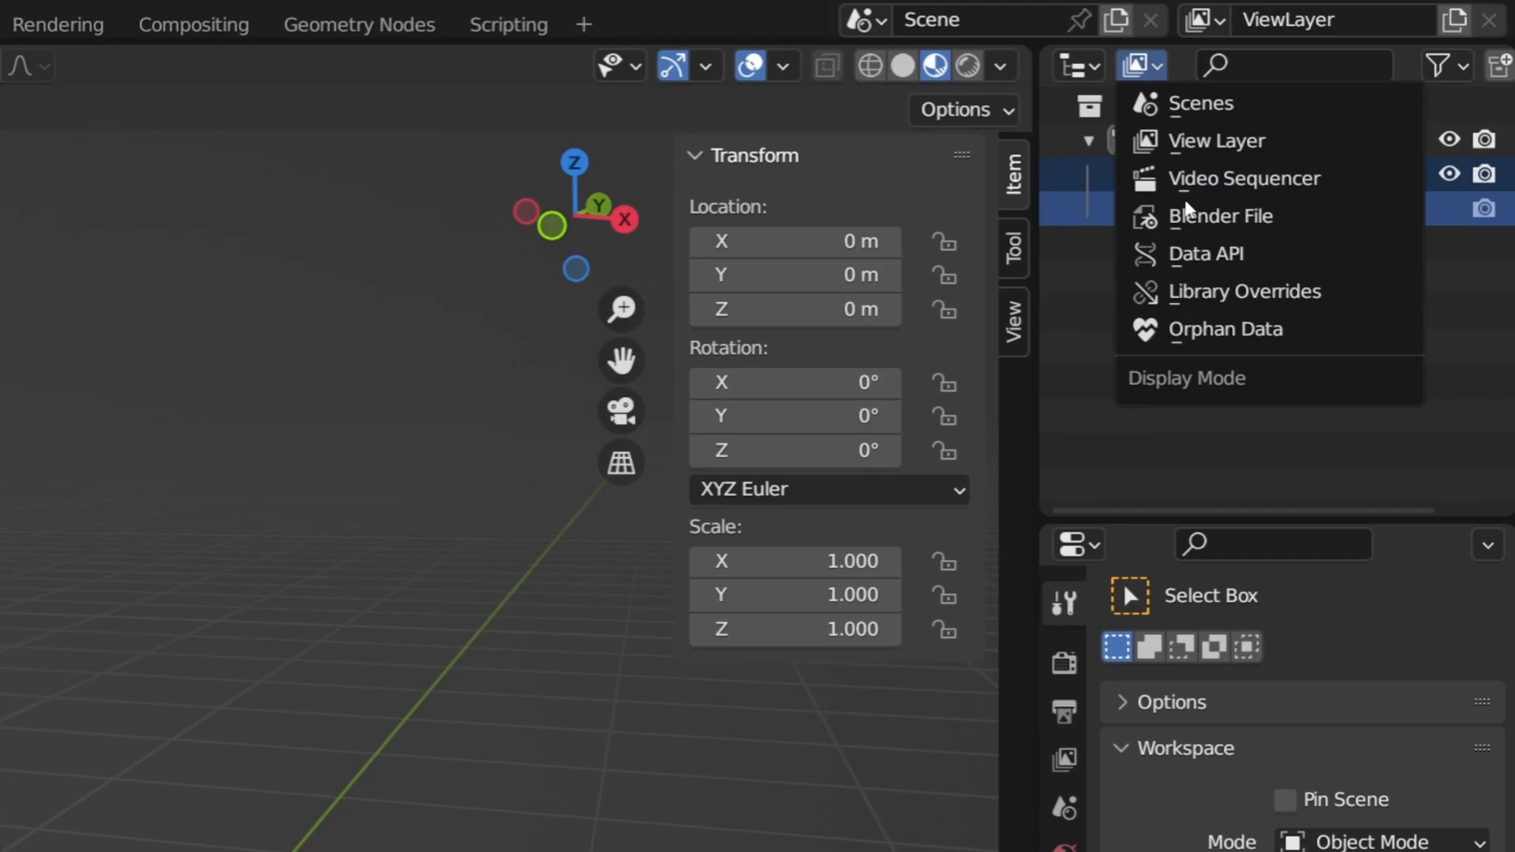
left_click(1220, 215)
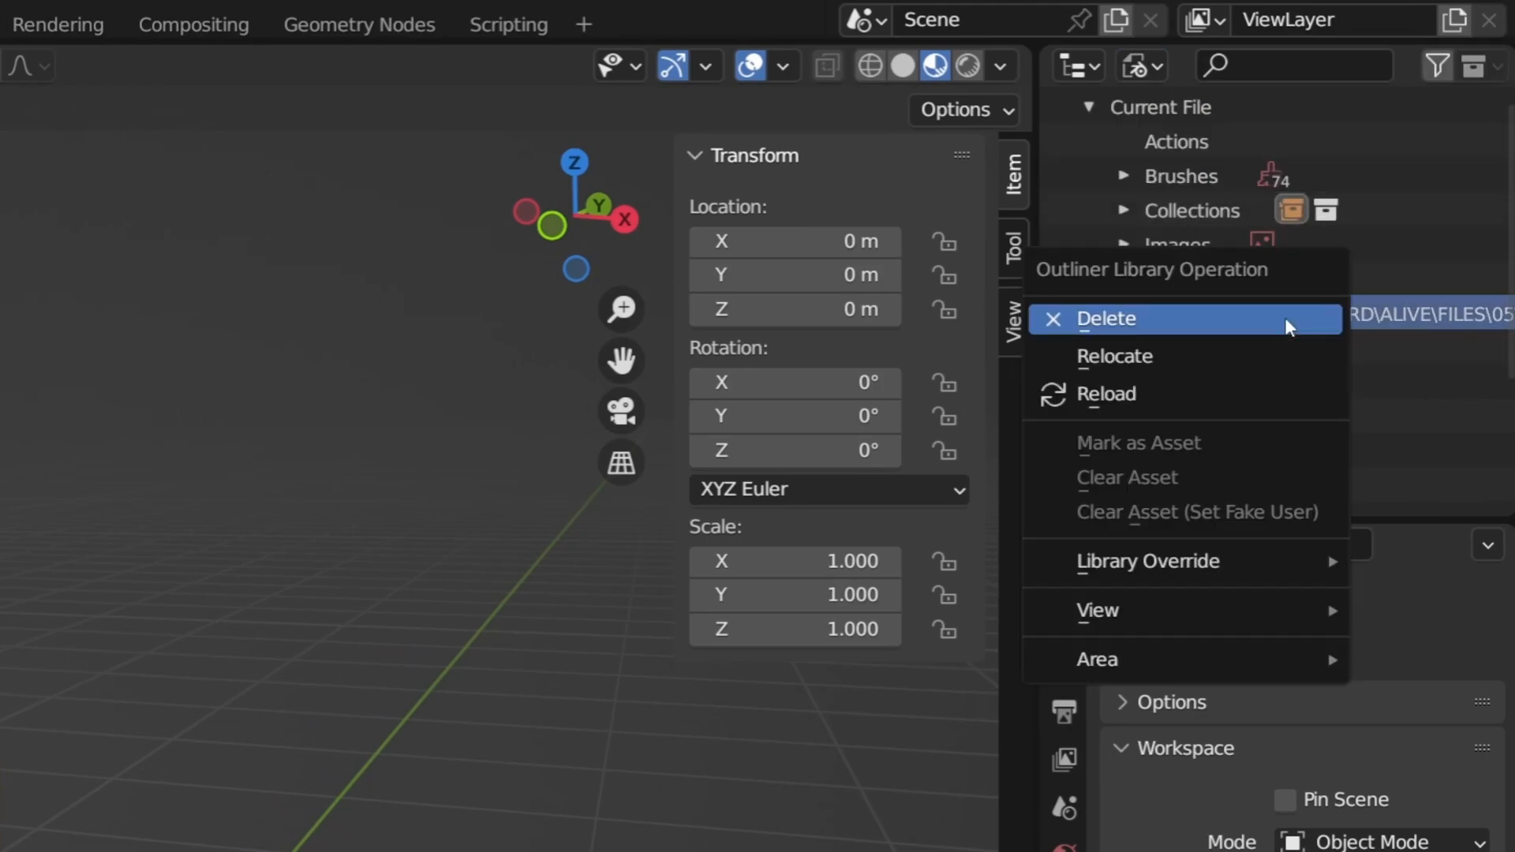
mouse_move(1165, 371)
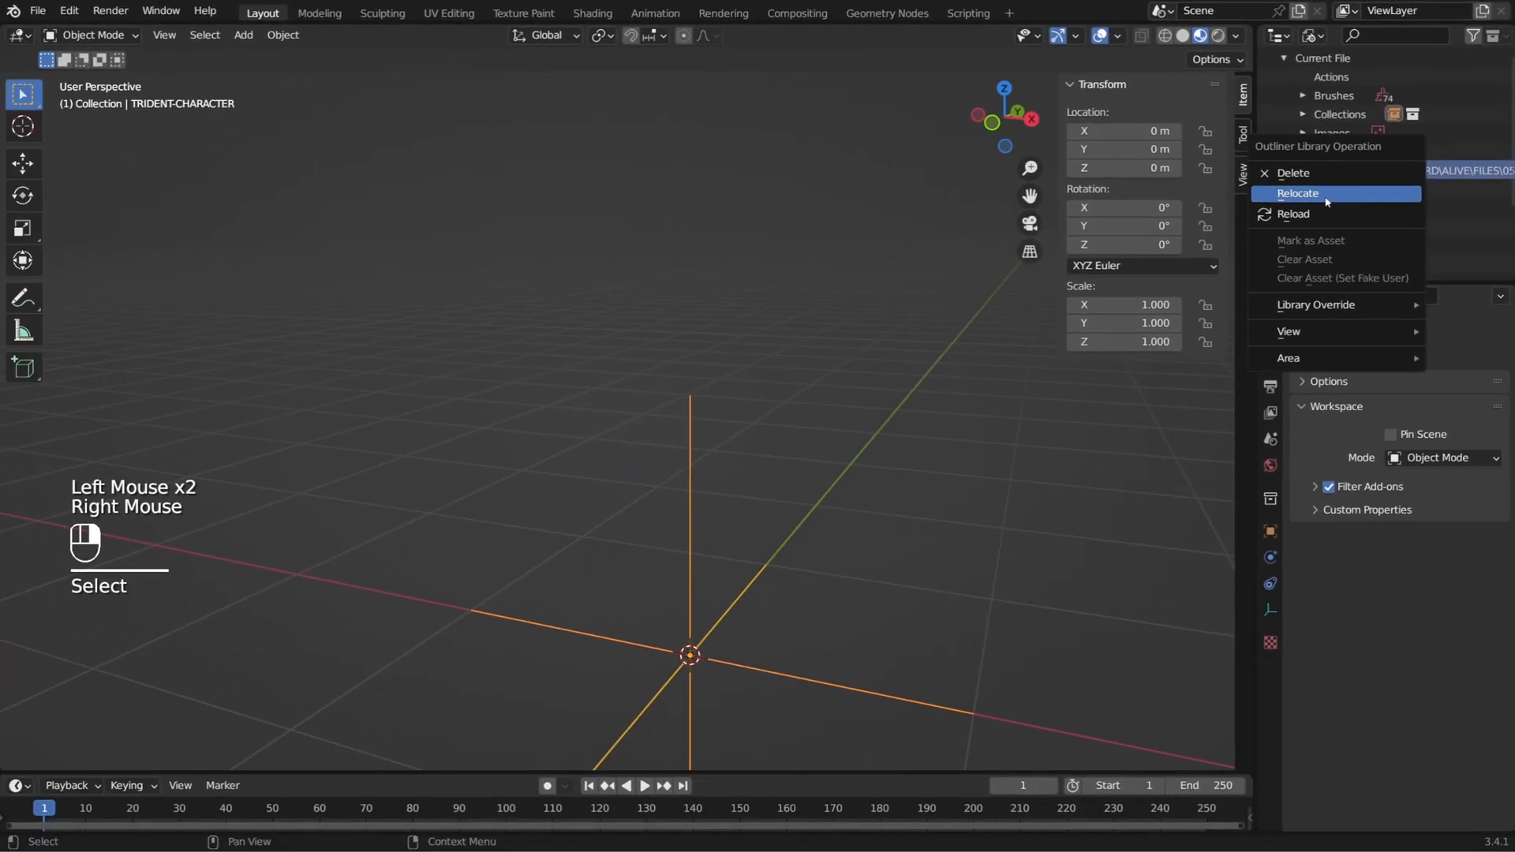
left_click(1297, 193)
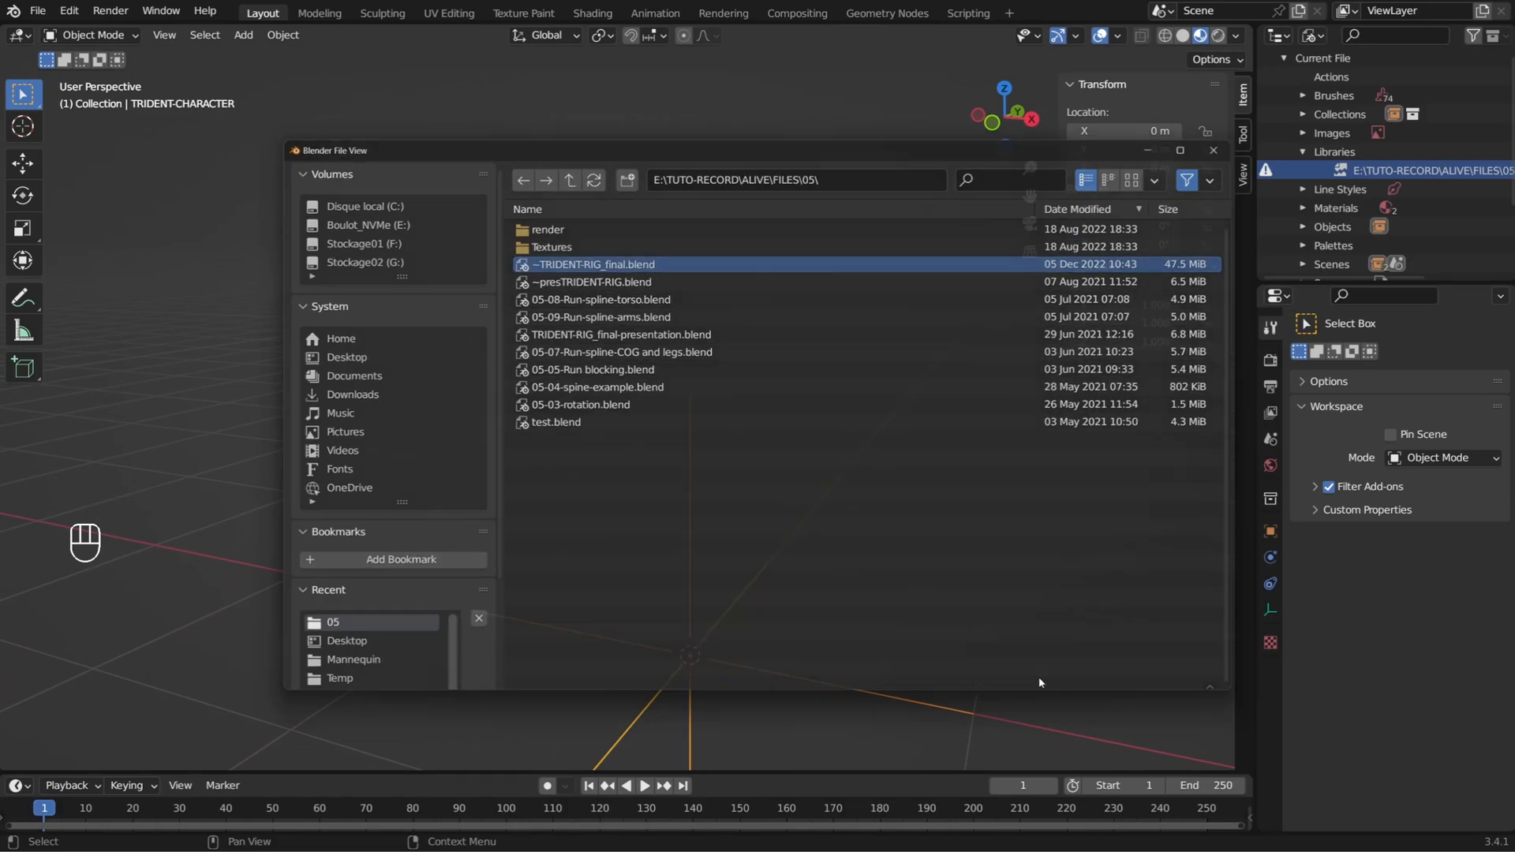
double_click(591, 265)
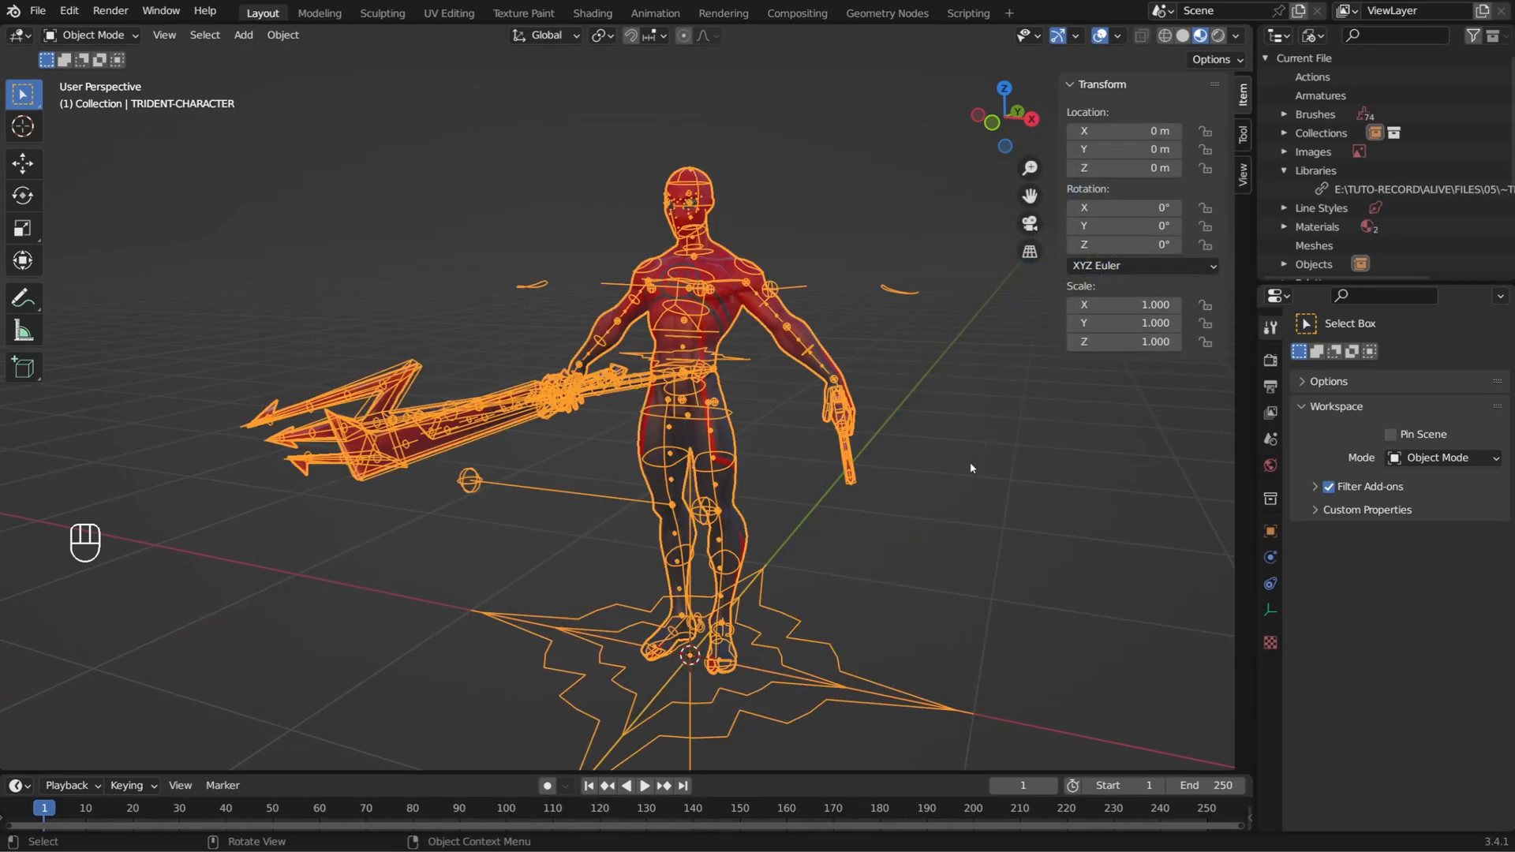
- Delete the cube in the source file and reopen linking scene.blend to reload linked assets
left_click(38, 11)
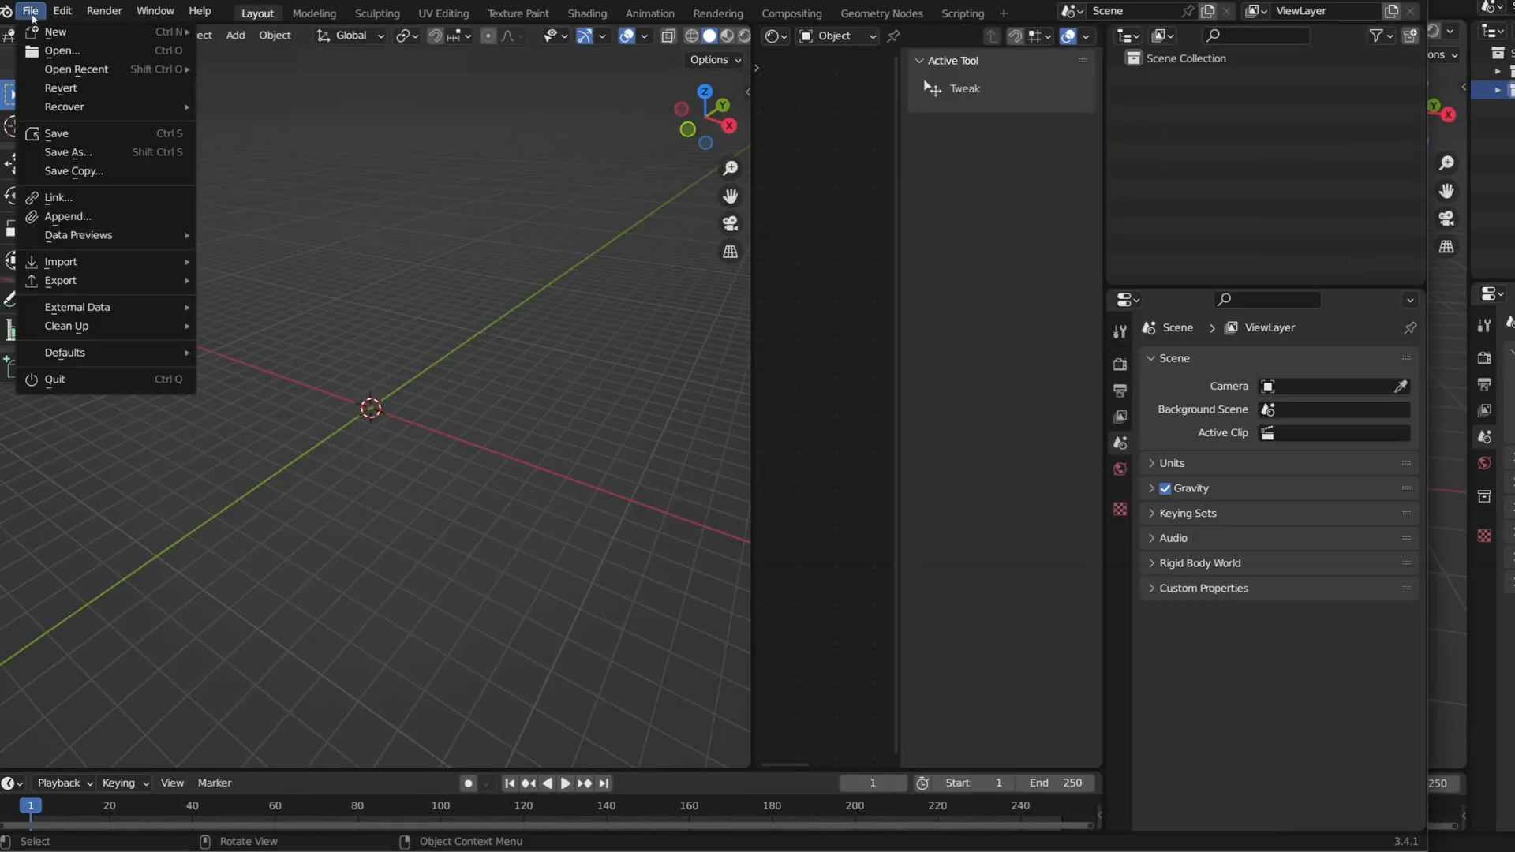
left_click(57, 198)
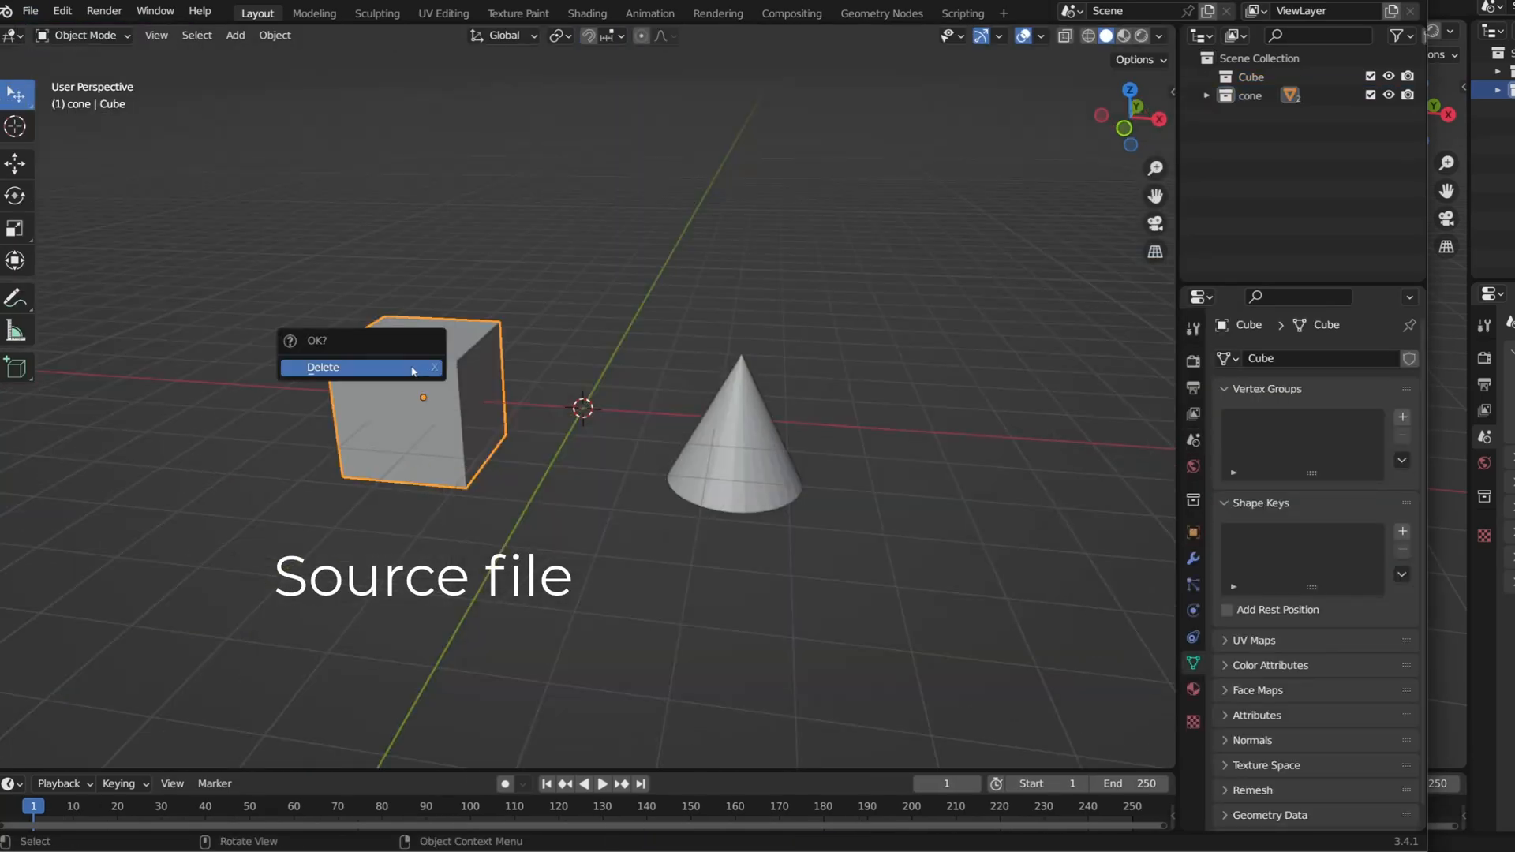
left_click(323, 366)
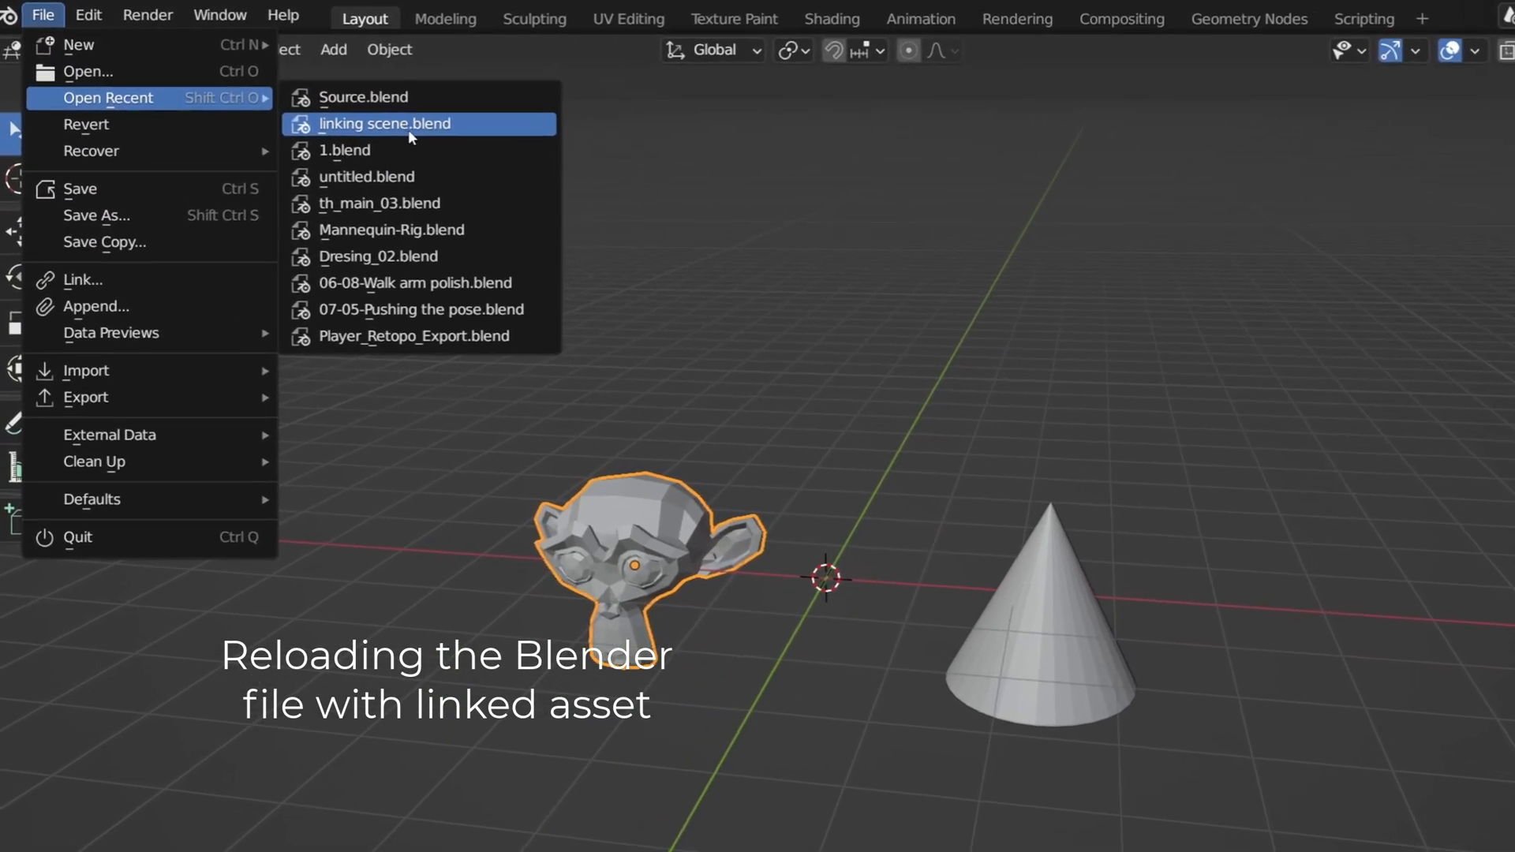
left_click(387, 123)
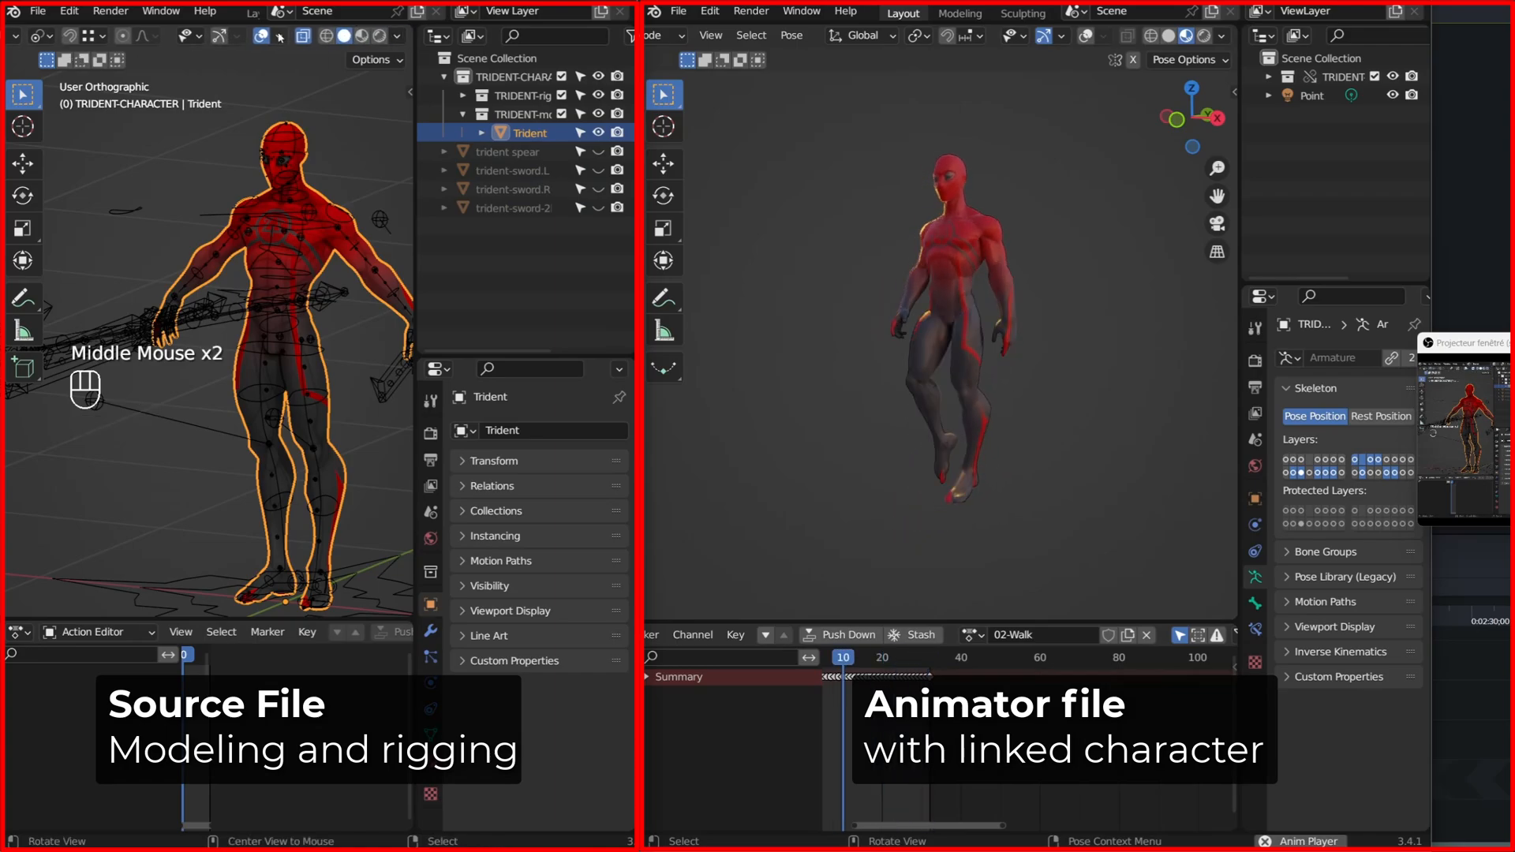
- Revert the animator file to reload linked data and inspect the yellow character
left_click(18, 631)
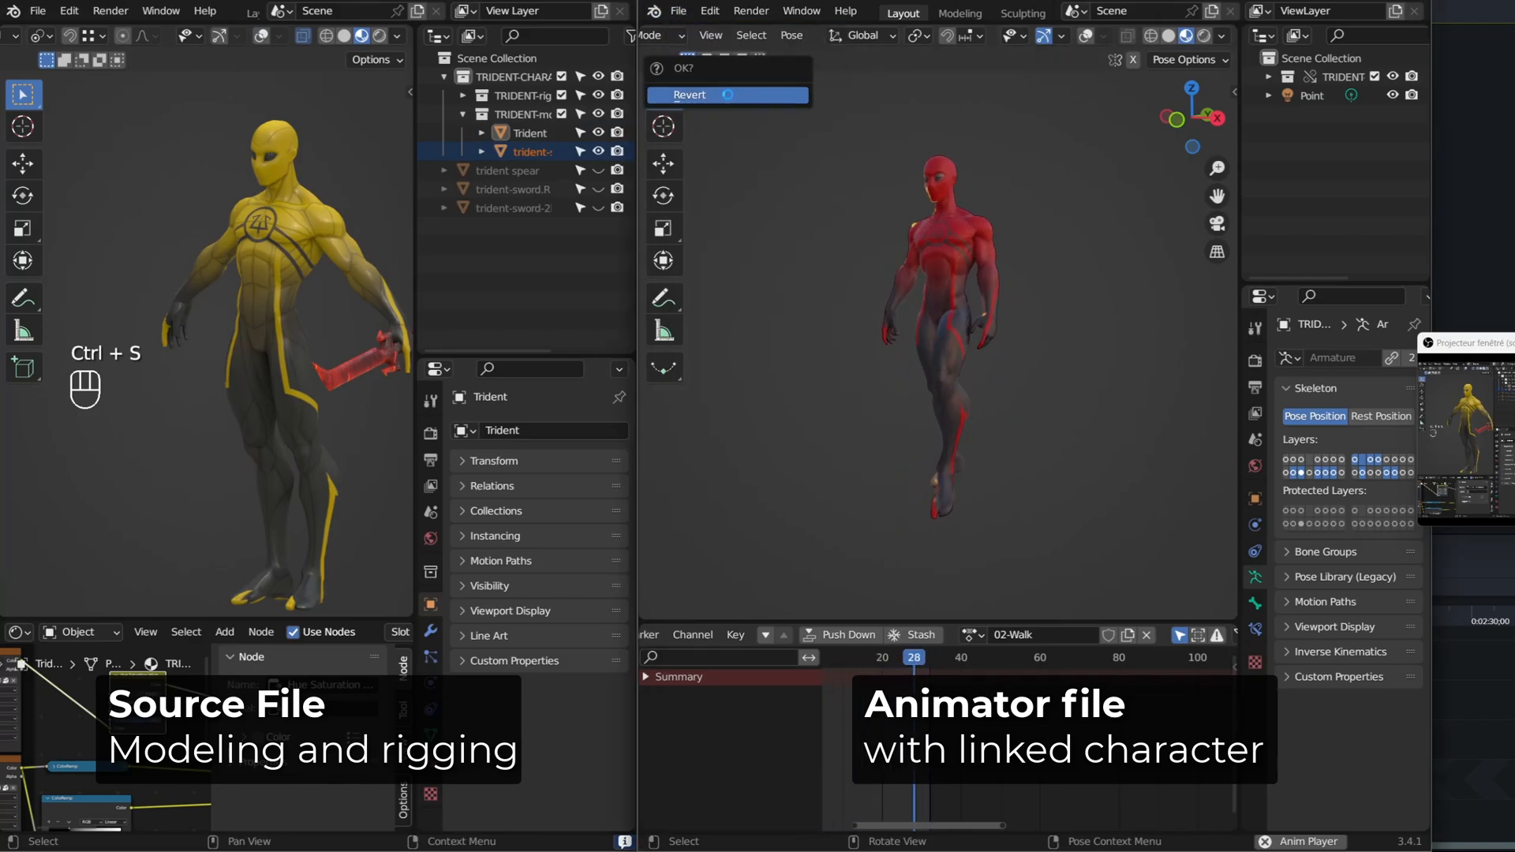
left_click(726, 94)
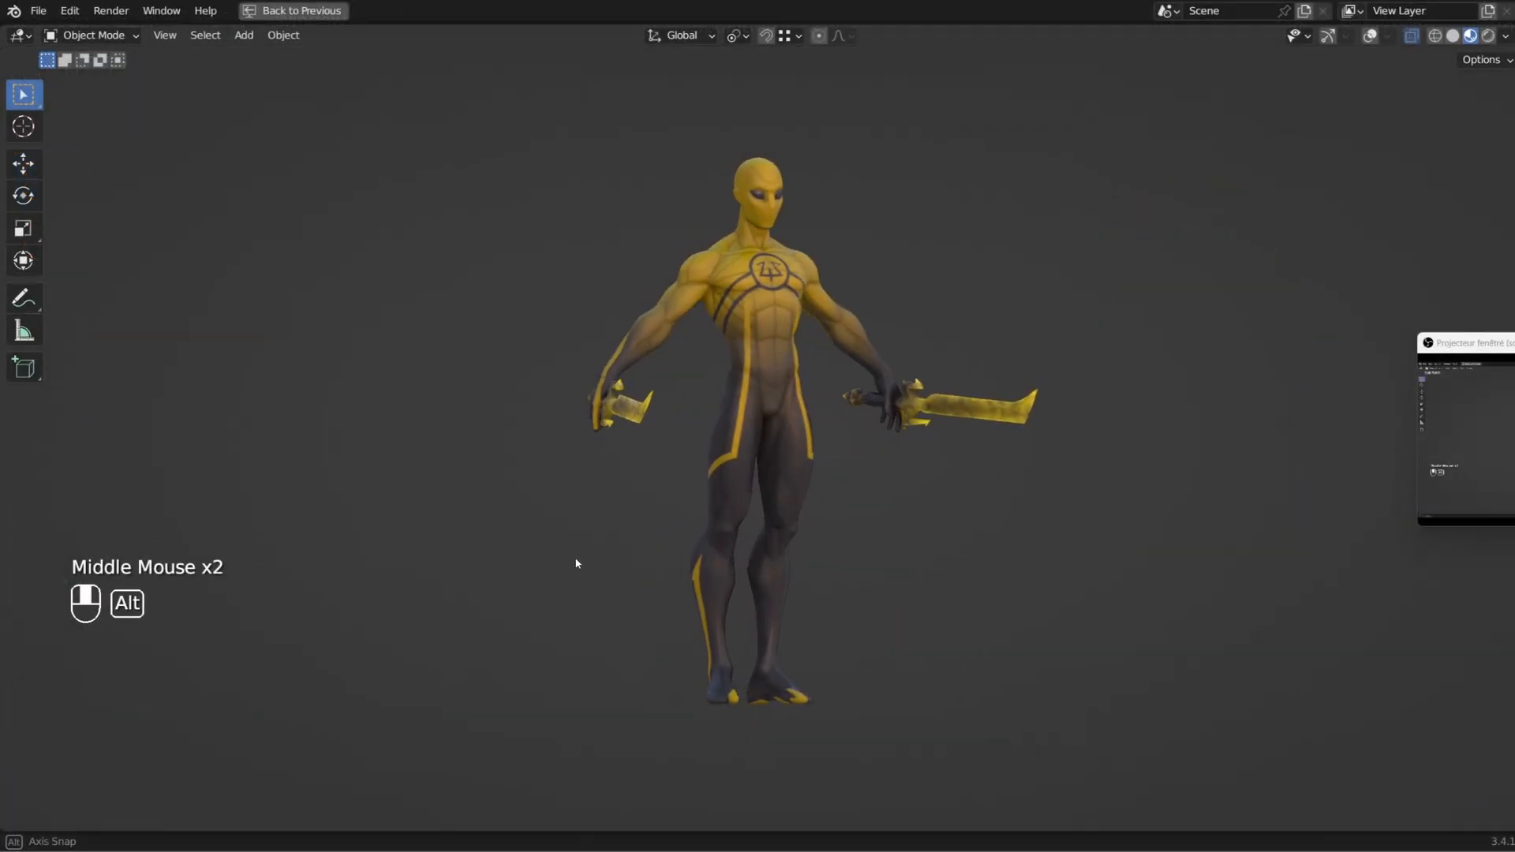
left_click_drag(576, 563, 234, 554)
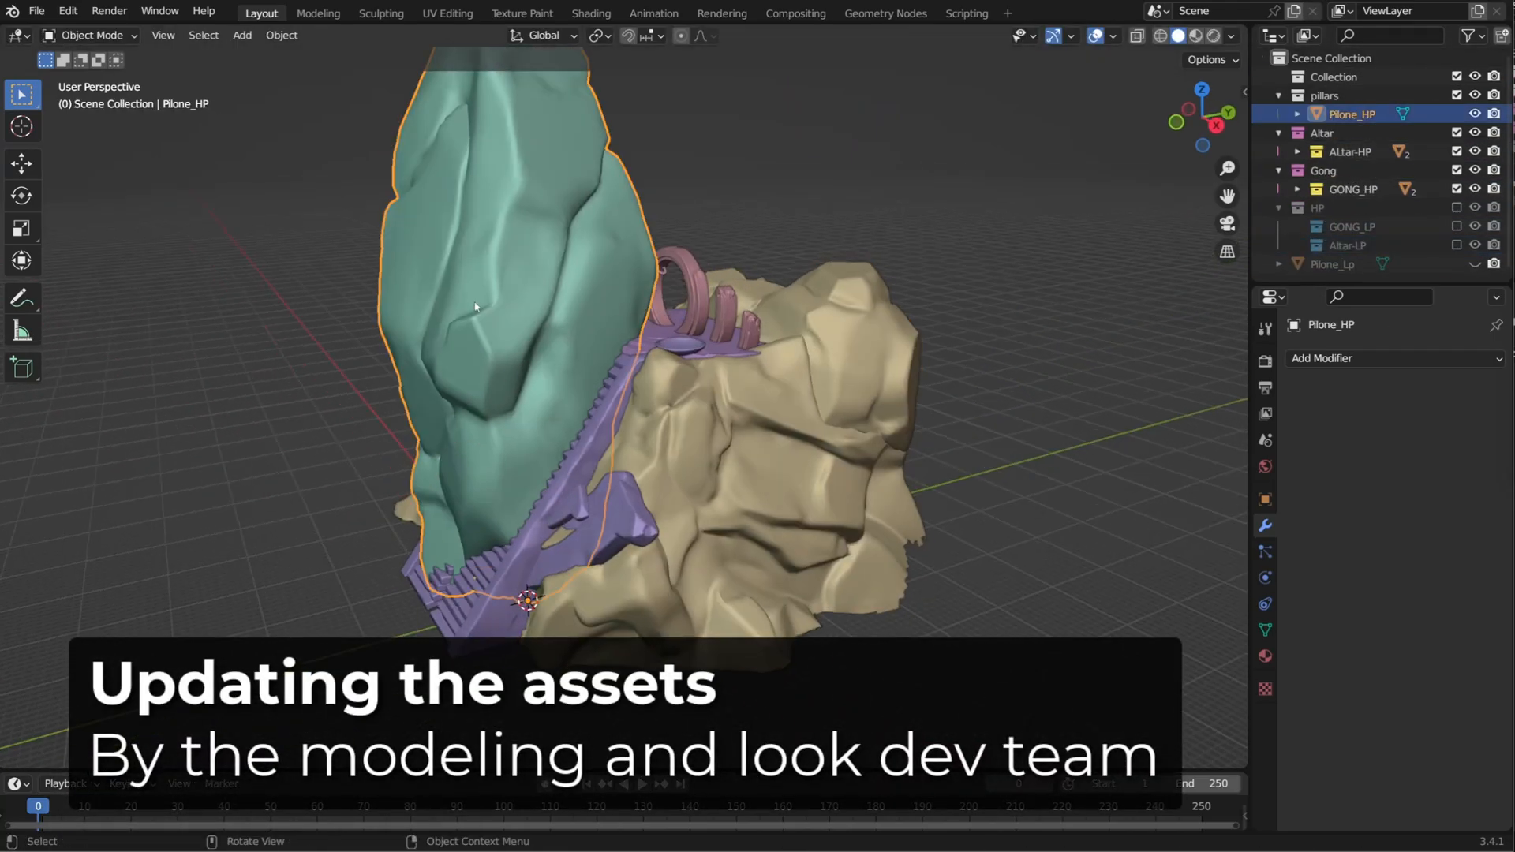
- Open 01-BASE-SET.blend from recent files and review the Trident rig collections
left_click(42, 11)
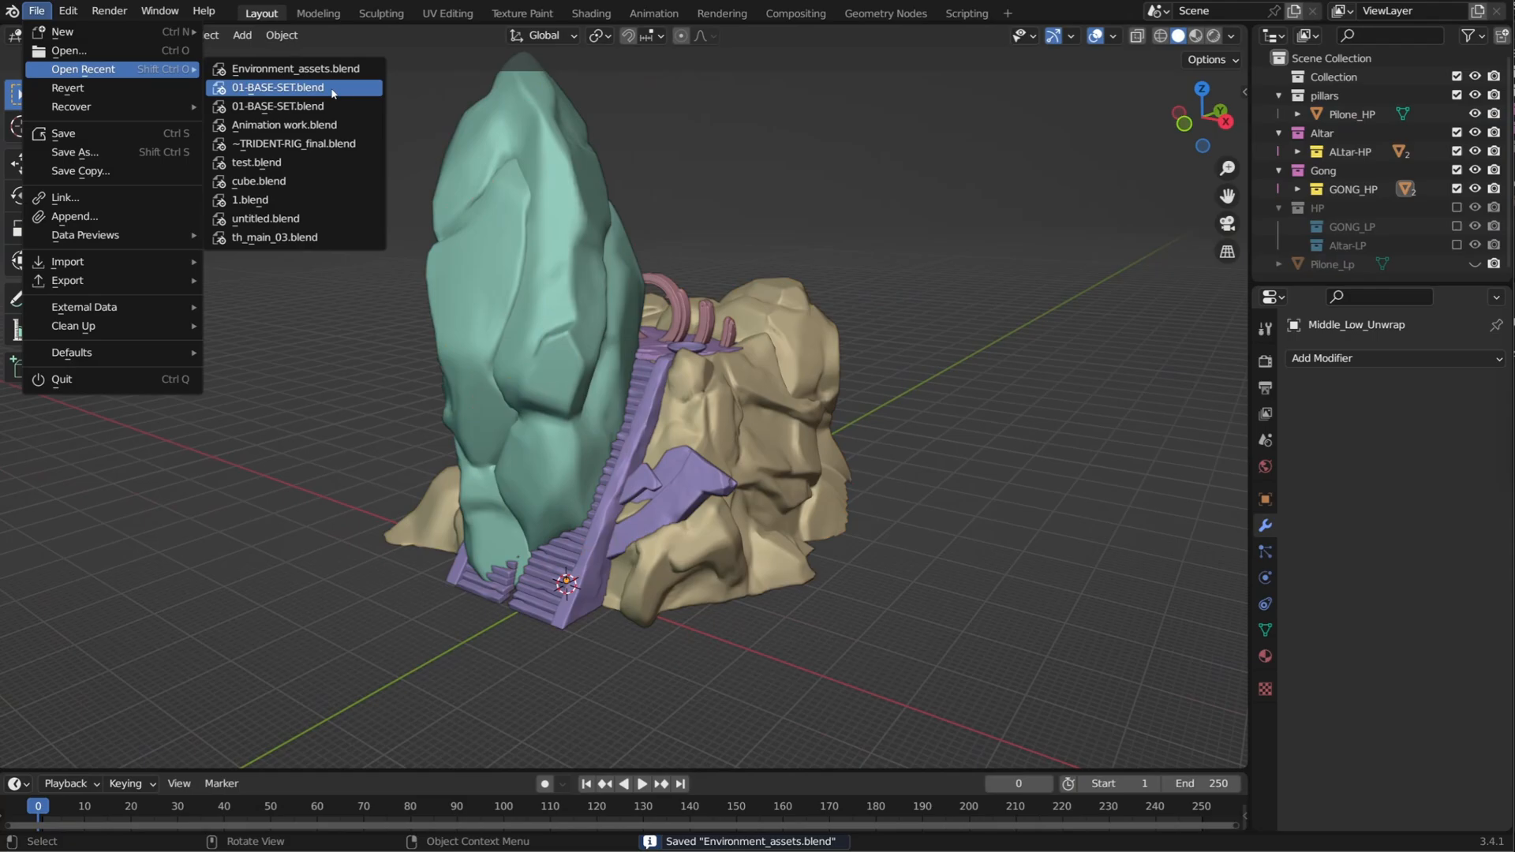
left_click(286, 68)
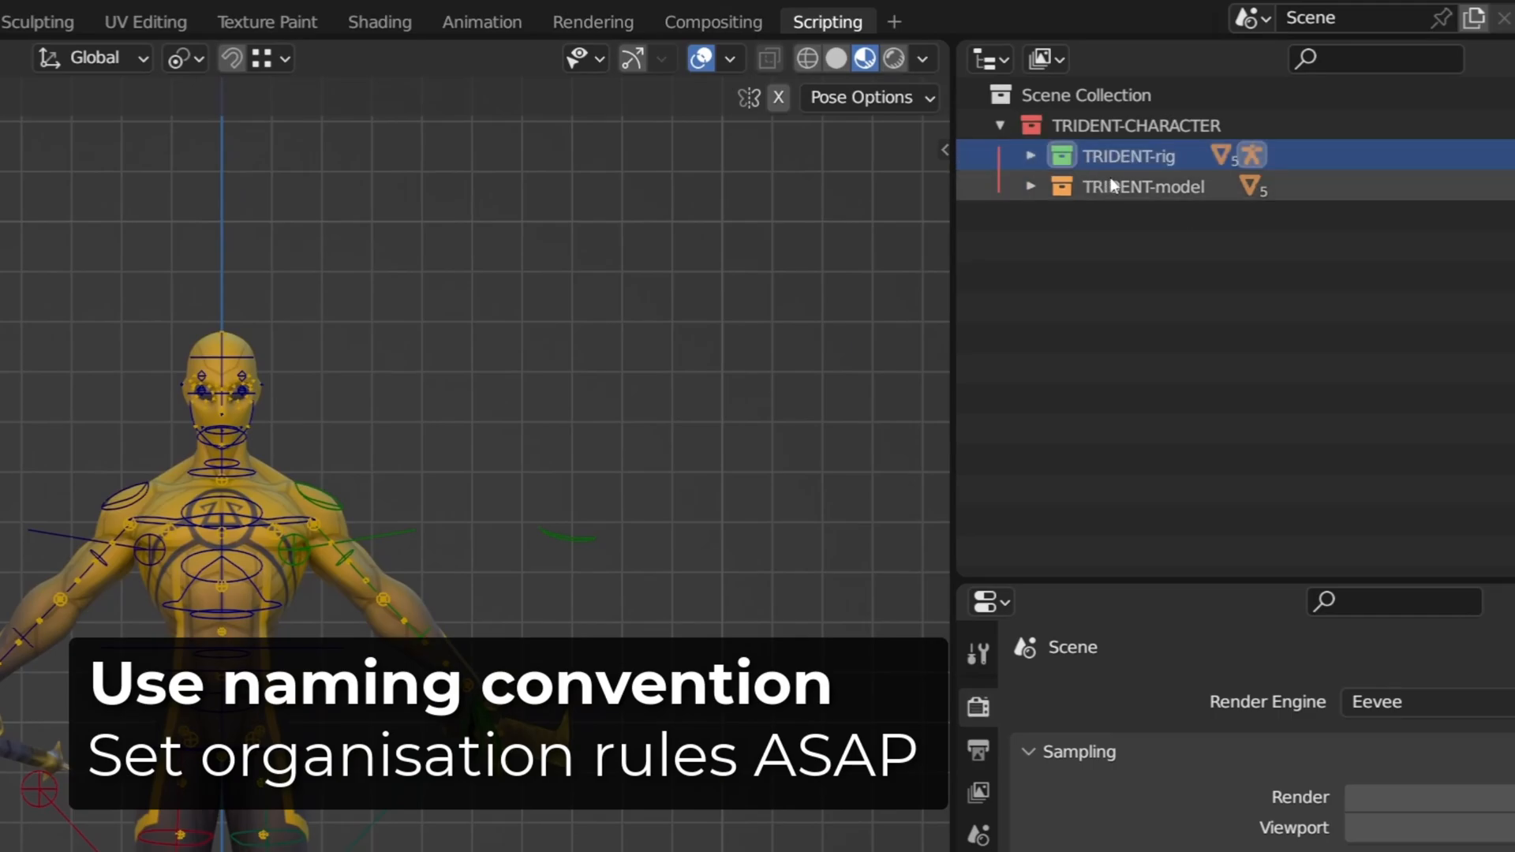
left_click(1032, 154)
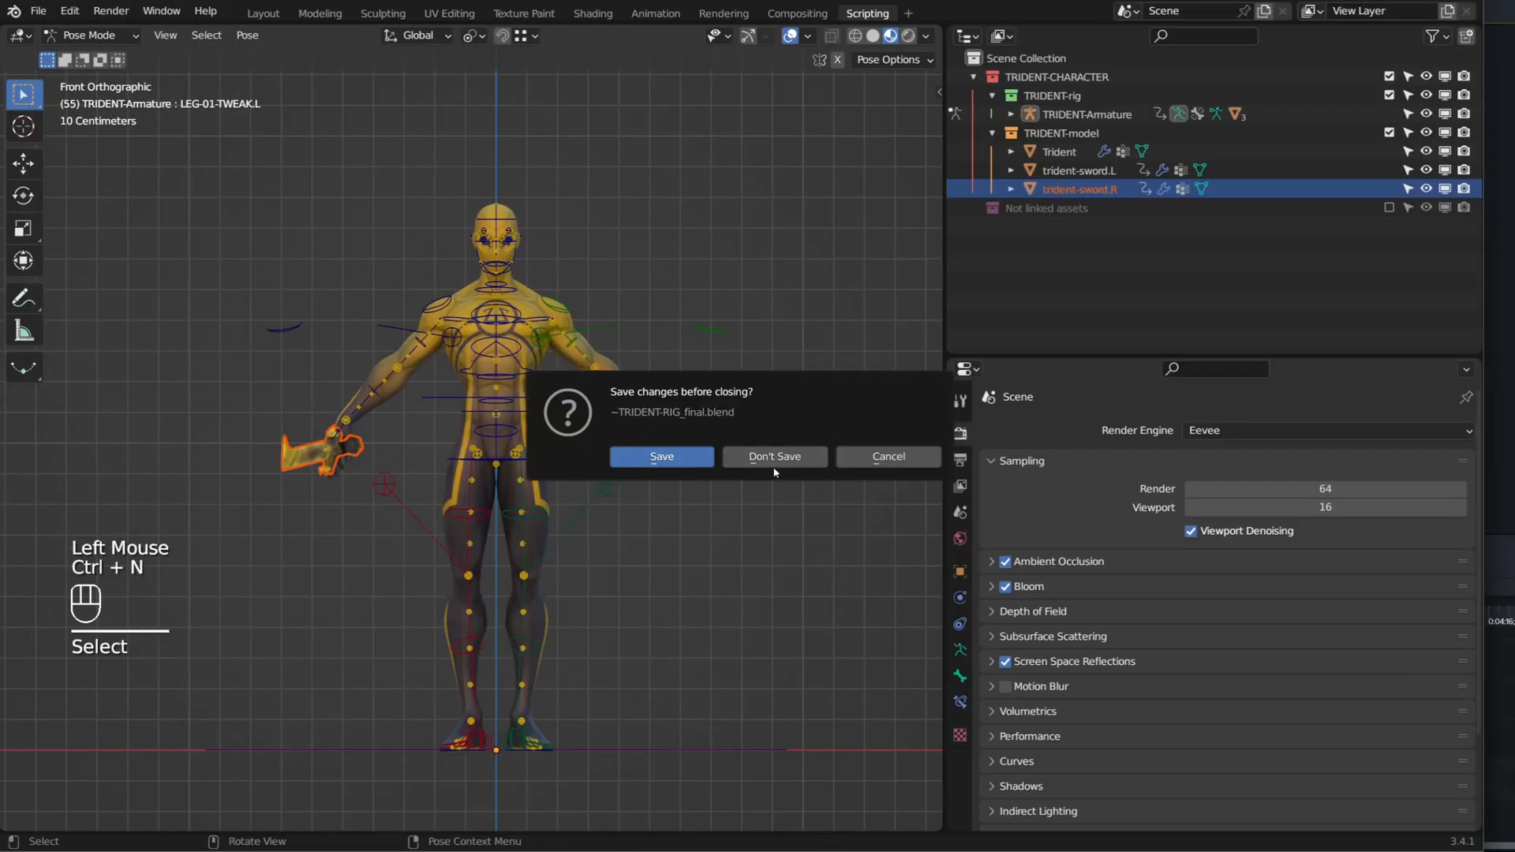
- Discard the rig file changes and link TRIDENT-CHARACTER from ~TRIDENT-RIG_final.blend's Collection folder into a new scene
left_click(774, 456)
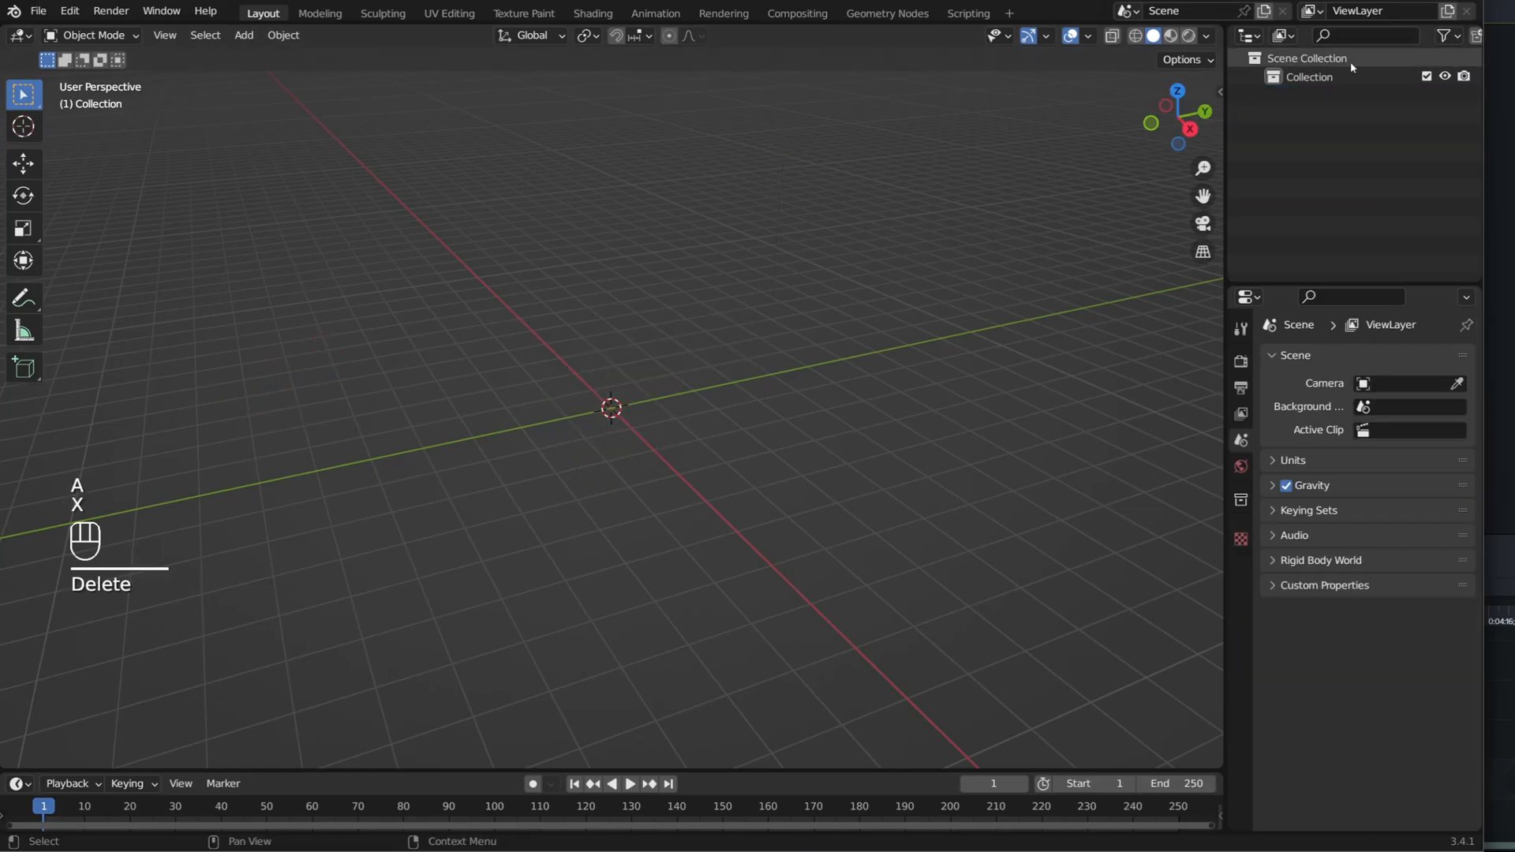
left_click(42, 11)
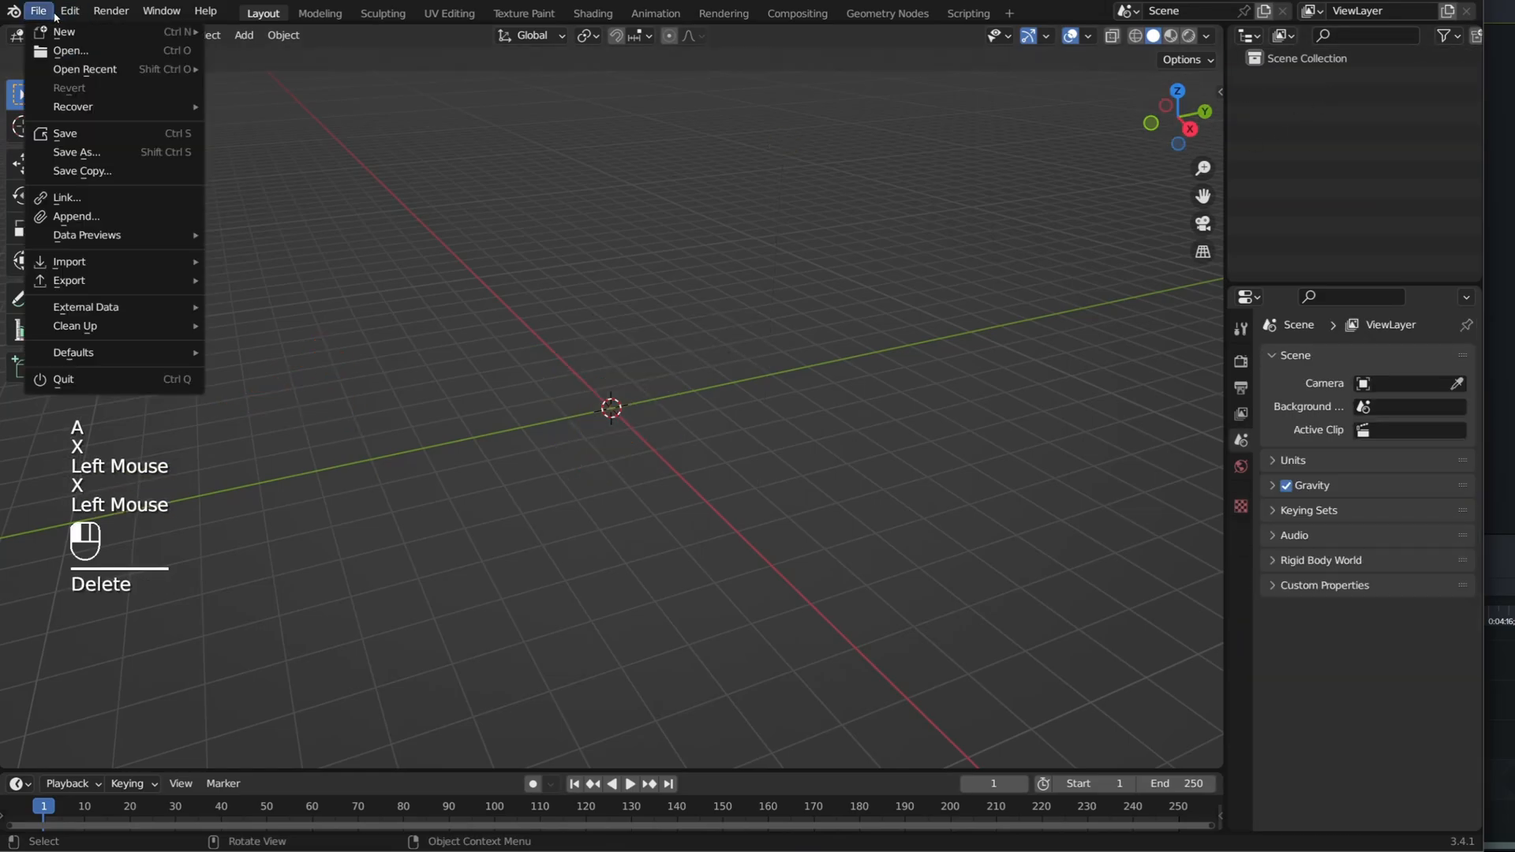
left_click(66, 197)
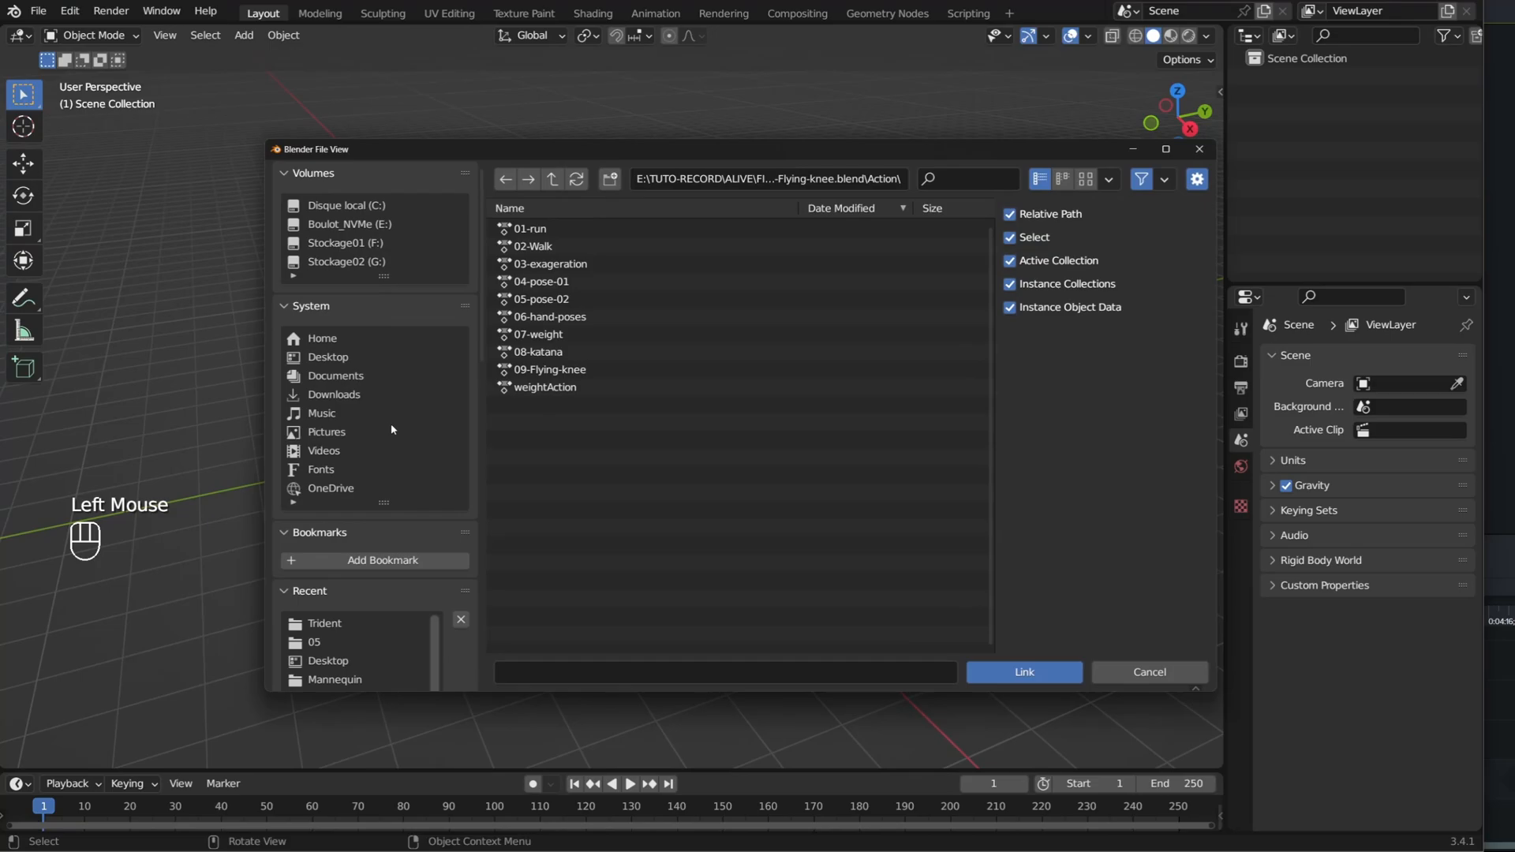
left_click(325, 623)
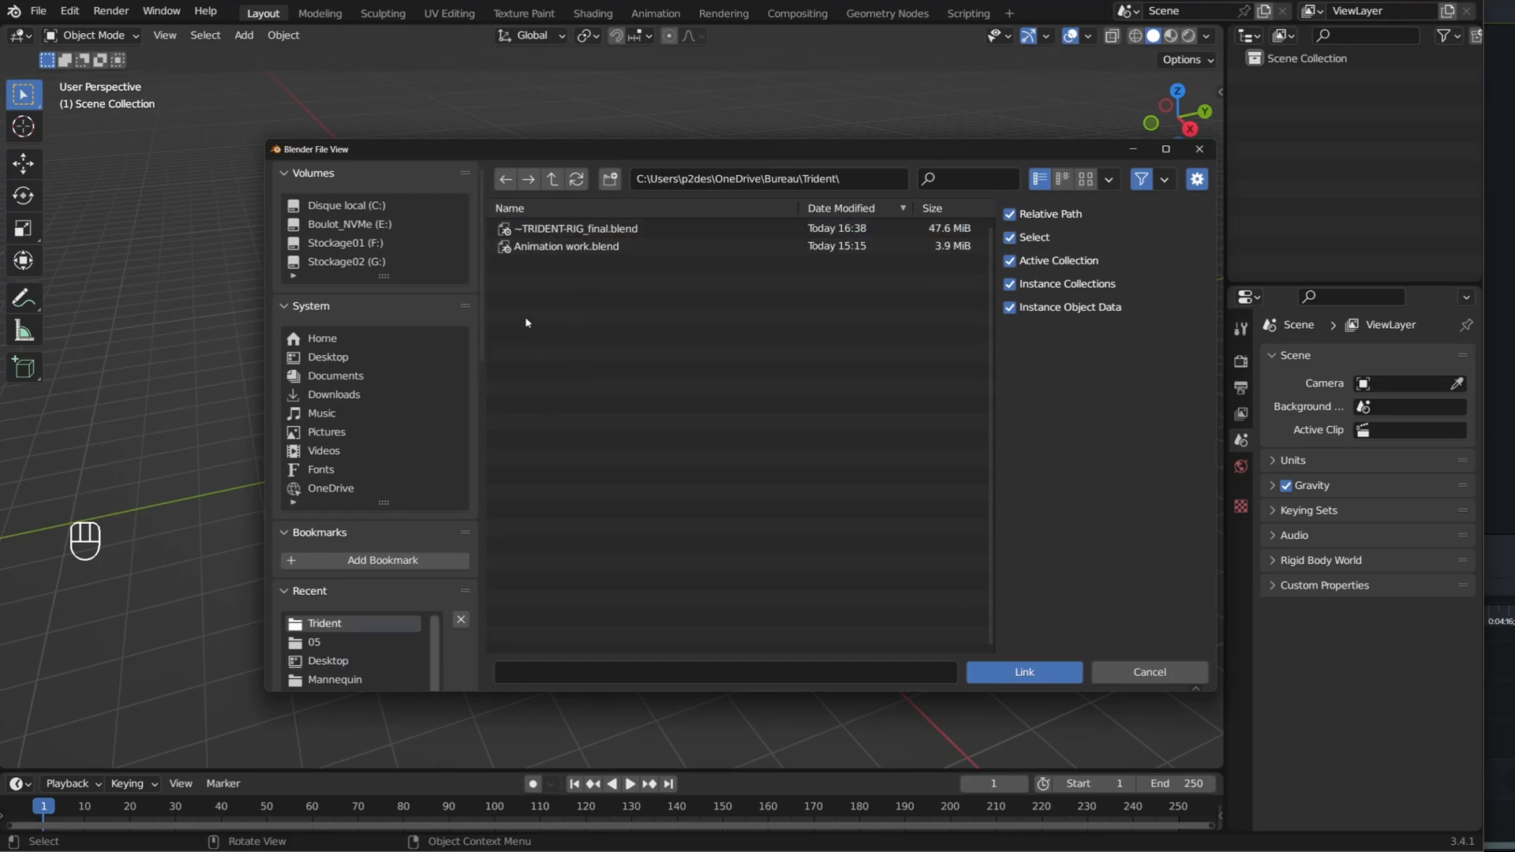
double_click(578, 229)
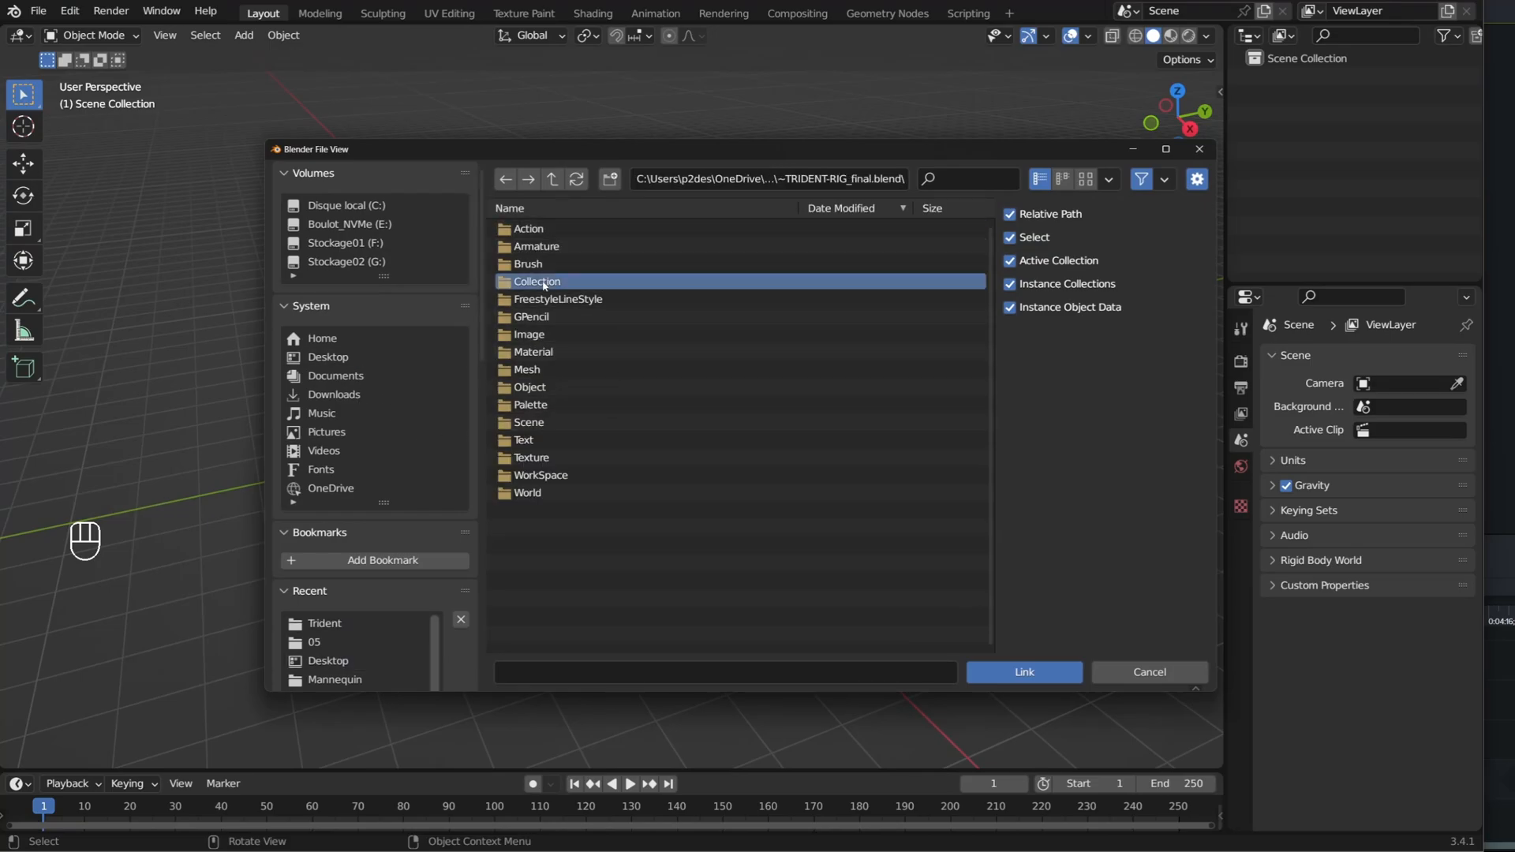
double_click(537, 281)
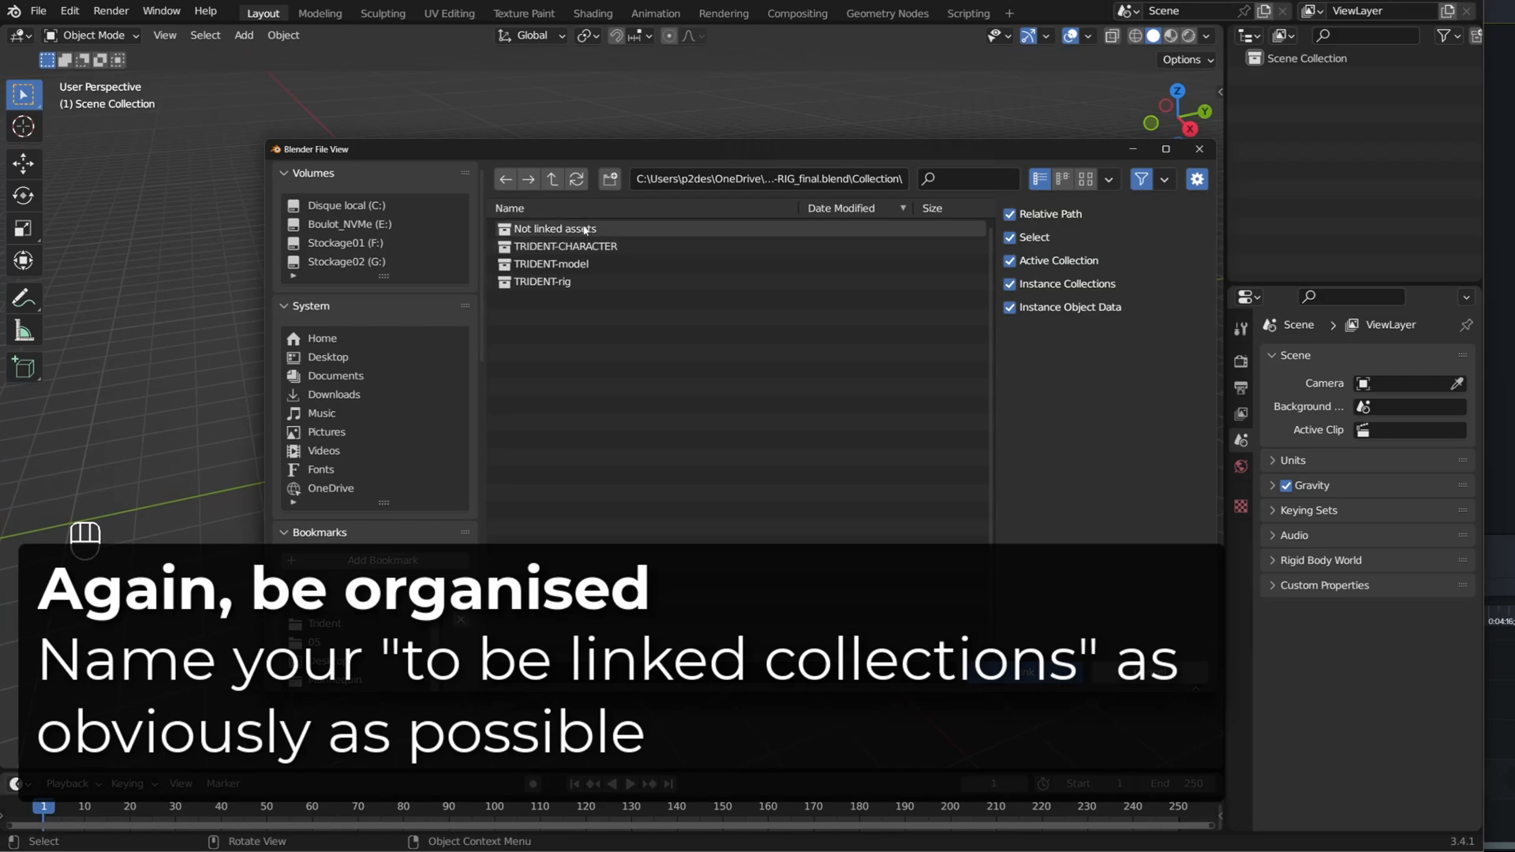
double_click(566, 246)
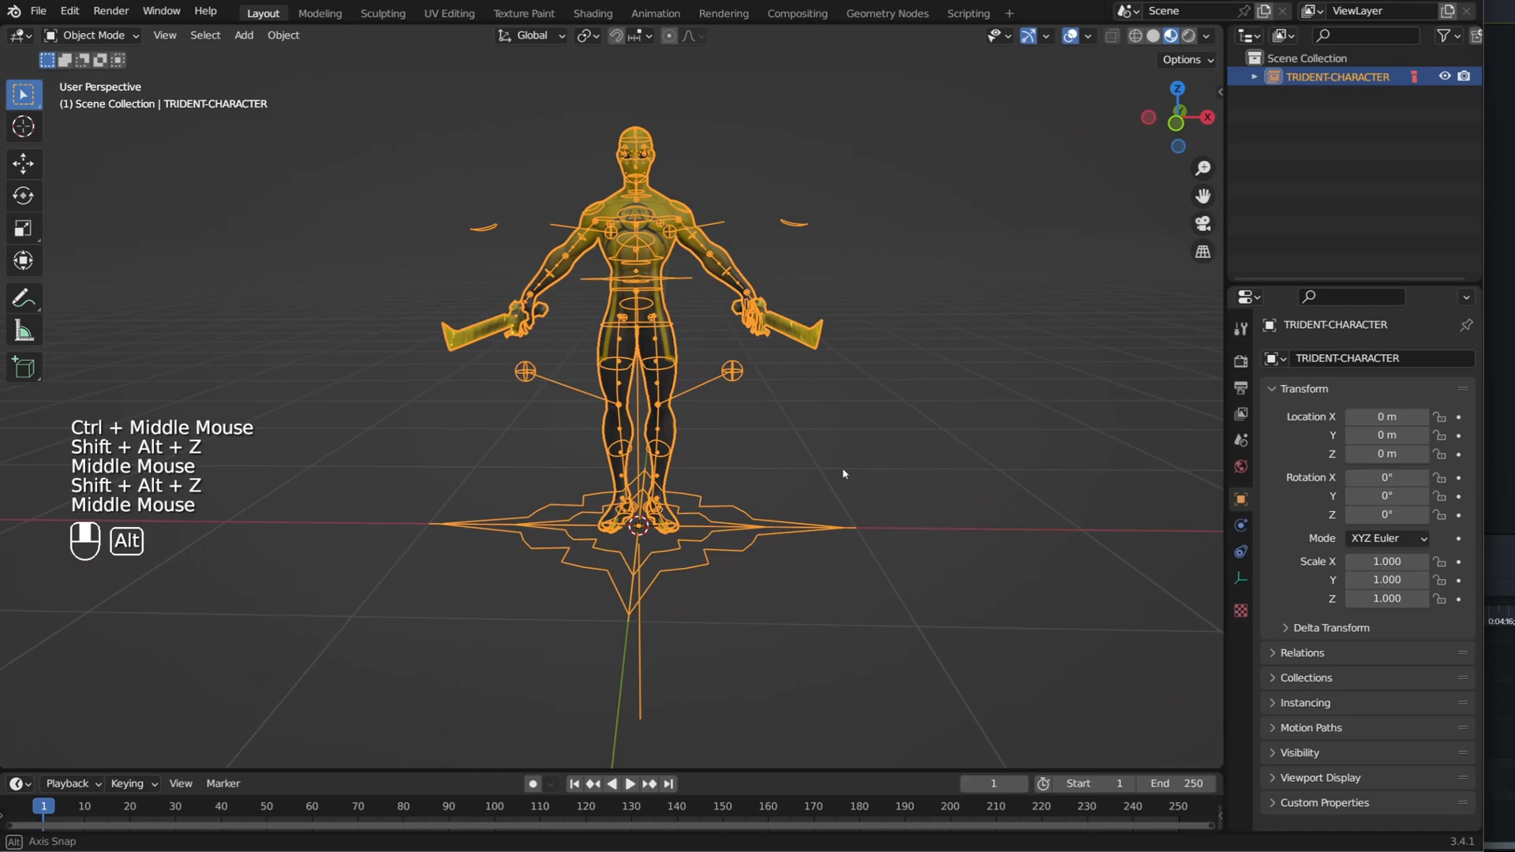
- Orbit the view around the linked armored character at the origin
left_click_drag(841, 474, 1151, 652)
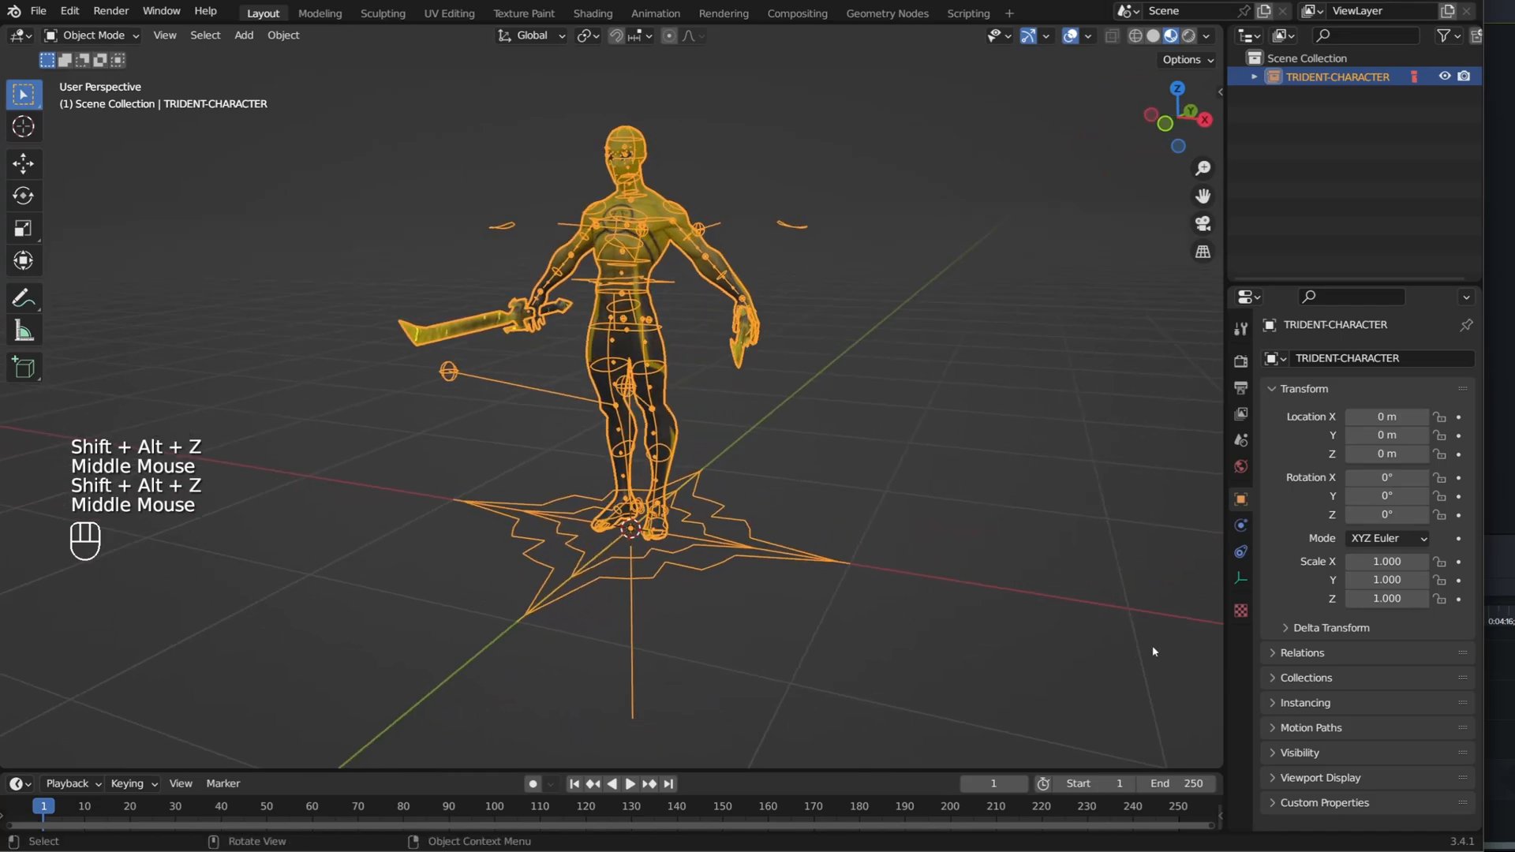
mouse_move(1168, 649)
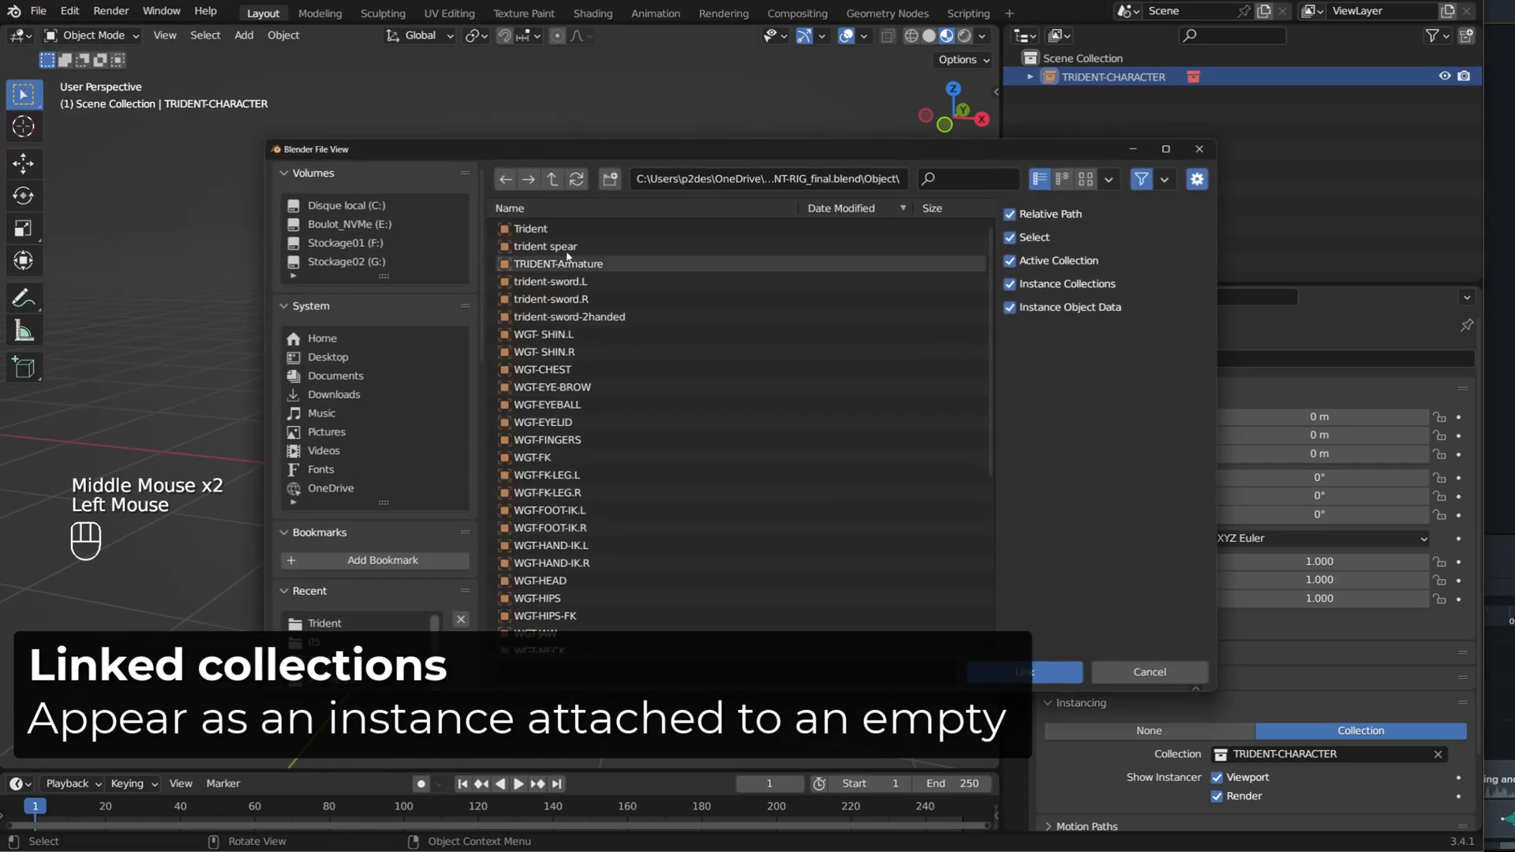
- Link the trident spear object into the scene and inspect its greyed-out modifiers
left_click(1022, 672)
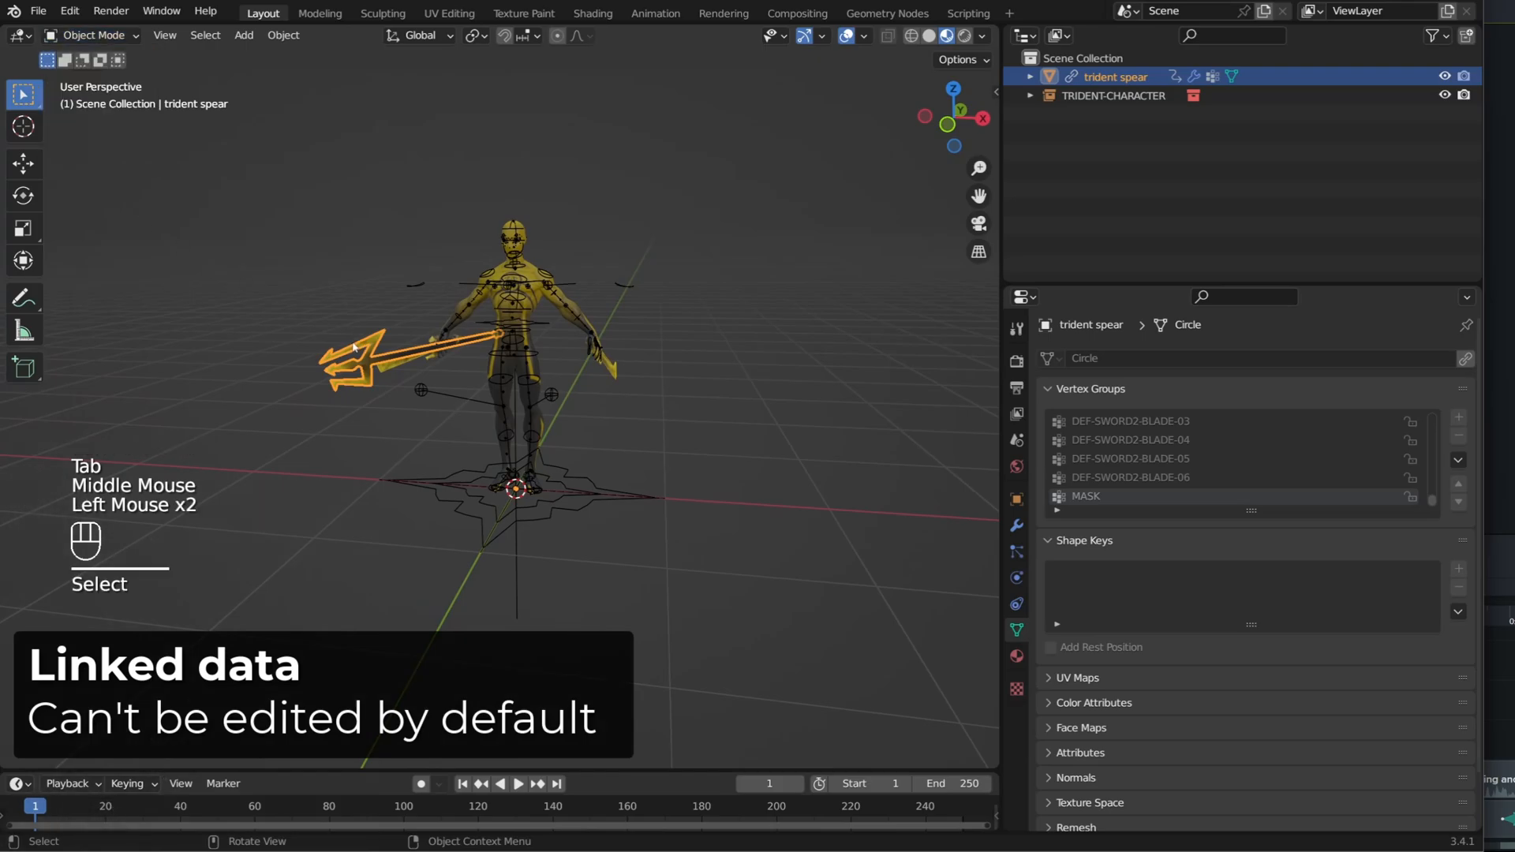
left_click(1016, 526)
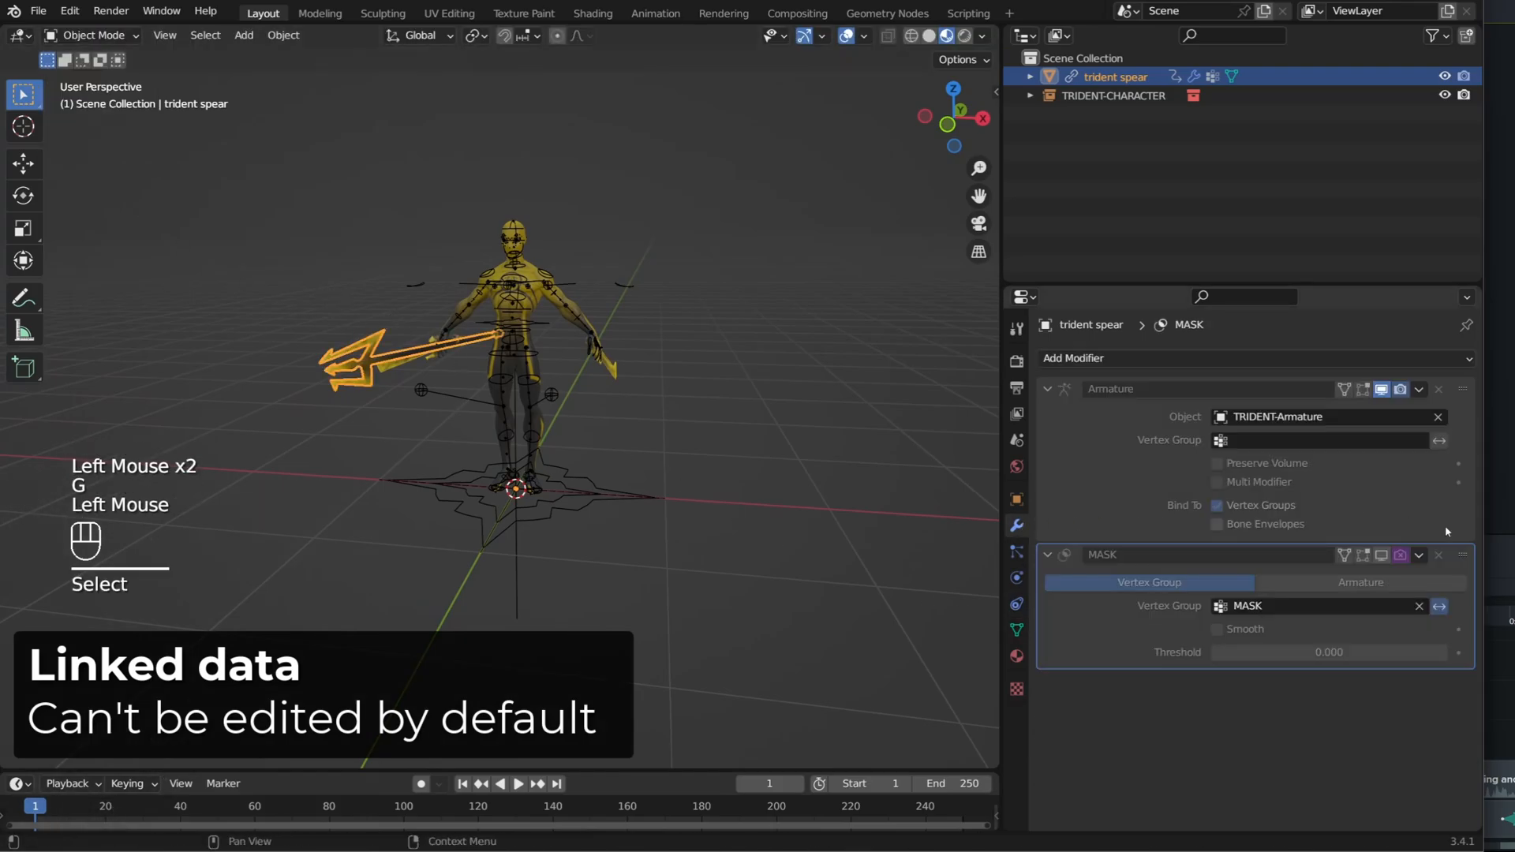
left_click(1073, 358)
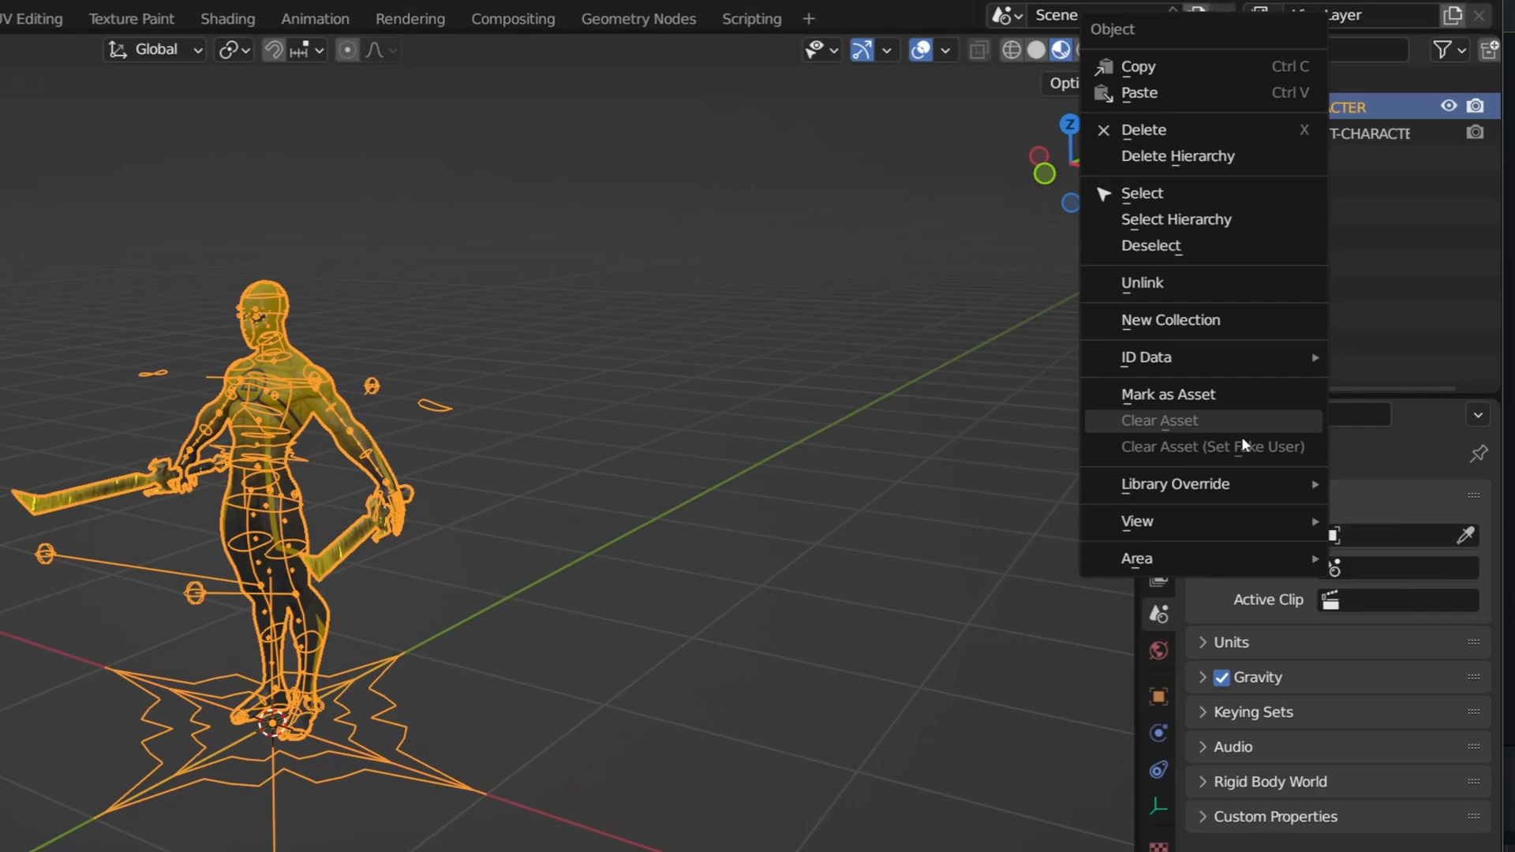
mouse_move(1244, 479)
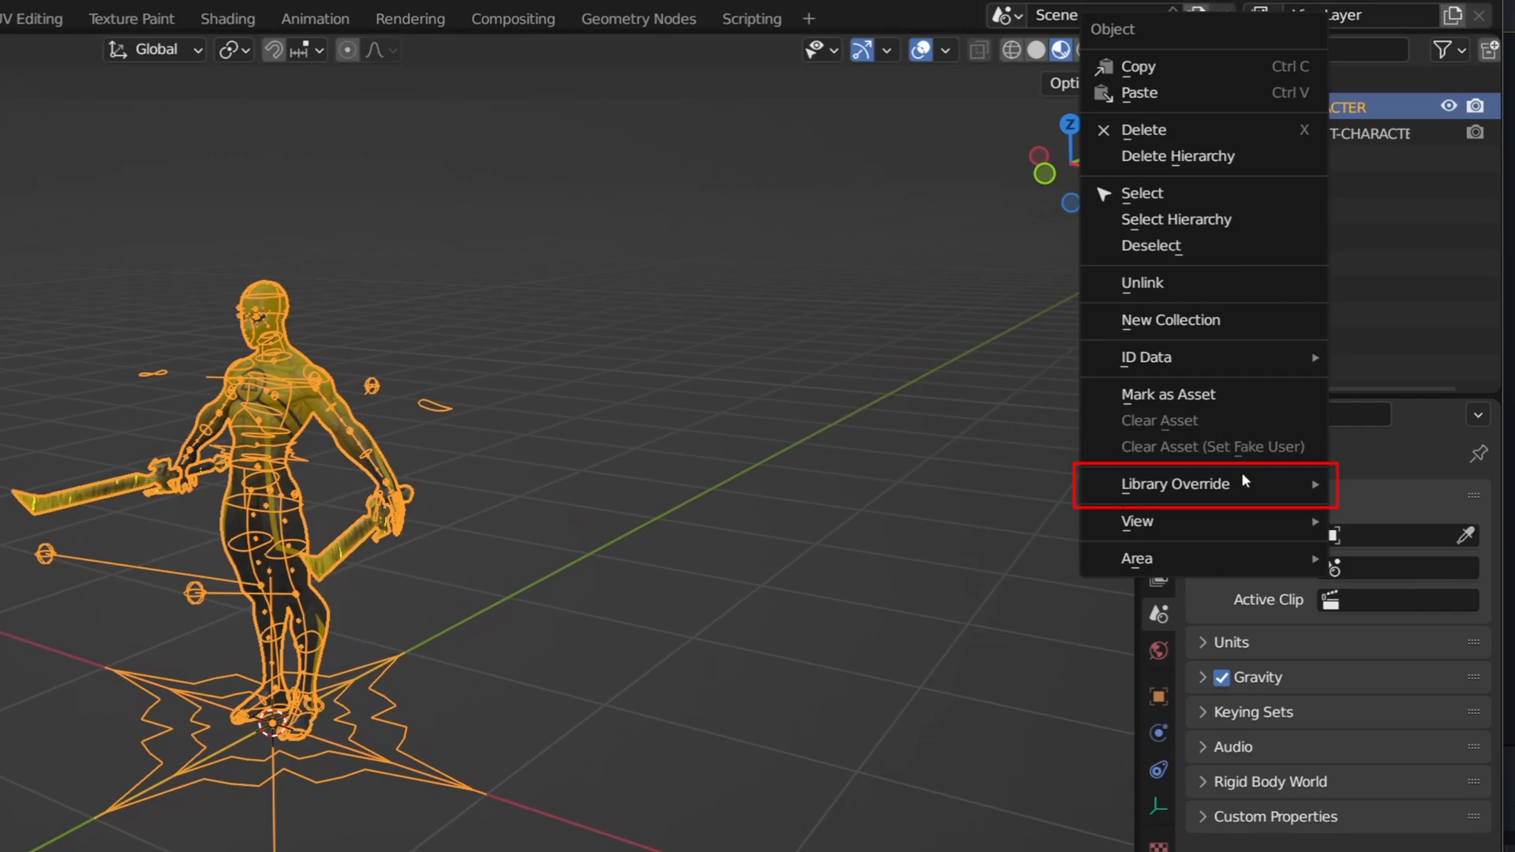
- Make a Library Override of TRIDENT-CHARACTER with Selected & Content and expand its hierarchy
left_click(1176, 485)
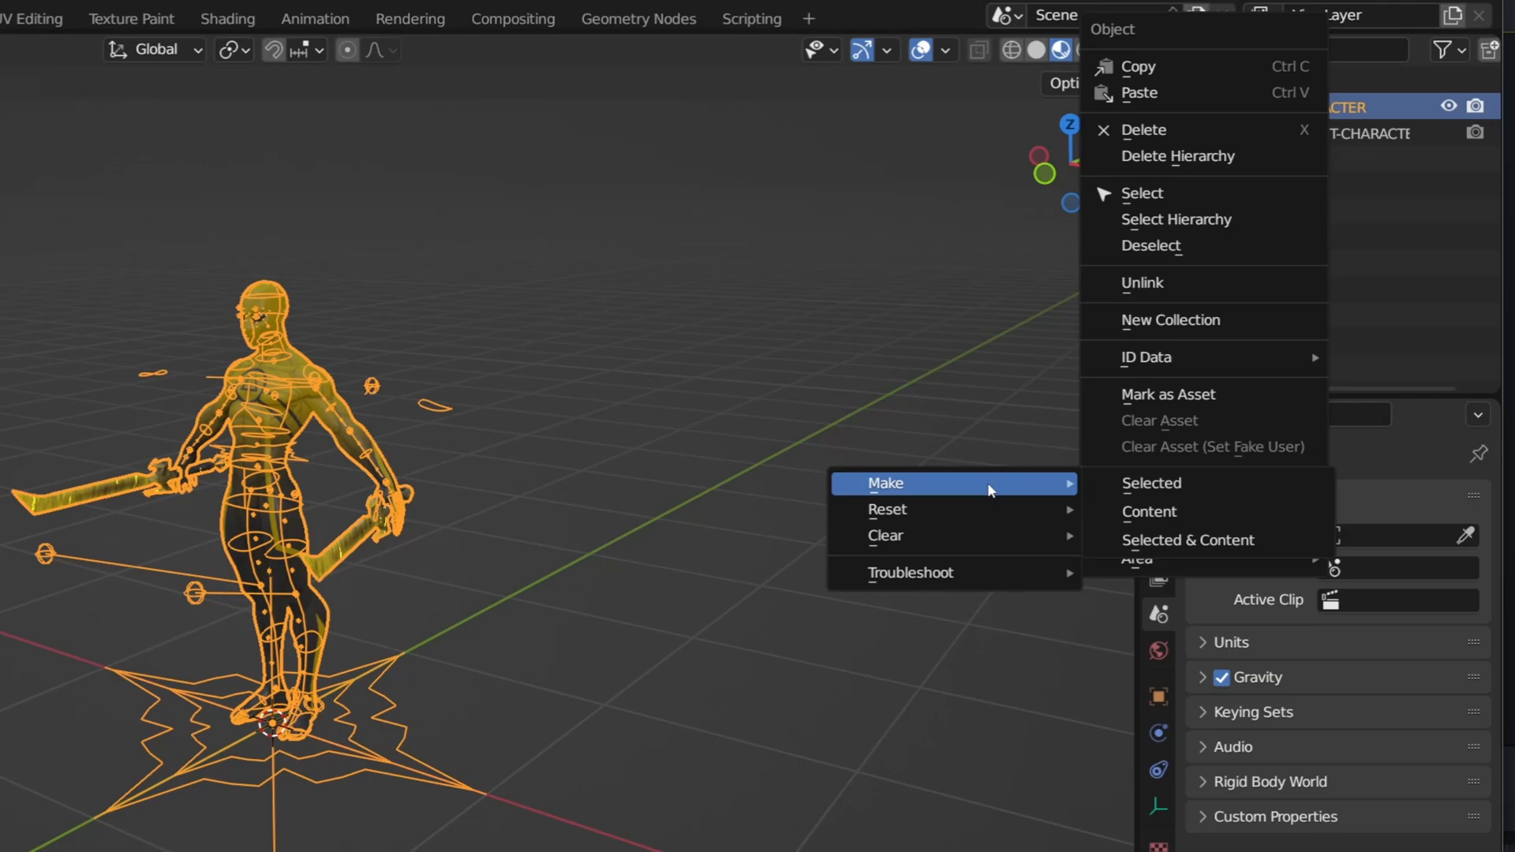
mouse_move(1151, 485)
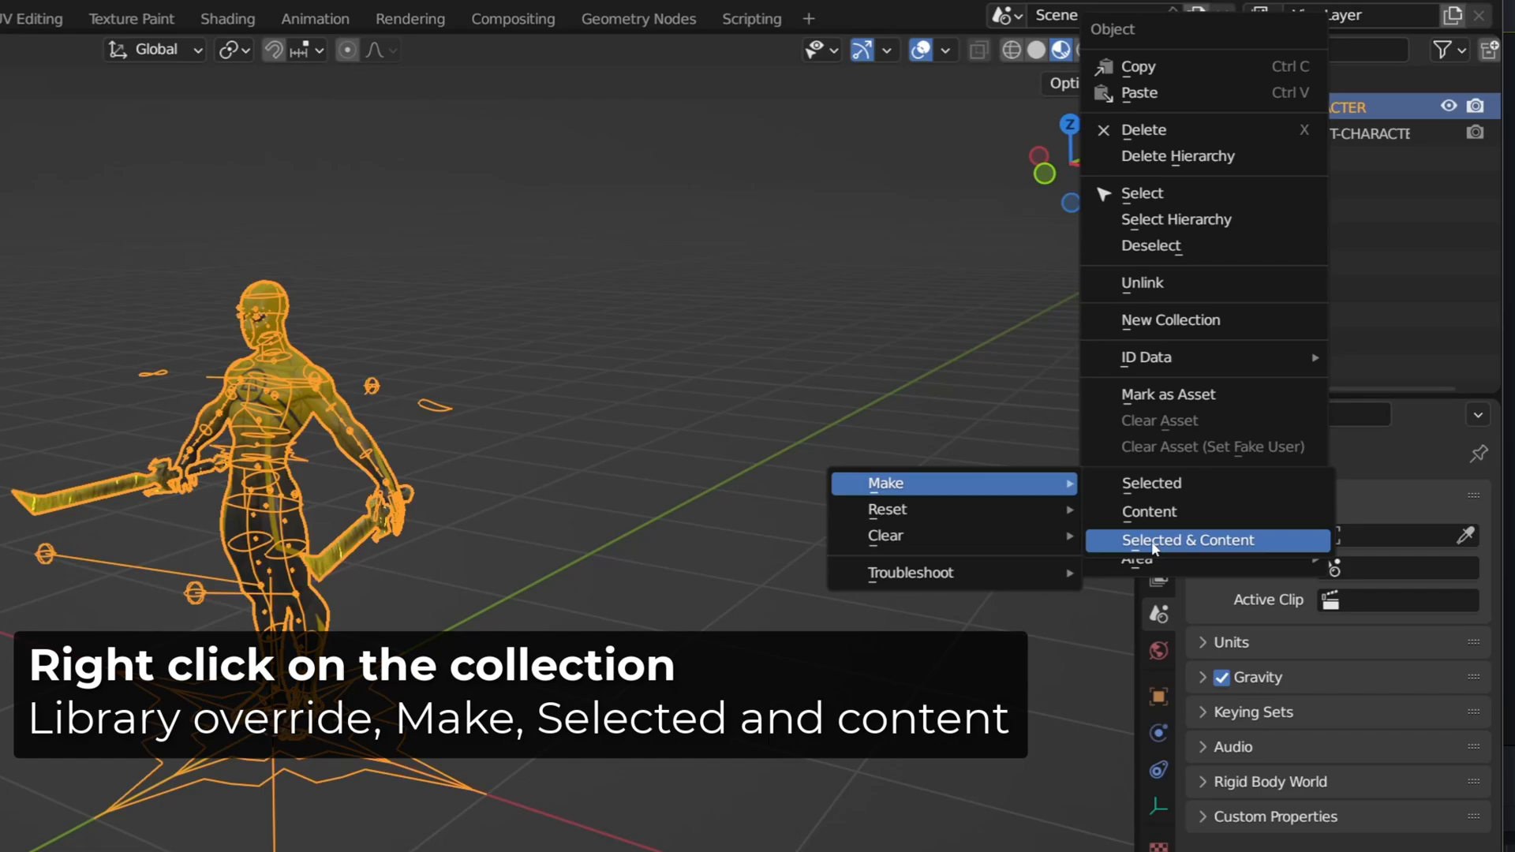
left_click(1188, 540)
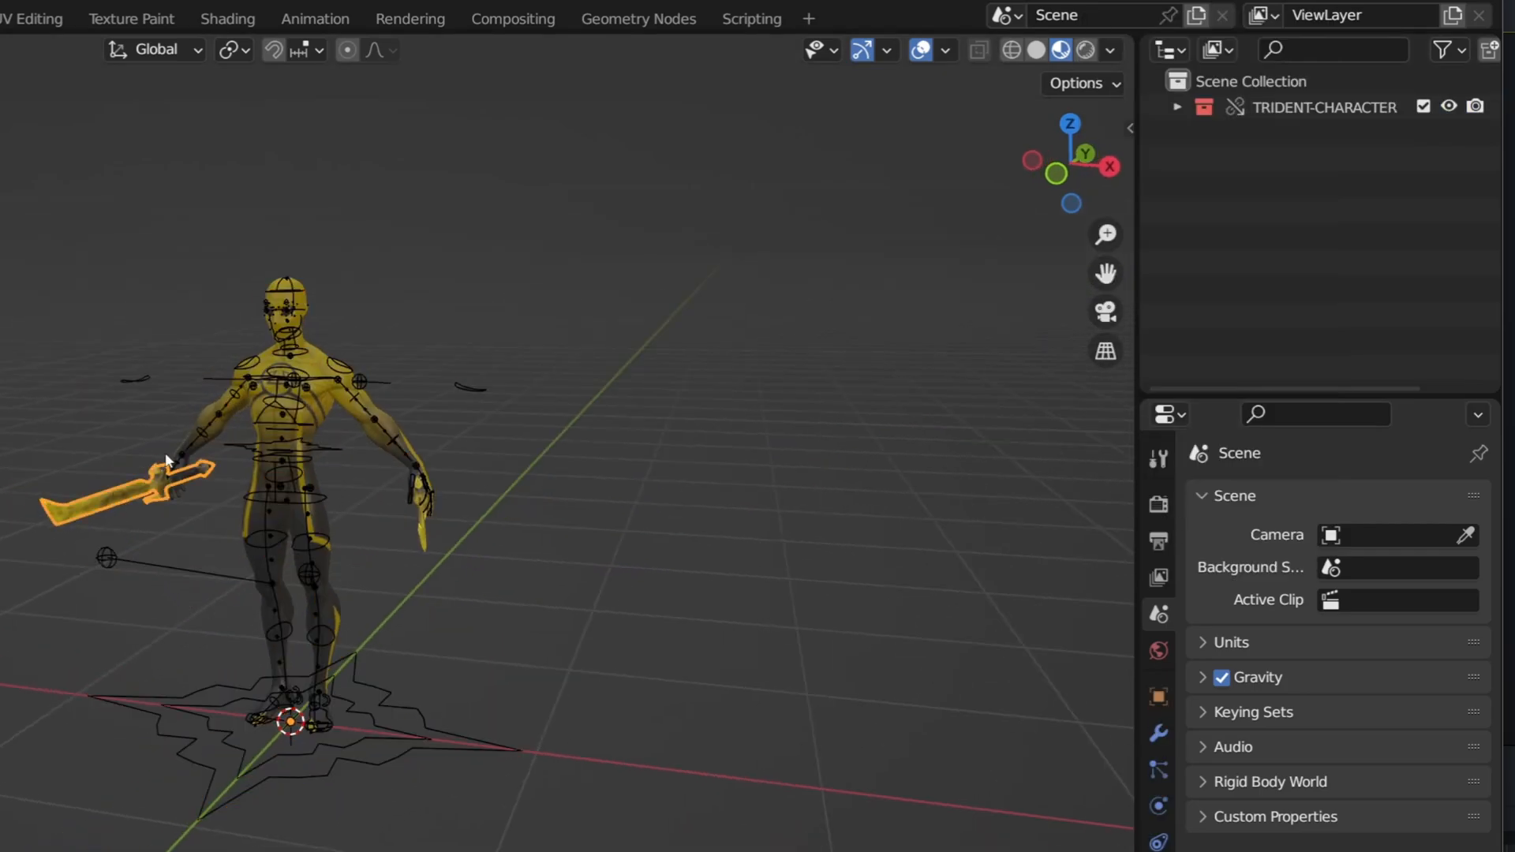
left_click(1177, 107)
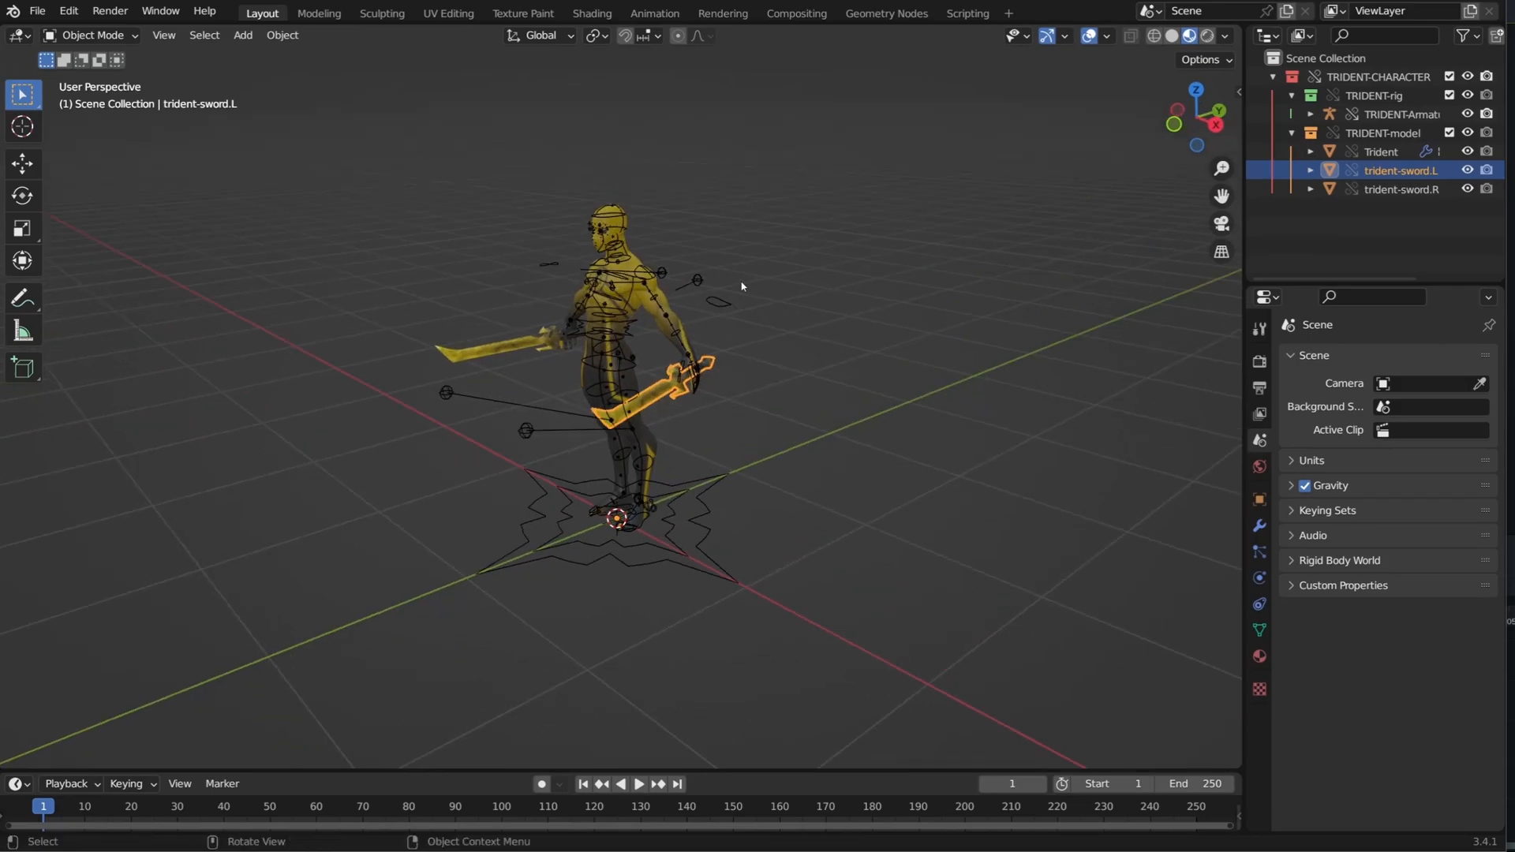
- Inspect the overridden left sword mesh, right sword and TRIDENT-Armature objects in the Outliner
left_click(86, 35)
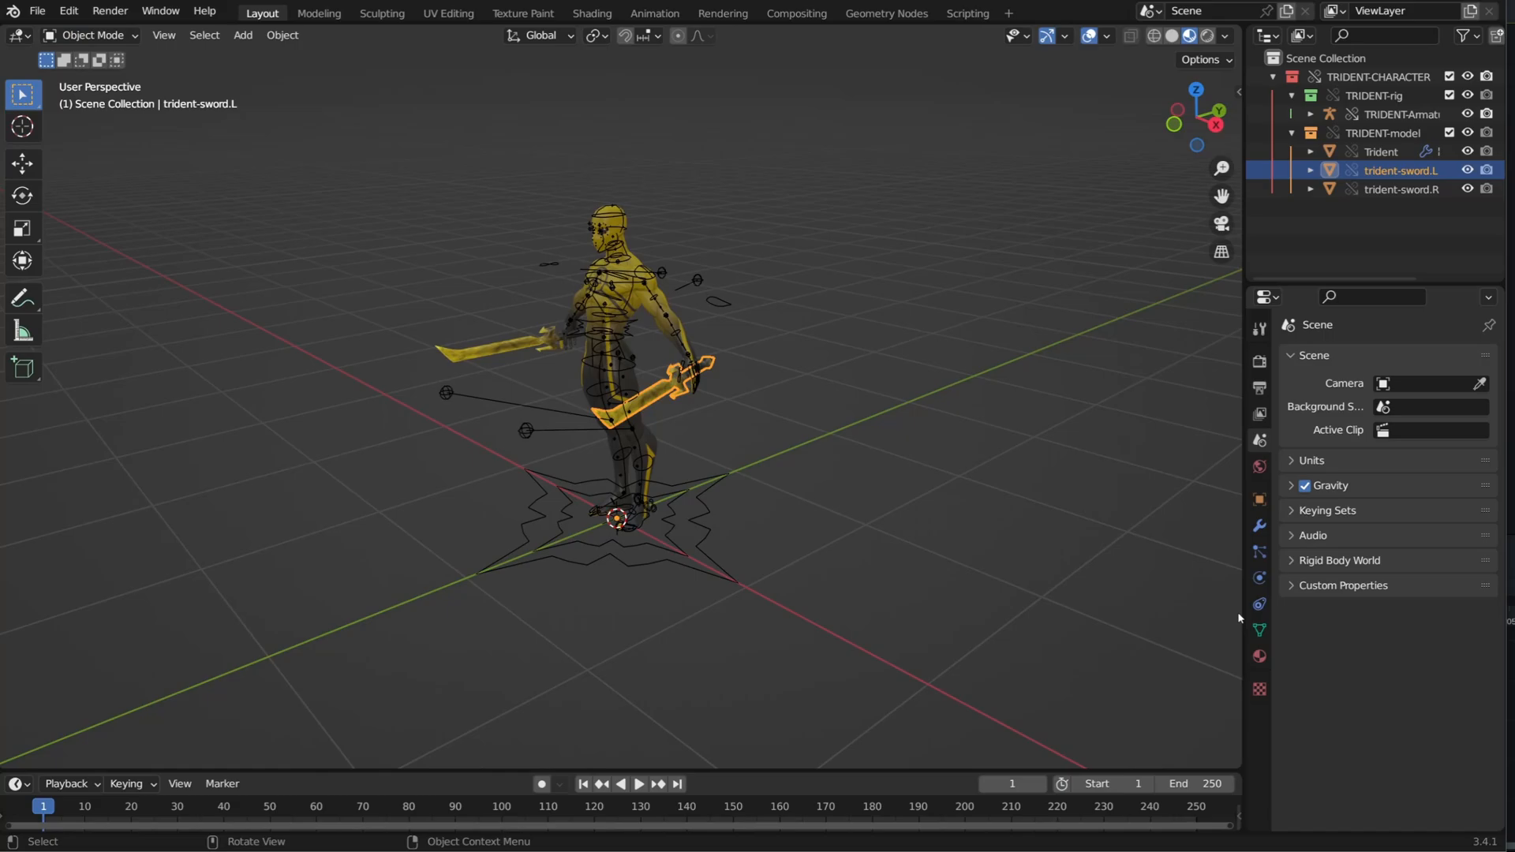
left_click(1259, 632)
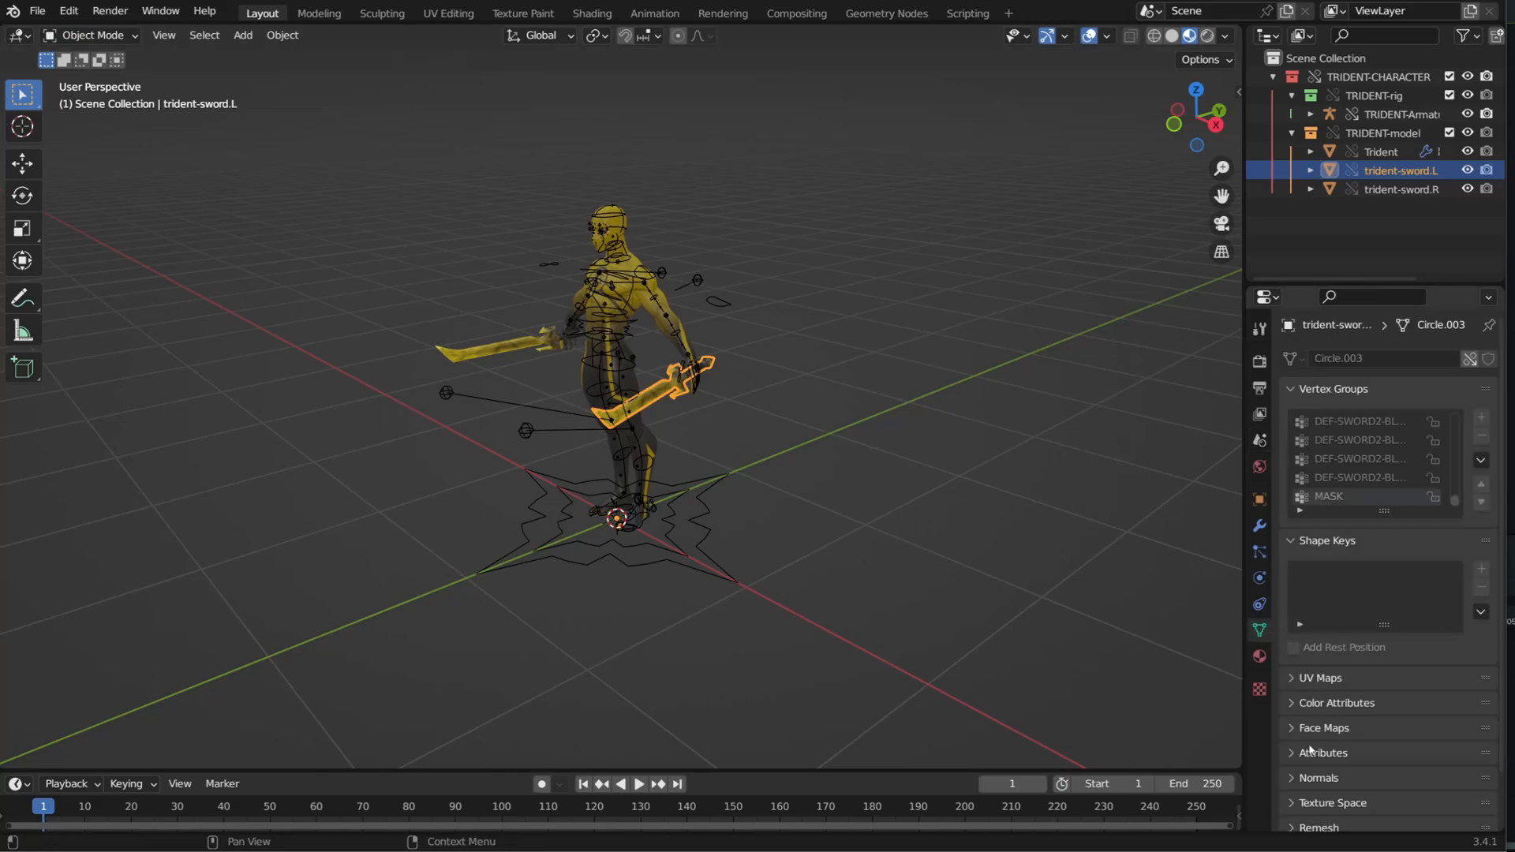
mouse_move(1381, 556)
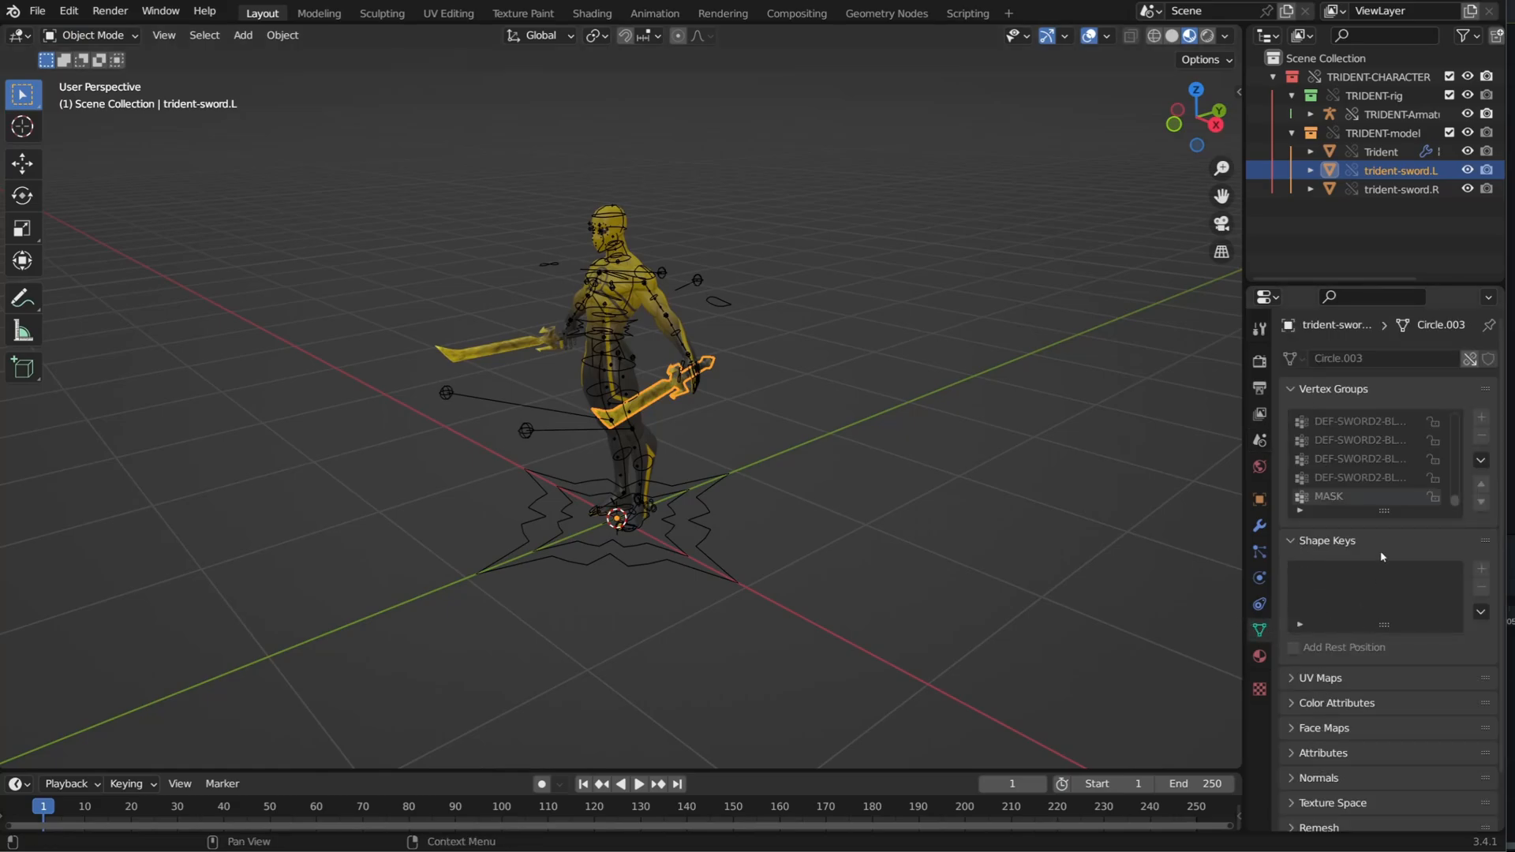
left_click(1399, 189)
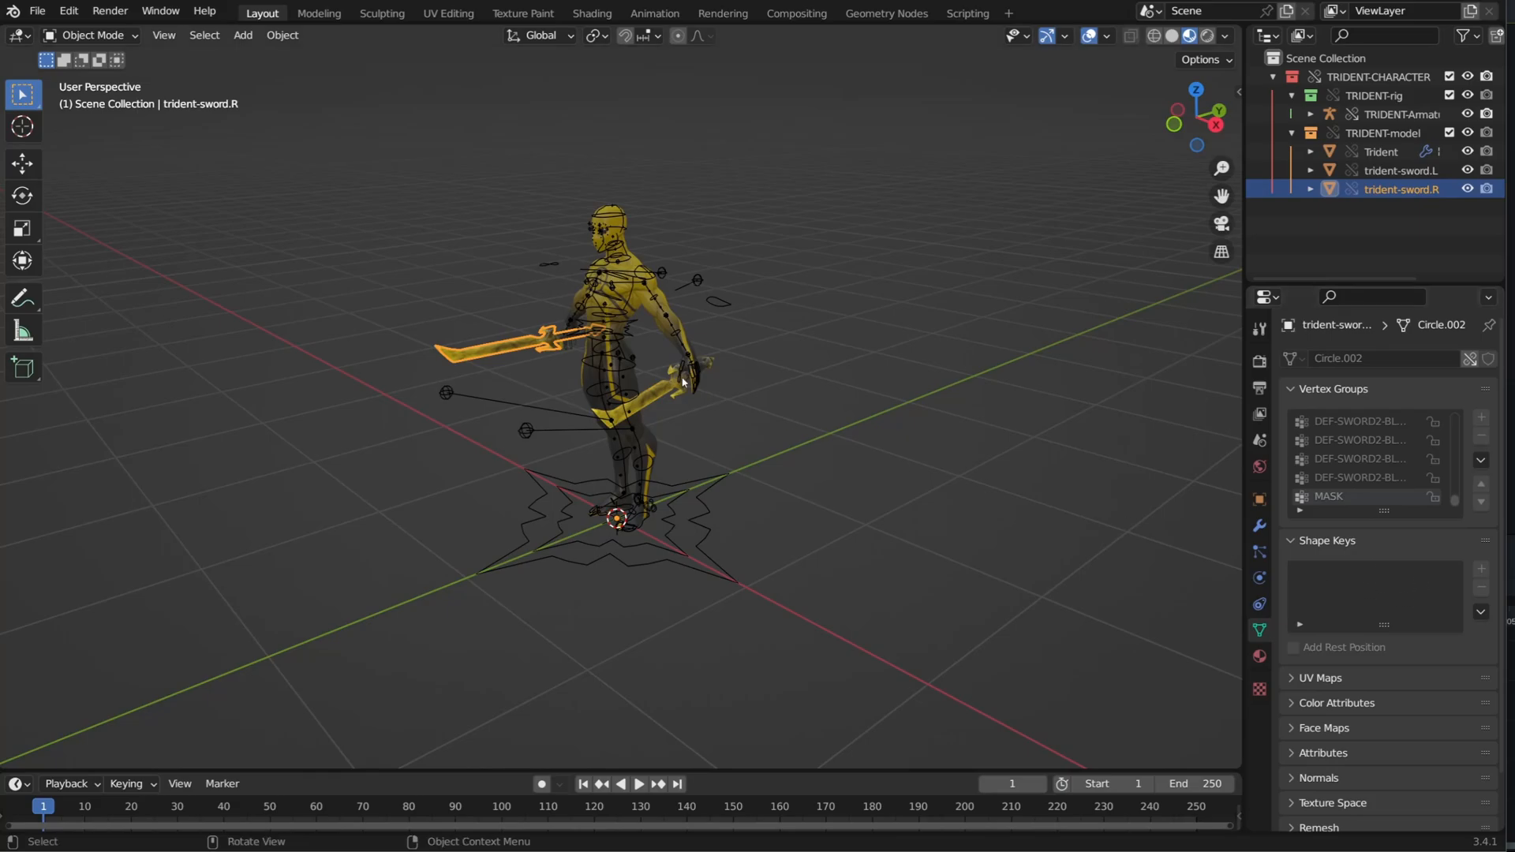
left_click(1398, 113)
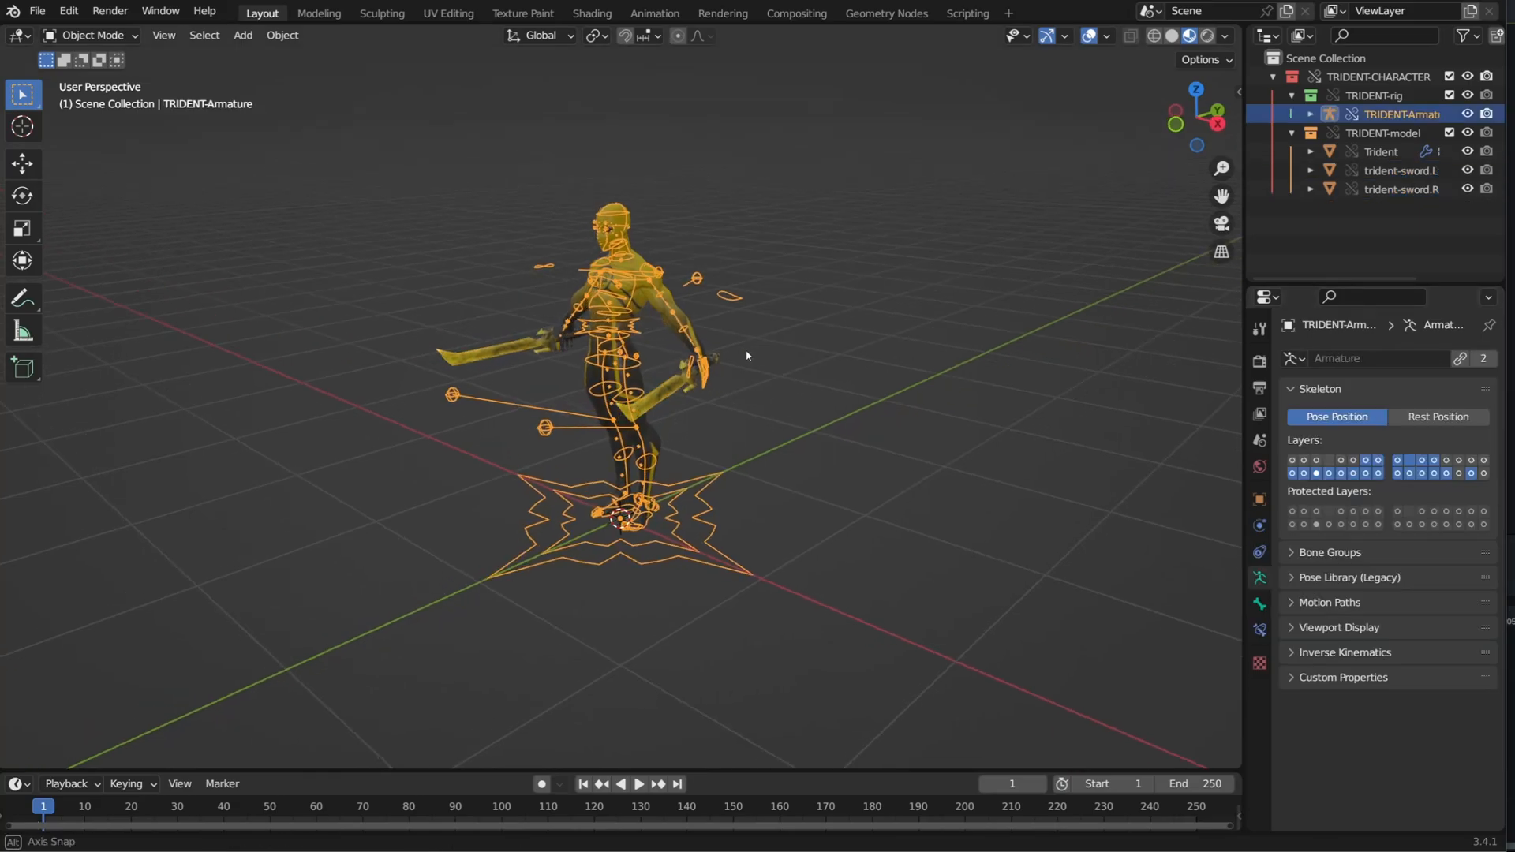
- Put TRIDENT-Armature into Pose Mode and play back its animation
left_click(86, 34)
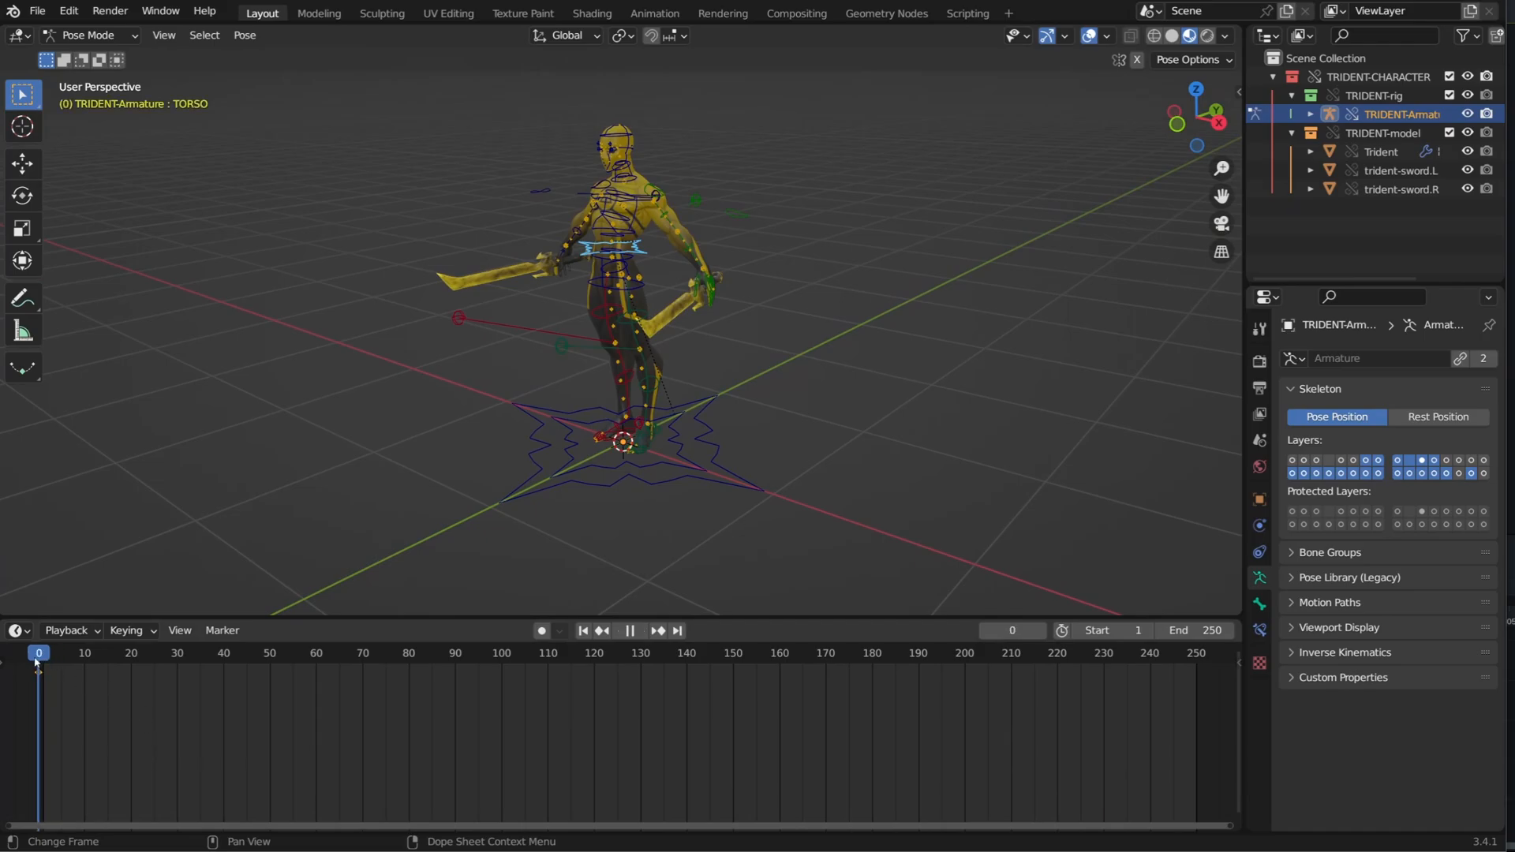
left_click(14, 632)
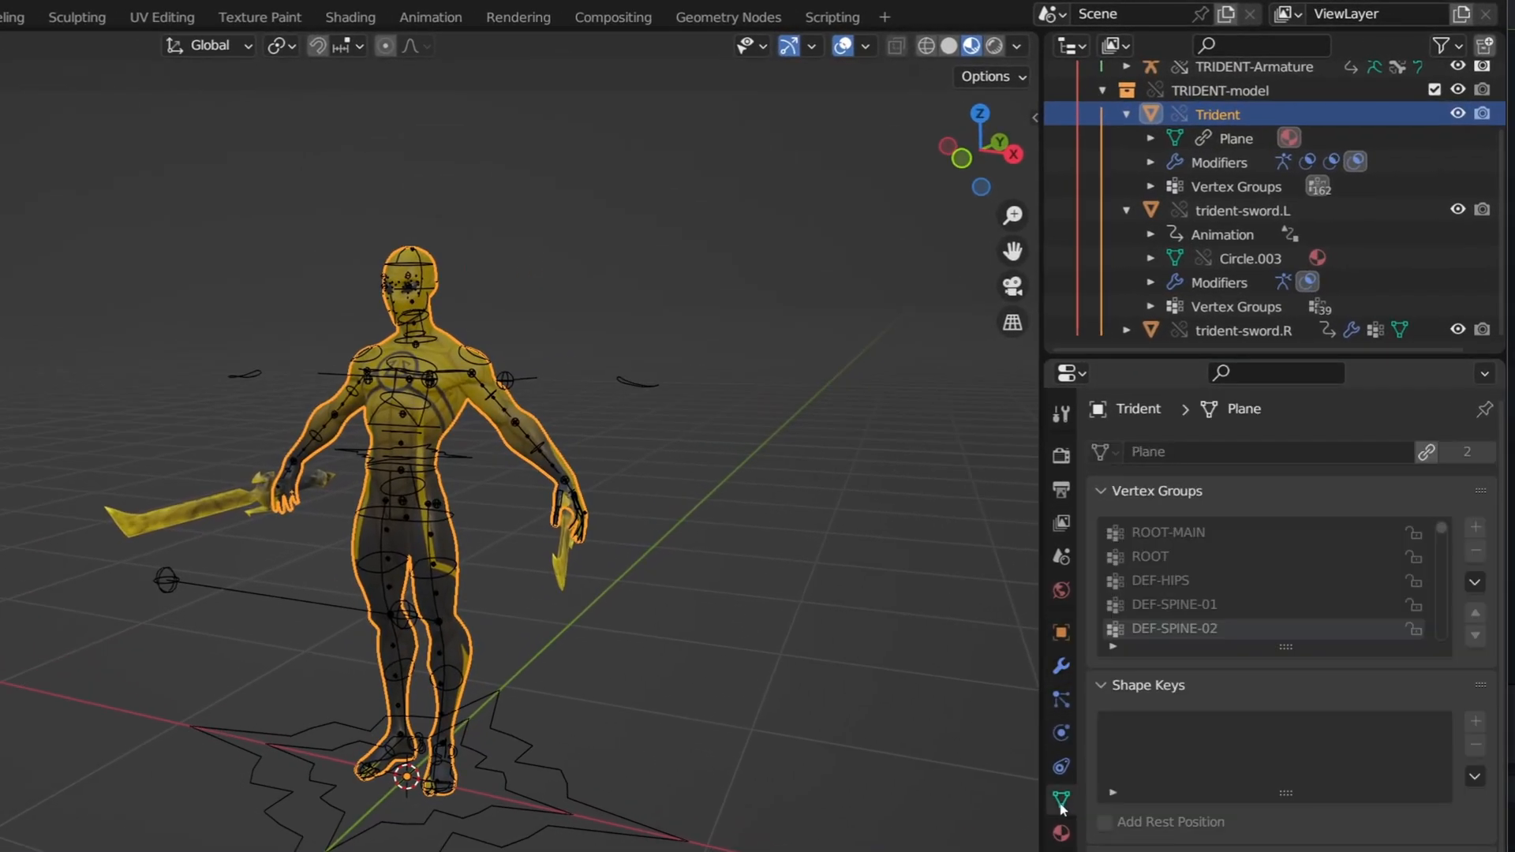
mouse_move(546, 423)
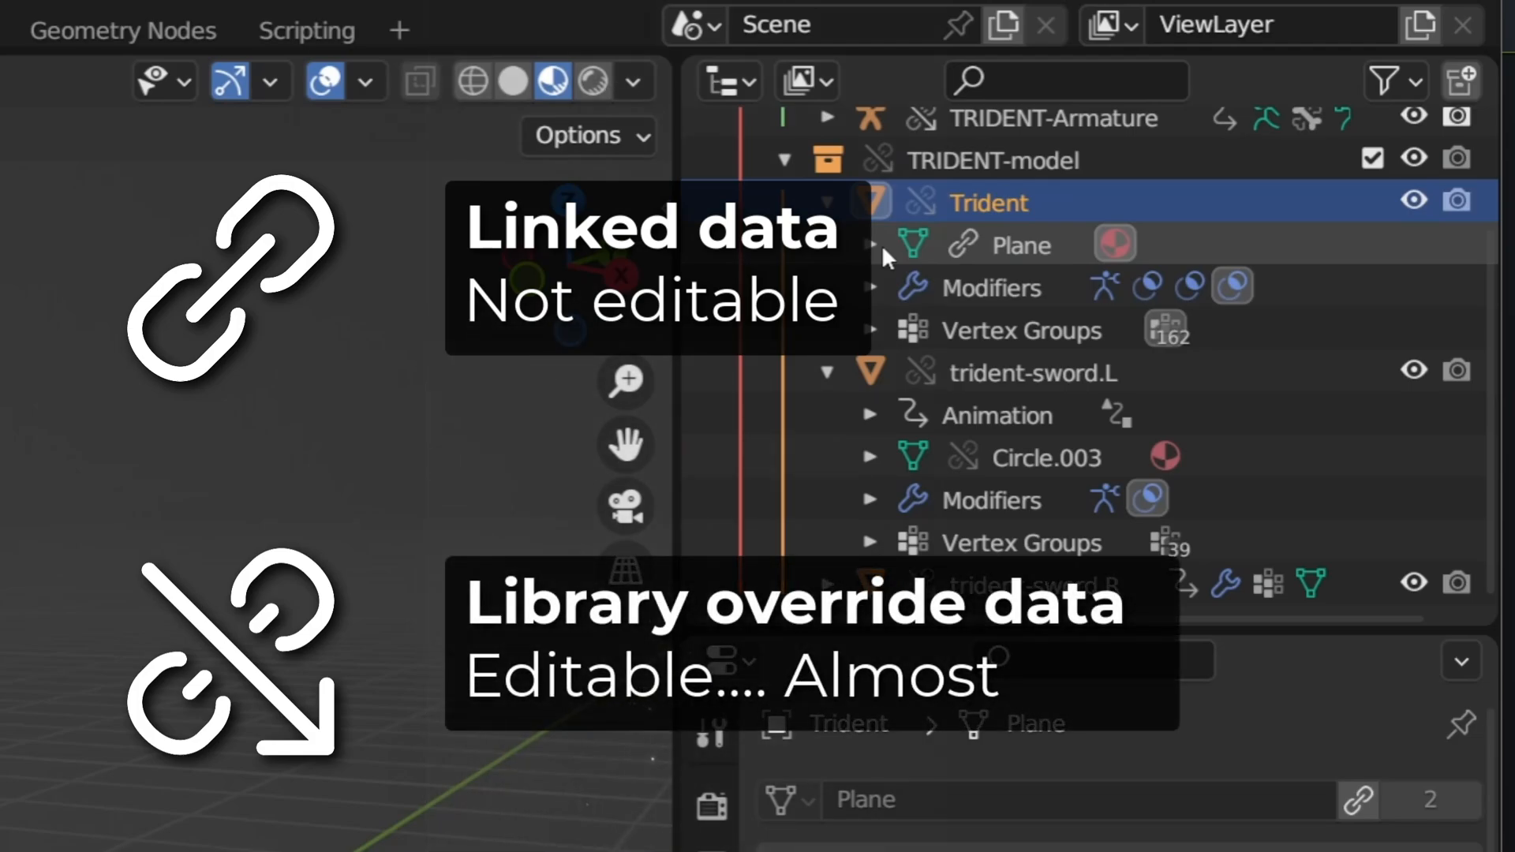
- Expand the Trident's Plane mesh to reveal its still-linked TRIDENT material
left_click(870, 243)
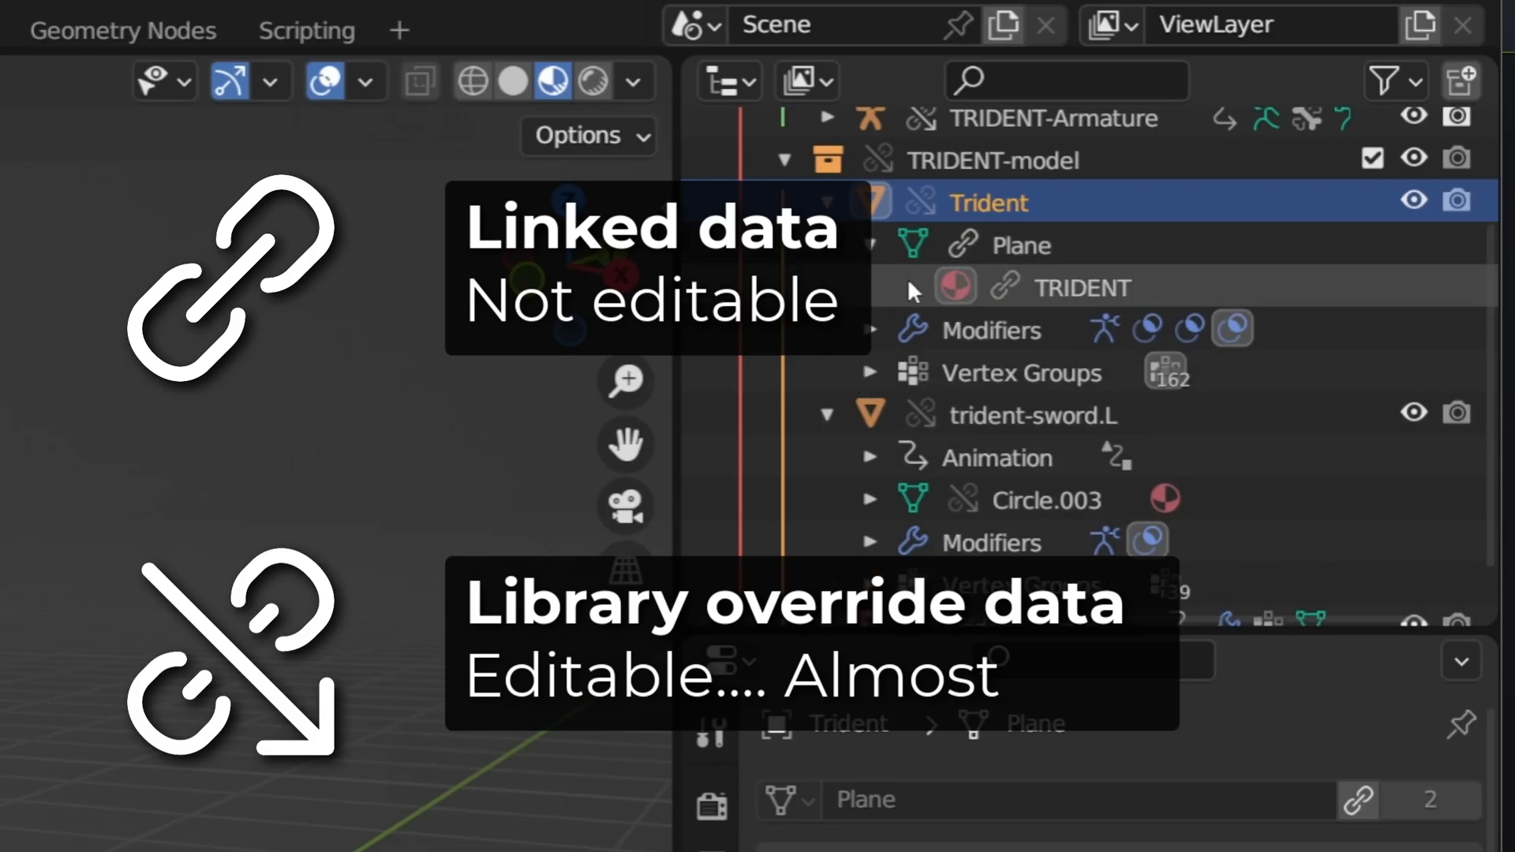
left_click(1082, 288)
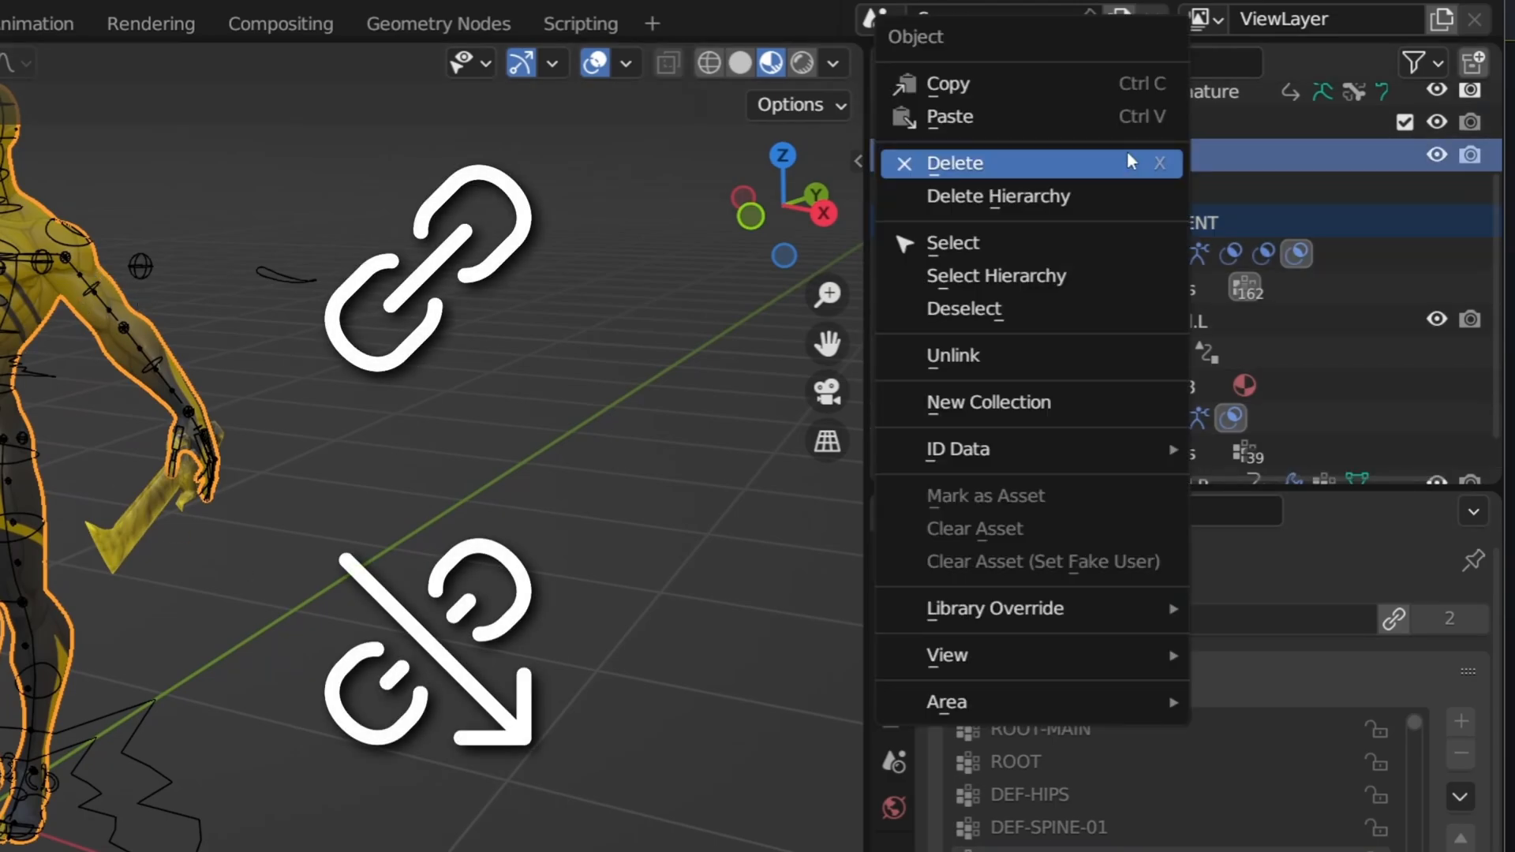
- Switch the bottom area to show the TRIDENT material's shader node tree
left_click(996, 609)
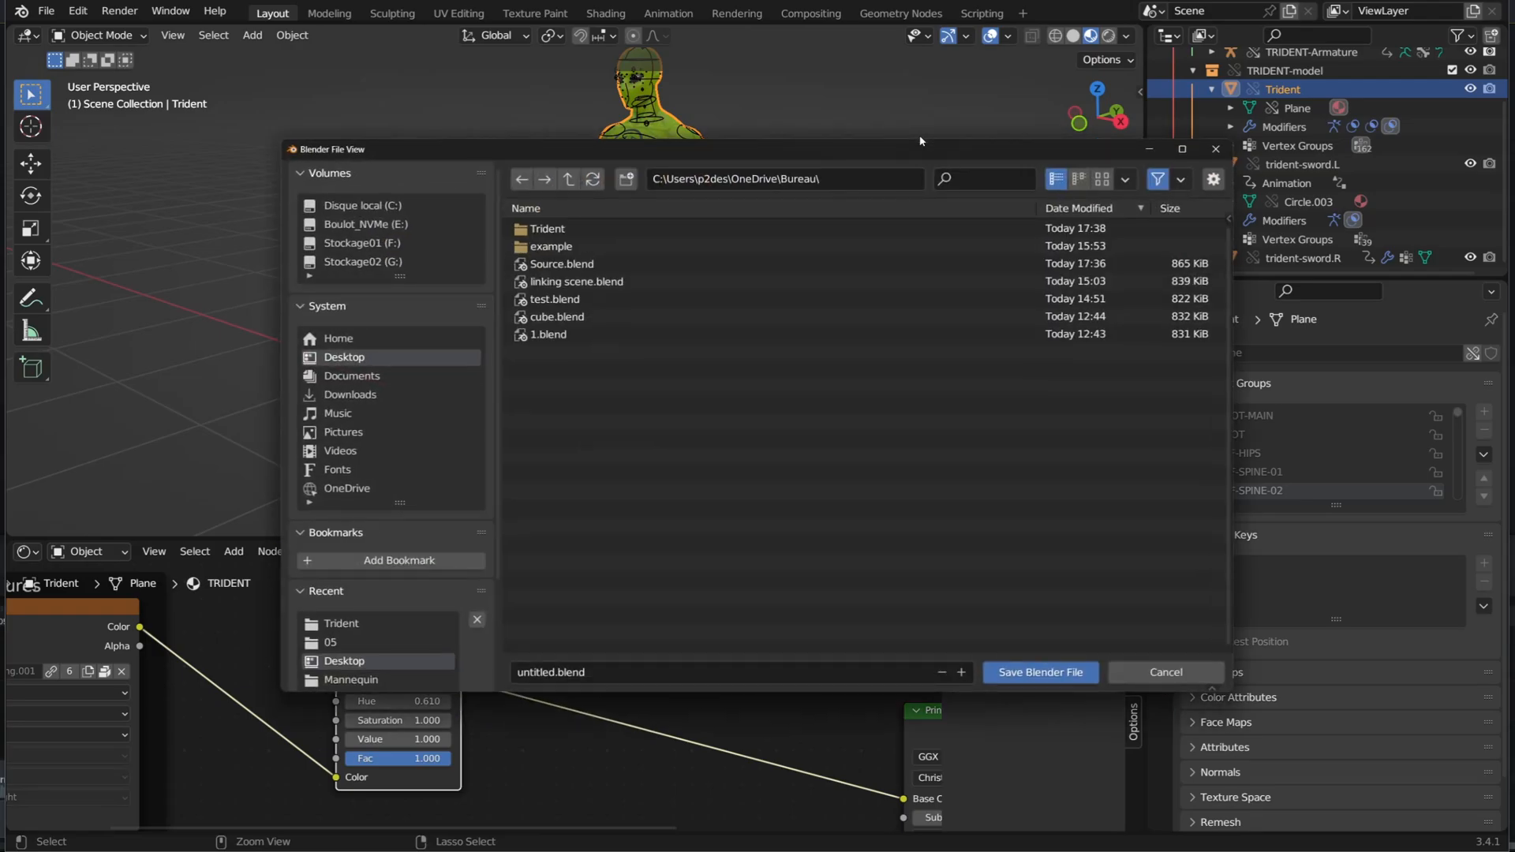
- Save linking.blend in the Trident folder and recolour the Trident body blue with a hue node
double_click(549, 229)
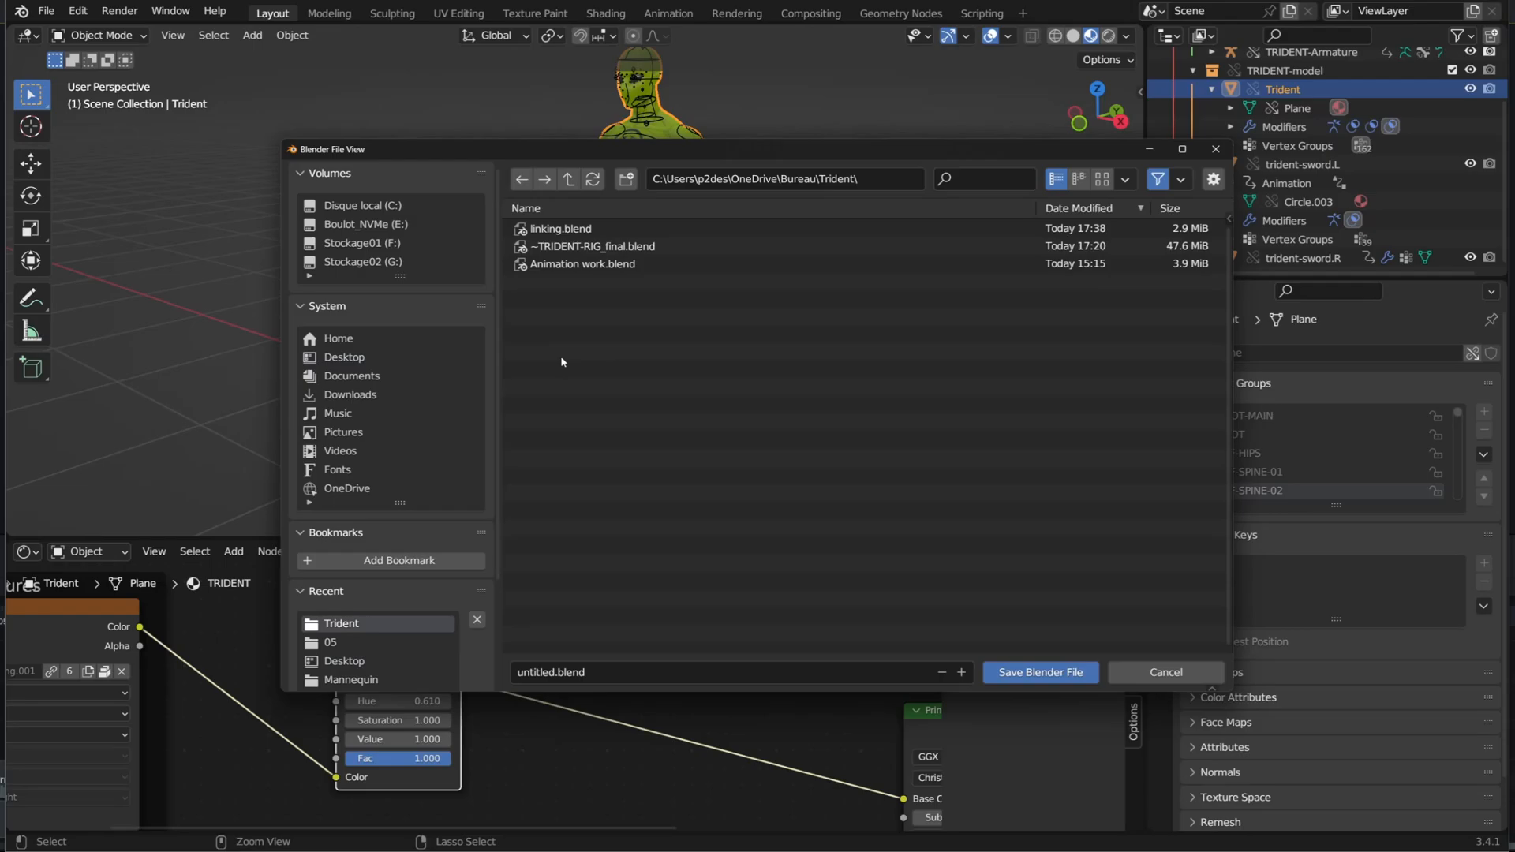
mouse_move(647, 380)
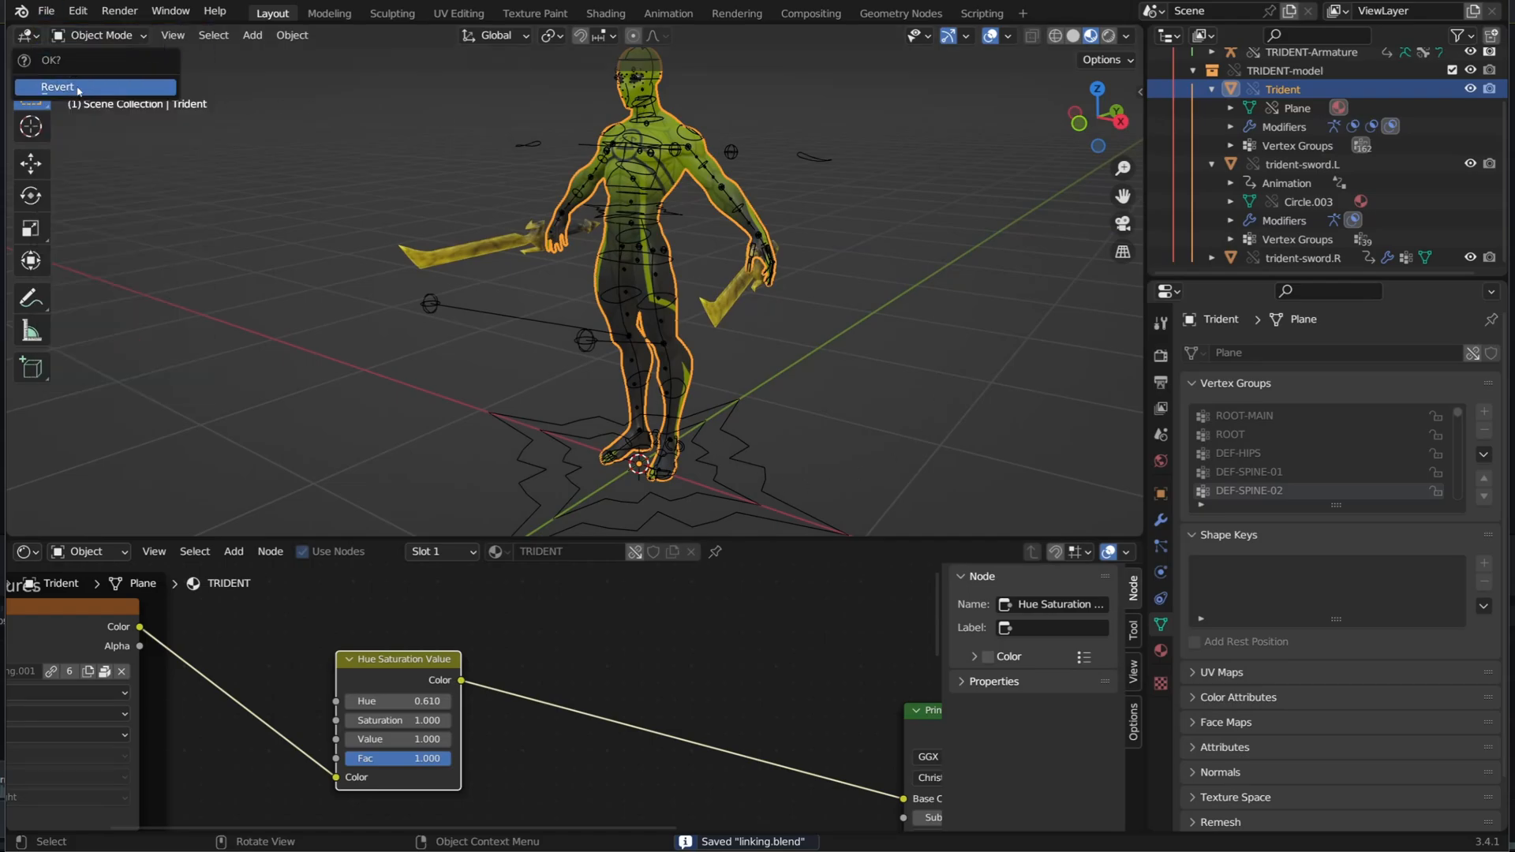
left_click(55, 86)
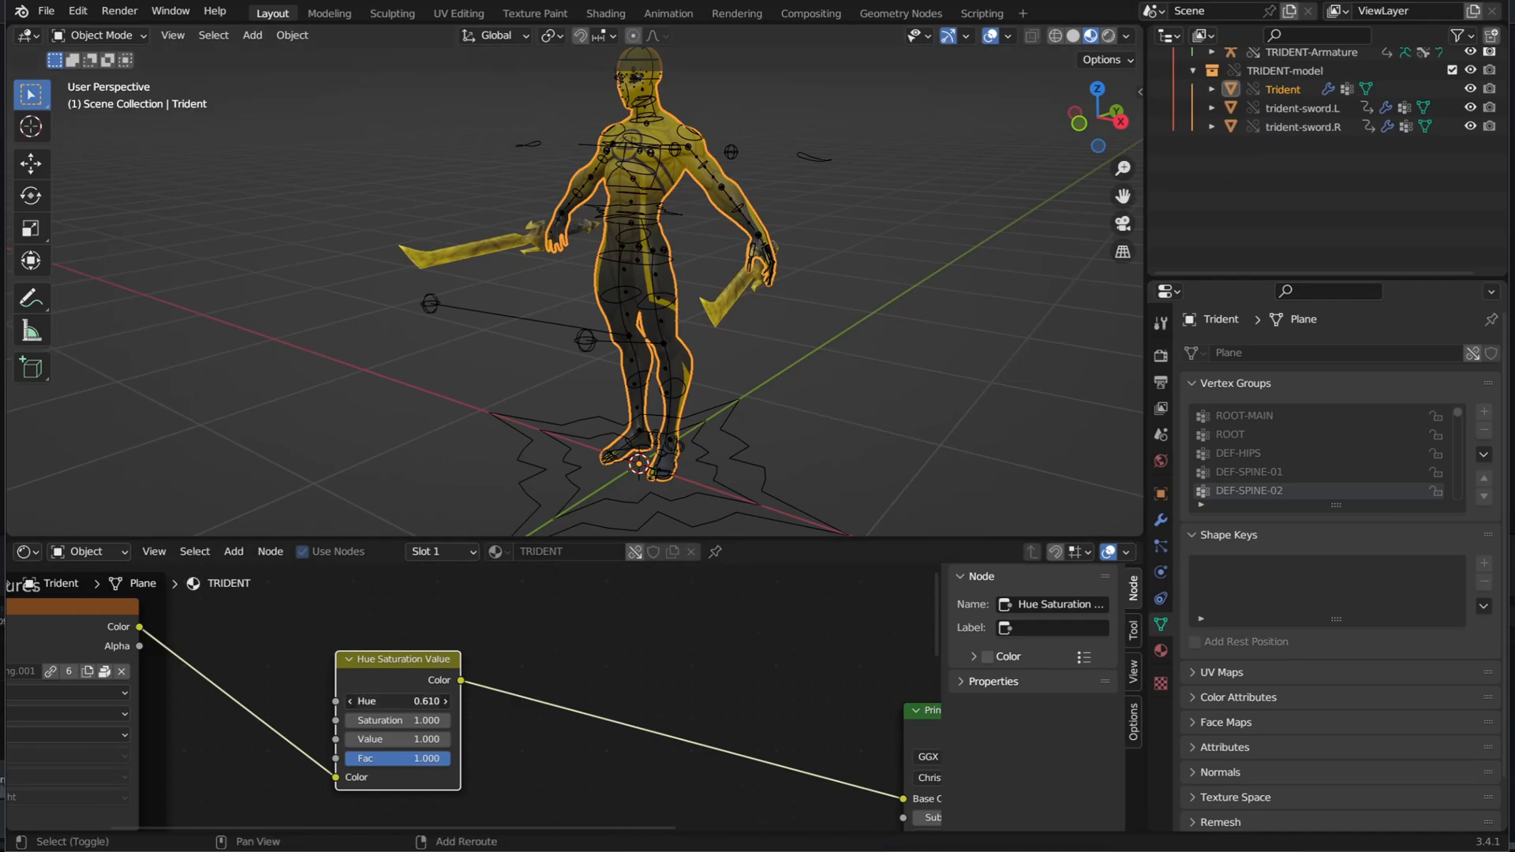
left_click_drag(396, 701, 445, 700)
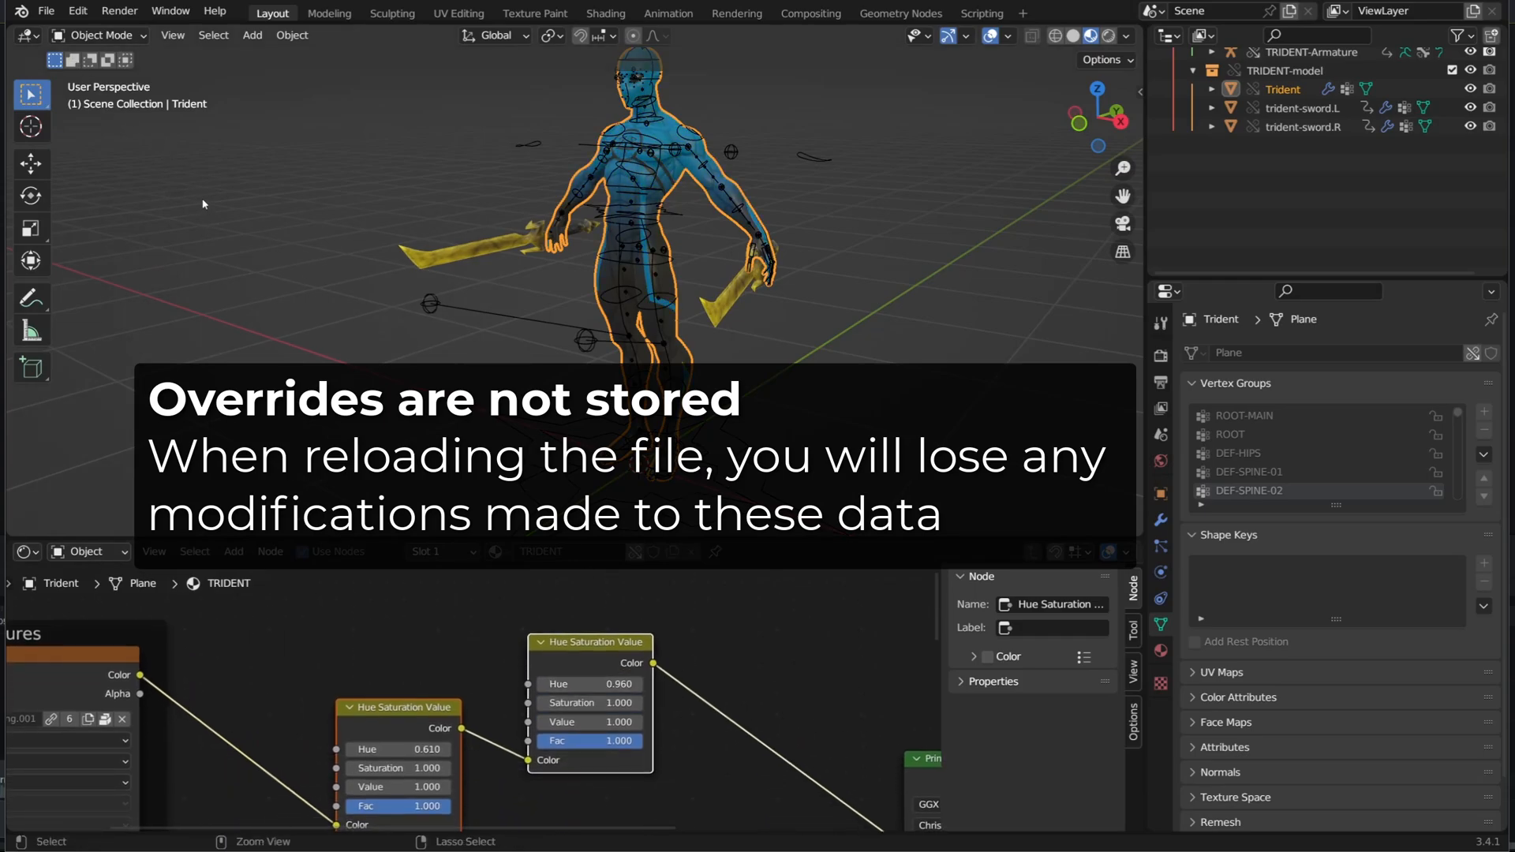
- Revert the file from disk so the hue edit is discarded and the body returns to yellow
left_click(49, 12)
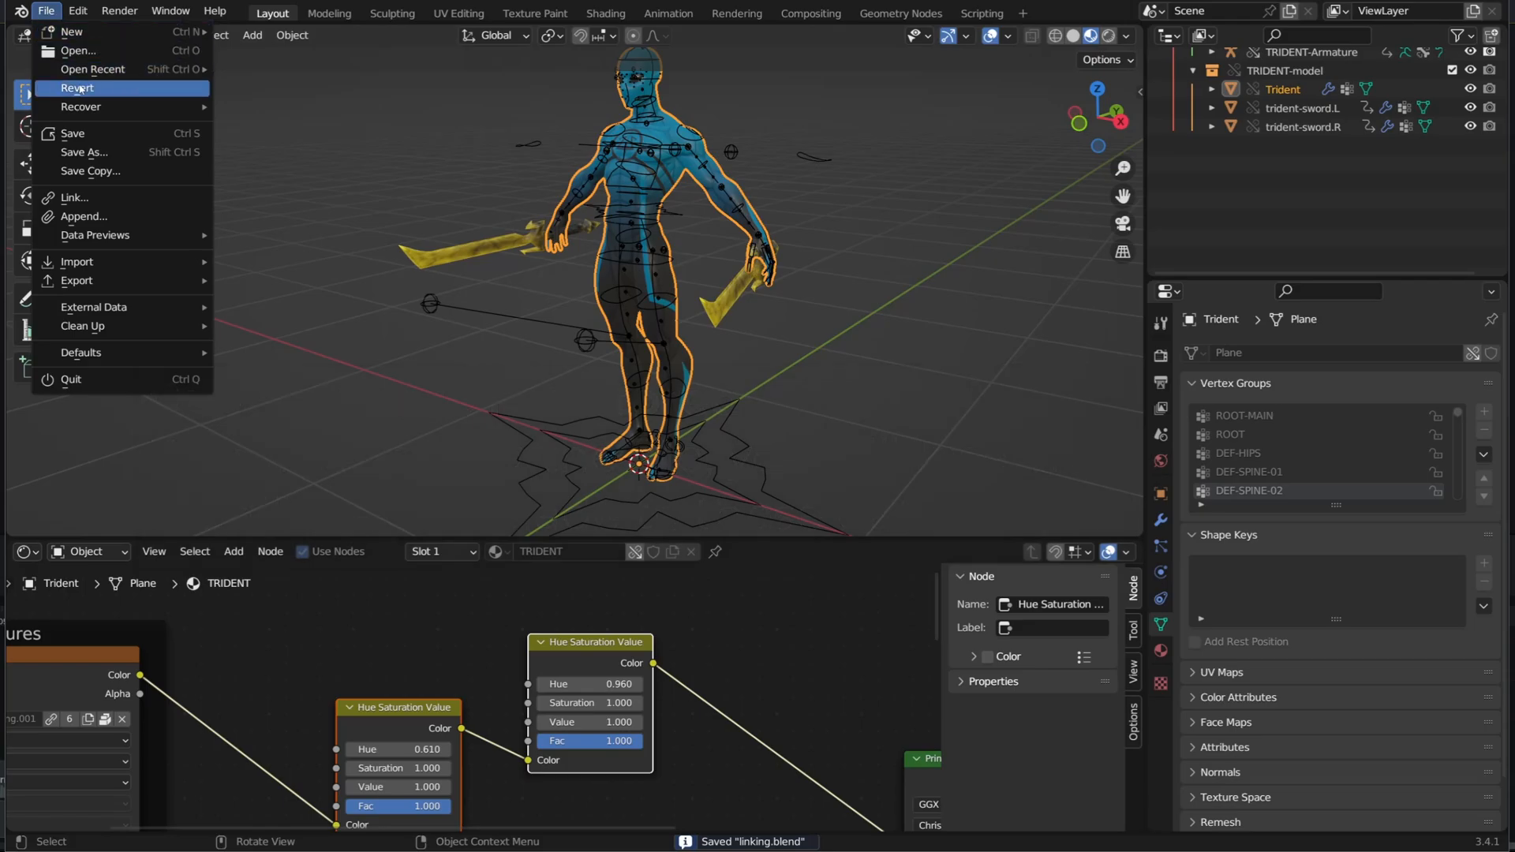
left_click(76, 87)
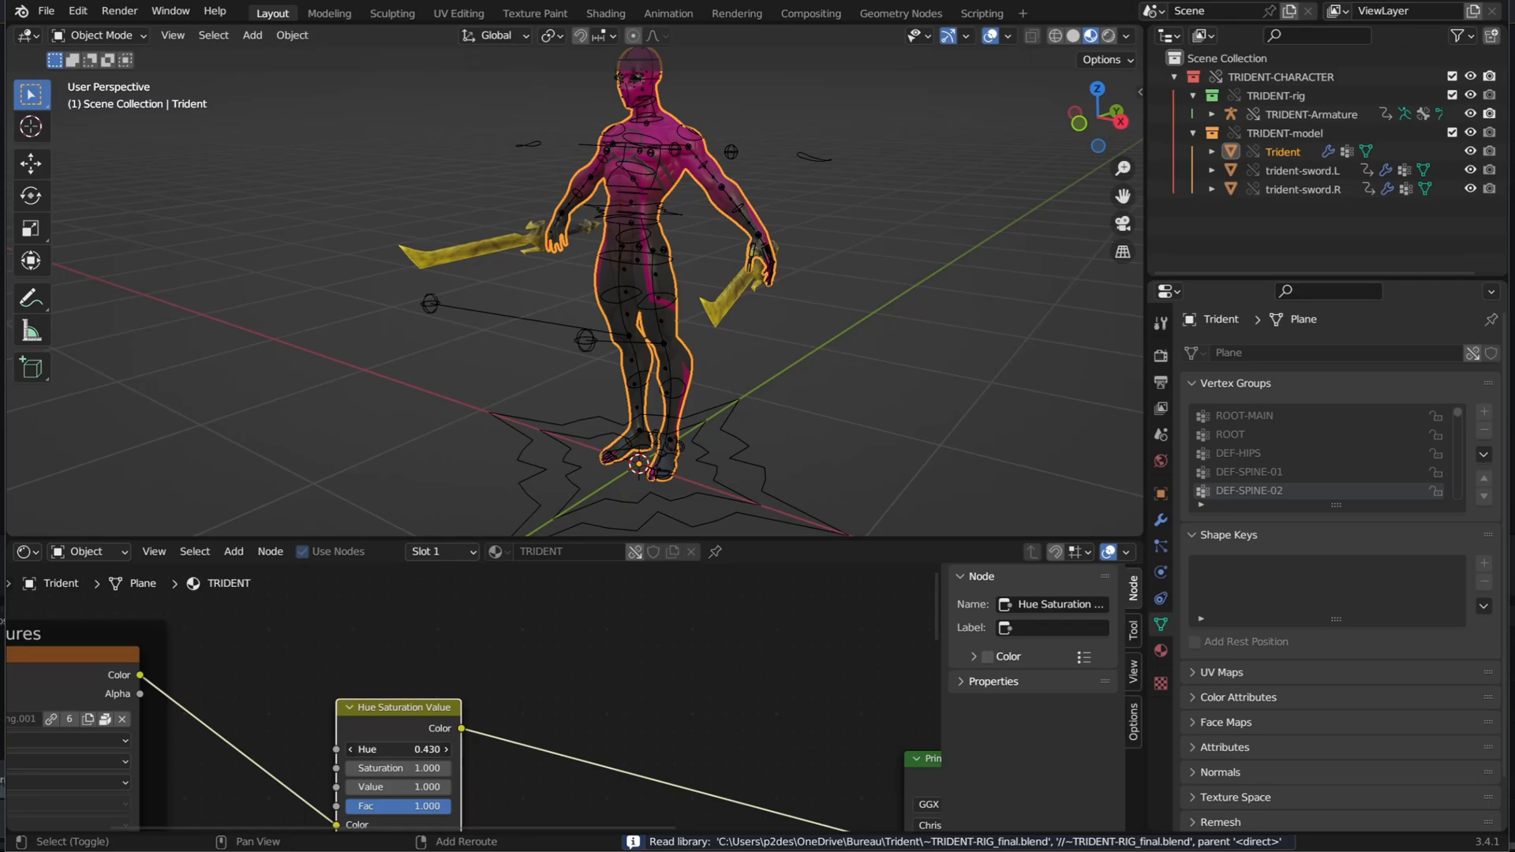
left_click_drag(396, 748, 445, 748)
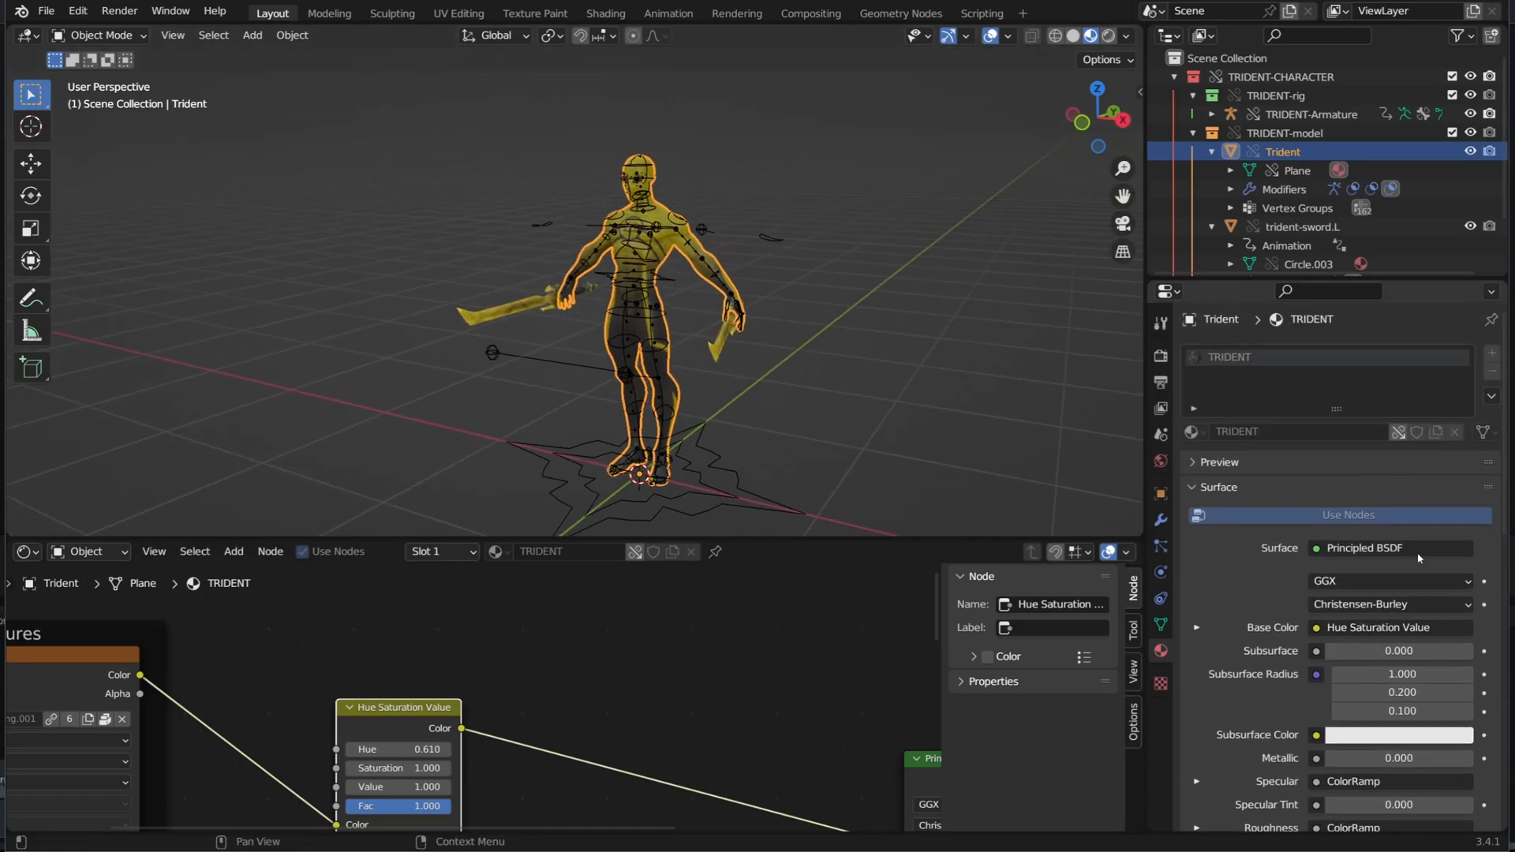
mouse_move(1398, 431)
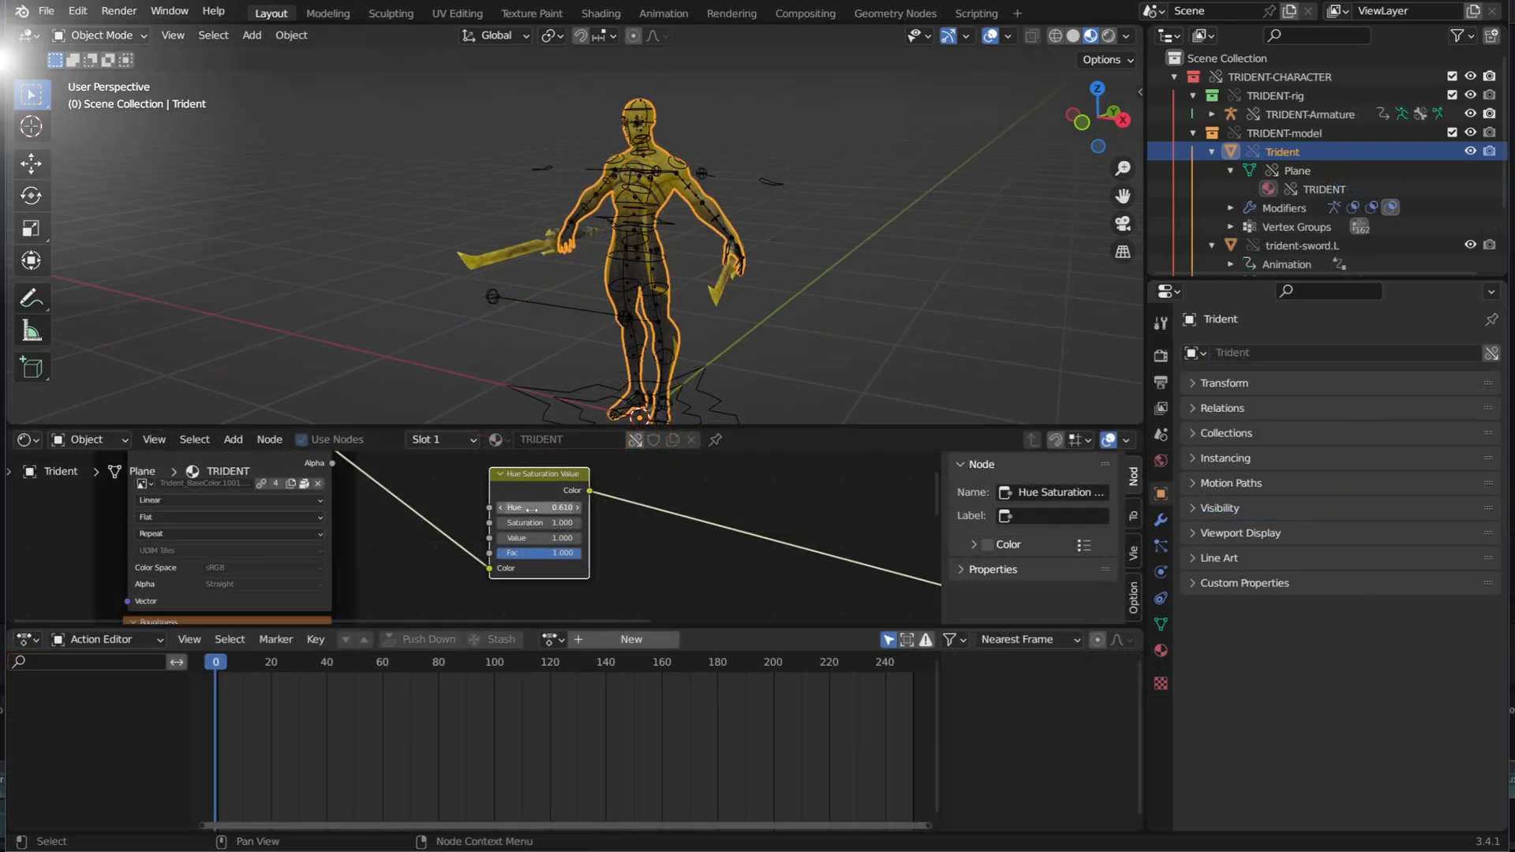
- Step through the timeline frames to review the body's hue animation
left_click(303, 661)
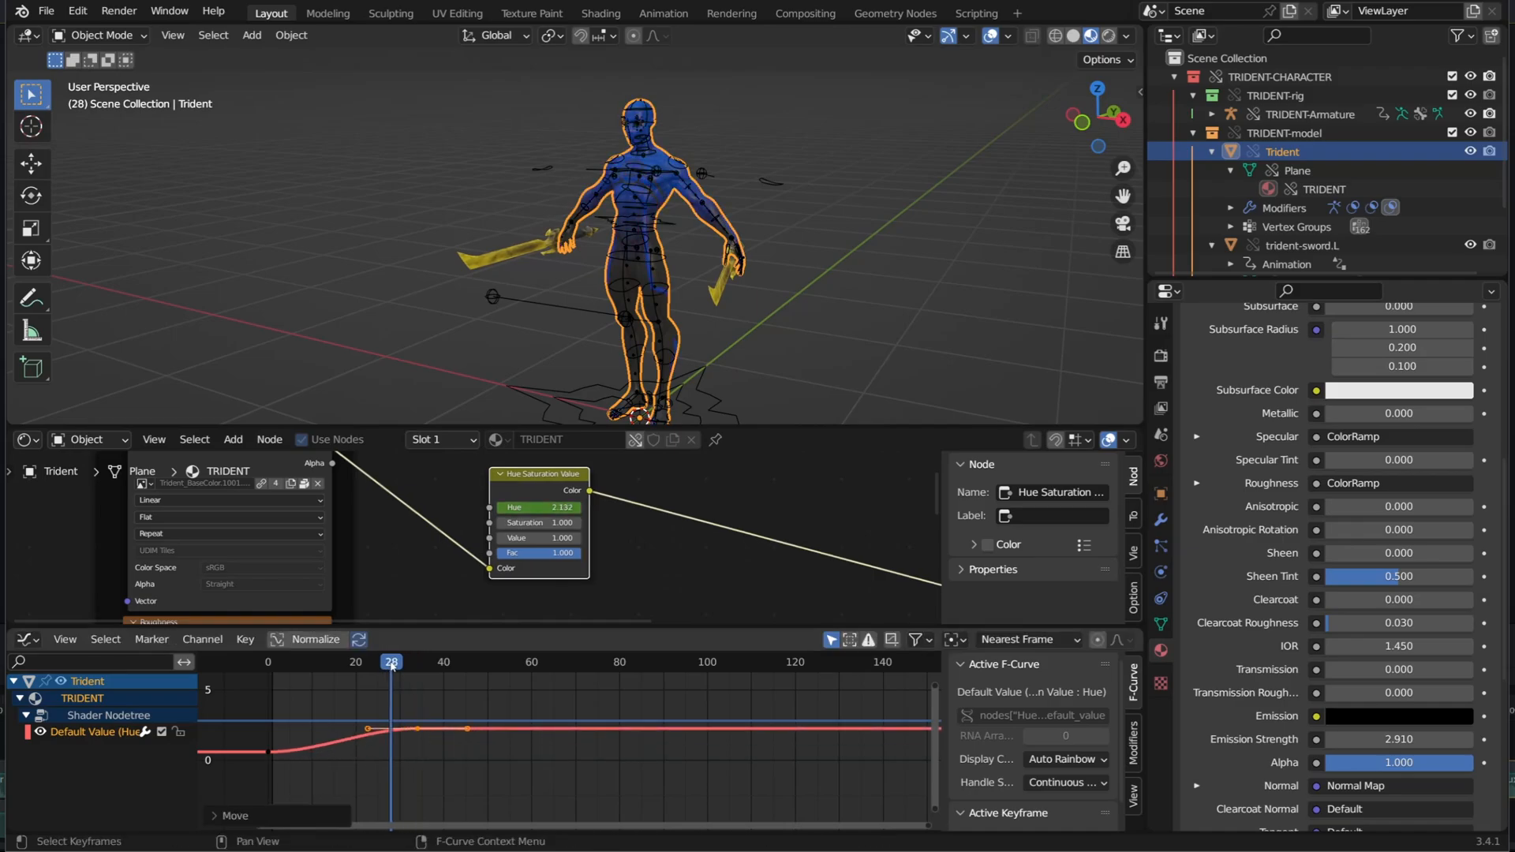
left_click(335, 661)
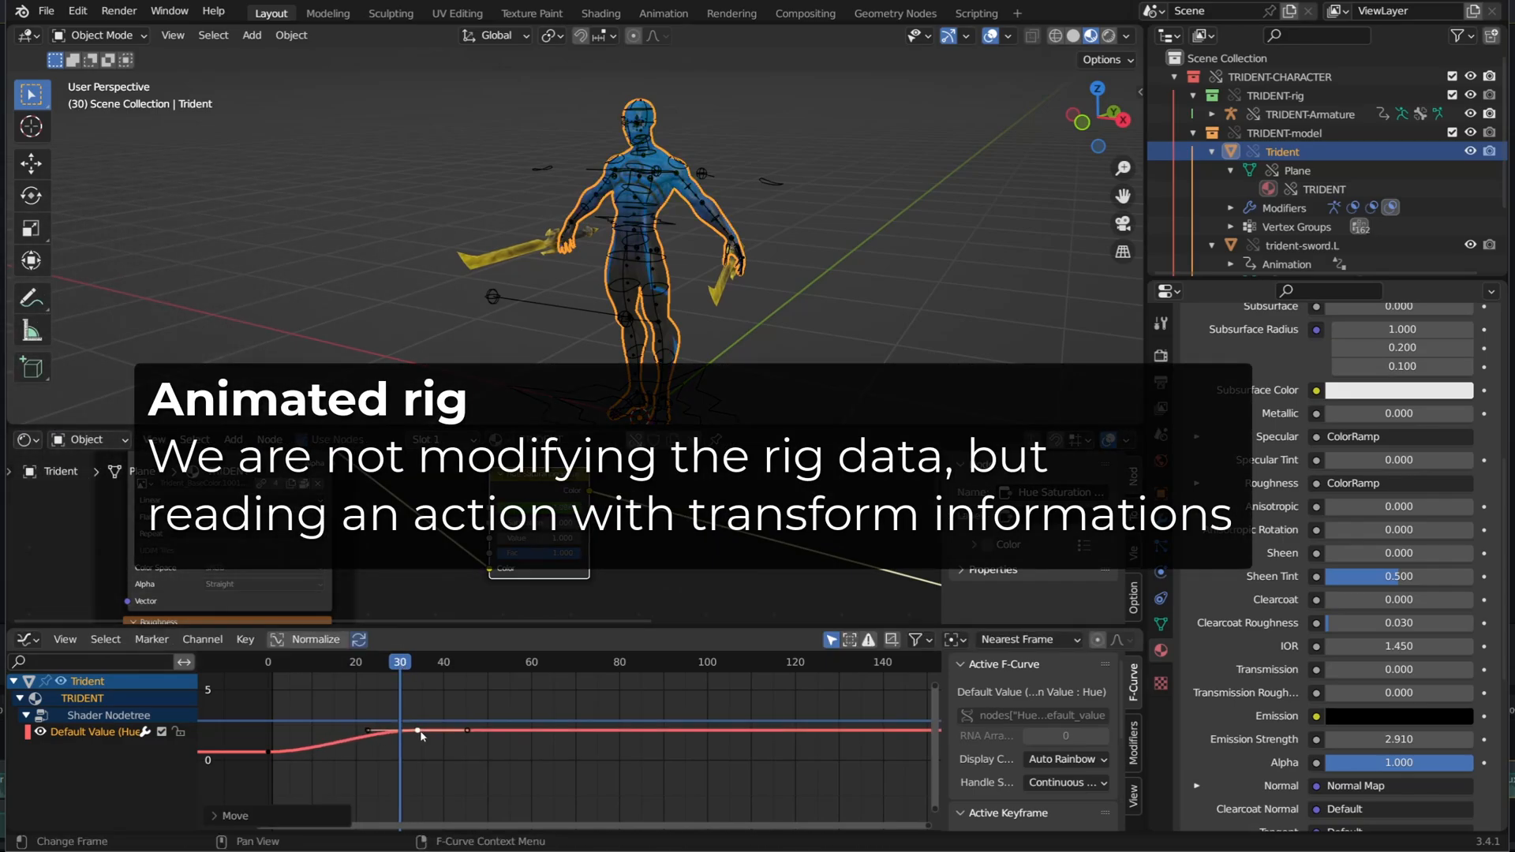
left_click(385, 661)
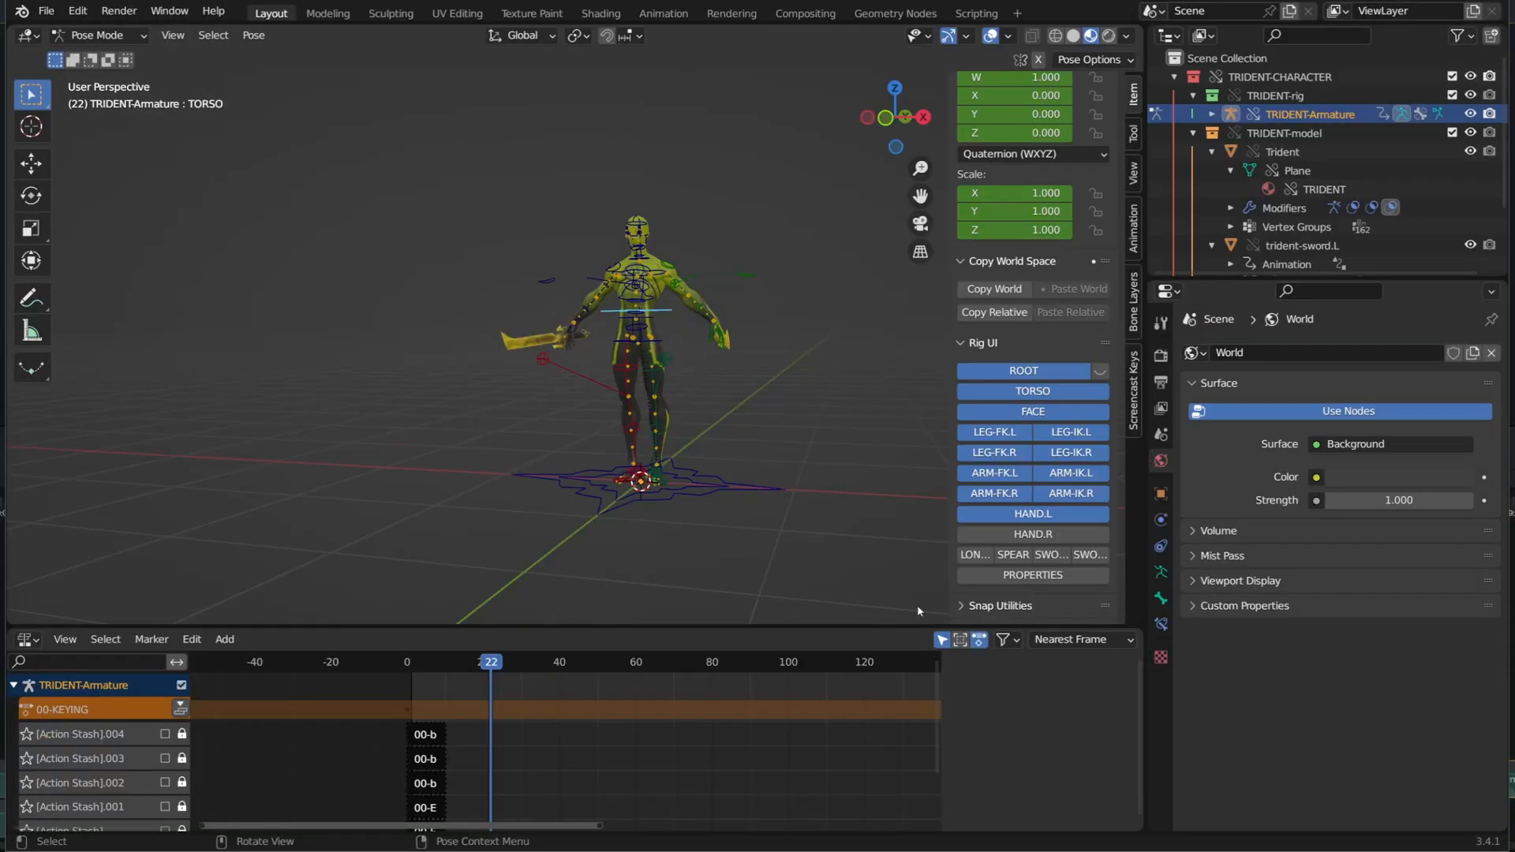
left_click(1032, 574)
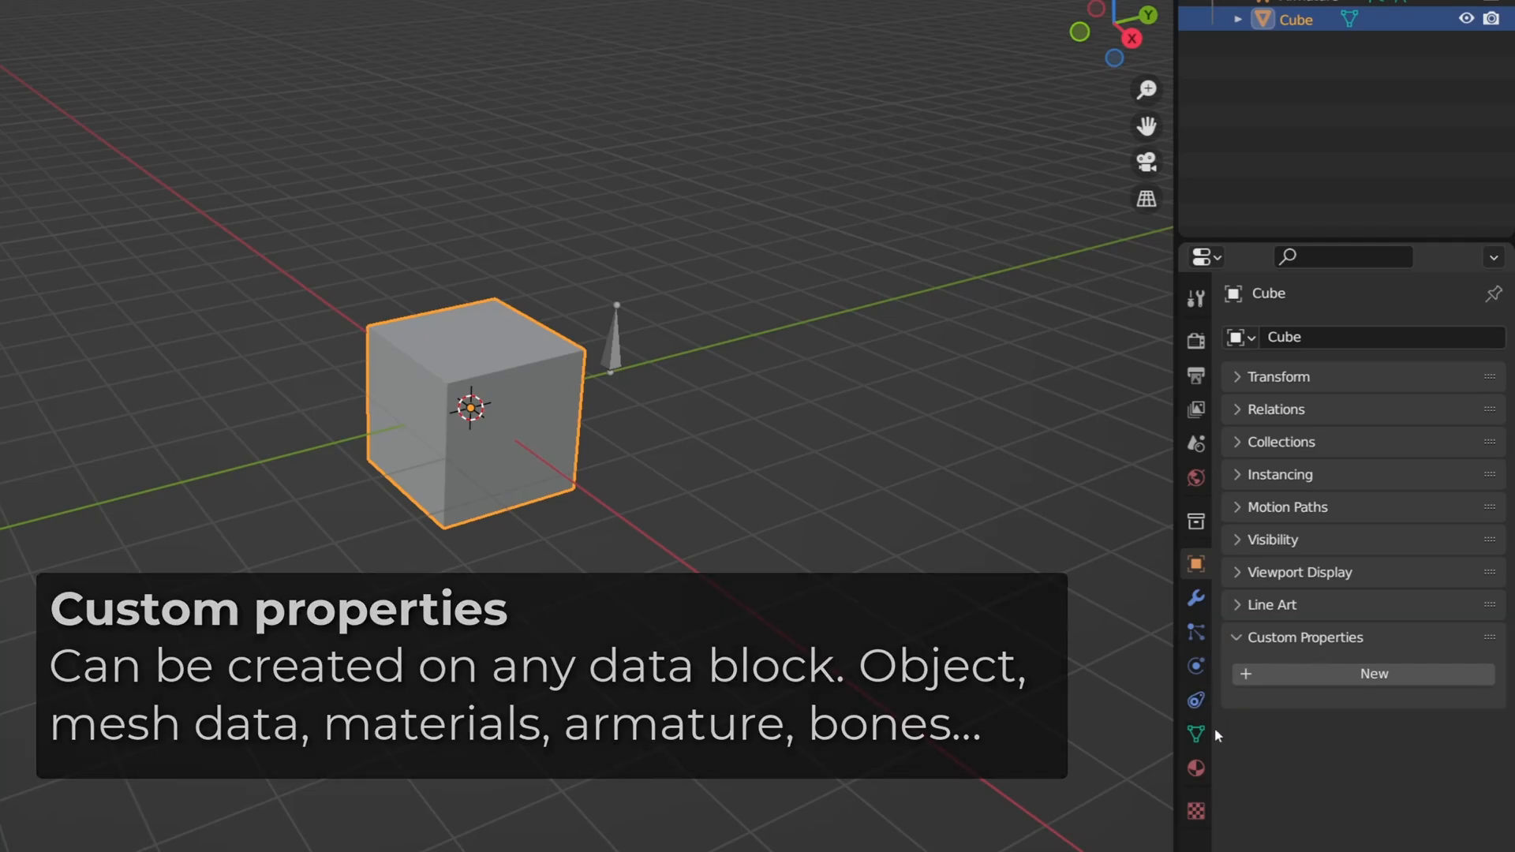
- Add a new custom property 'prop' with value 1.000 to the armature's Bone
left_click(1197, 735)
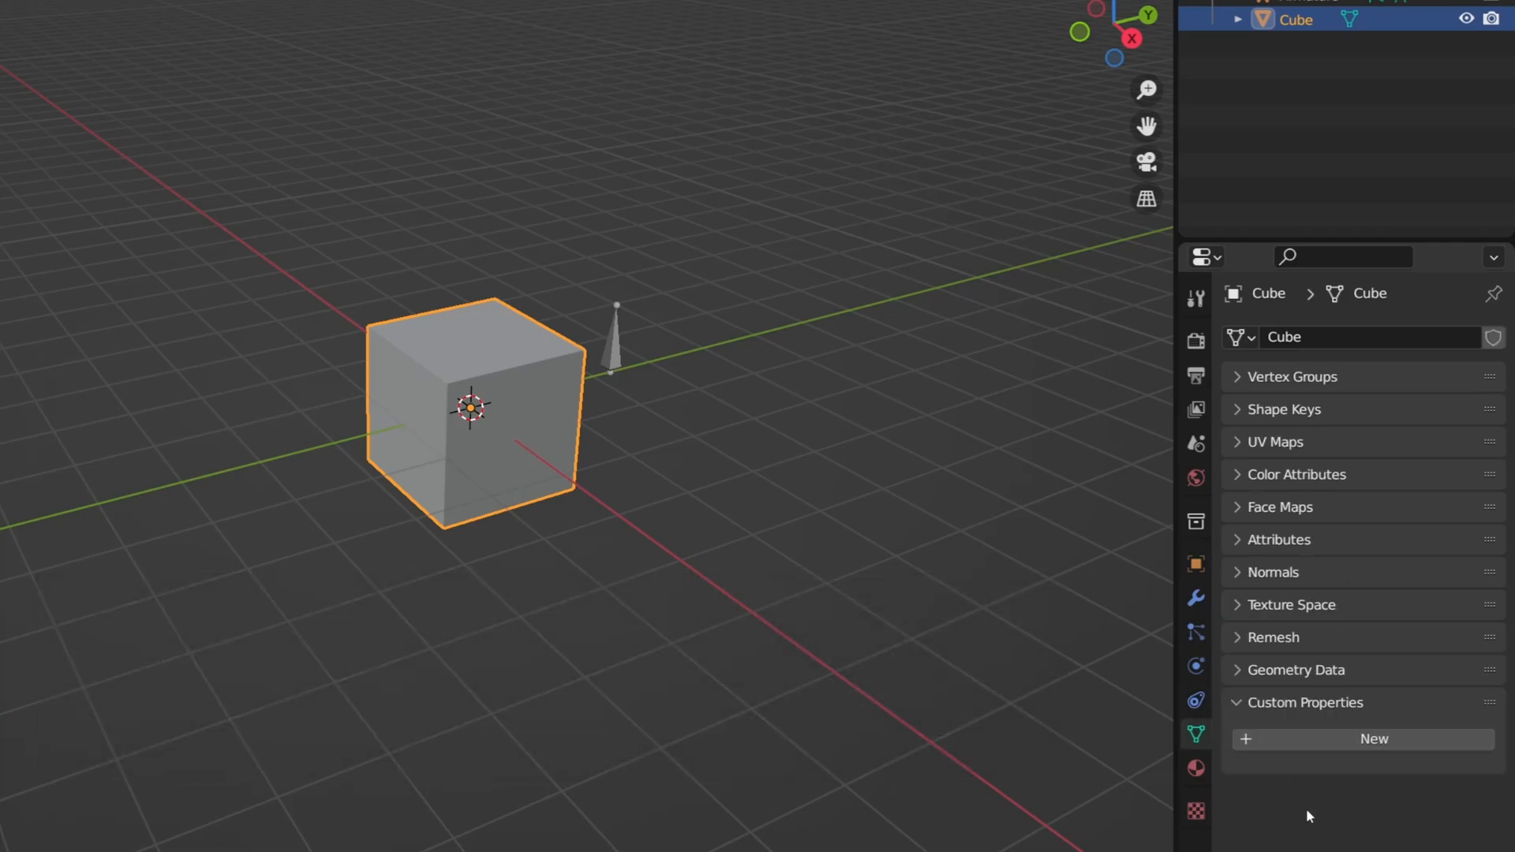
left_click(1196, 769)
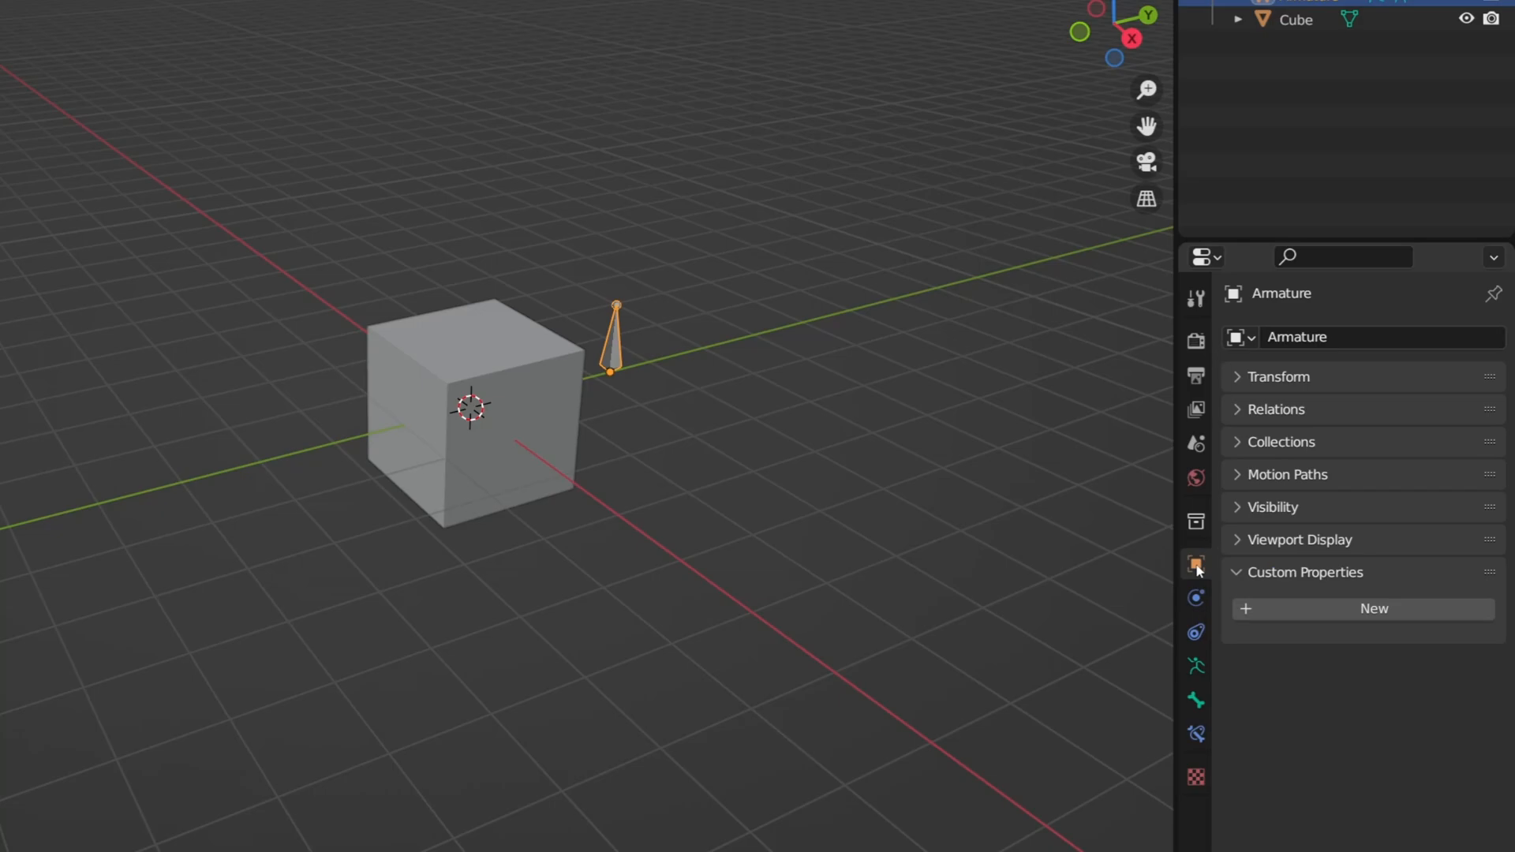
left_click(1195, 666)
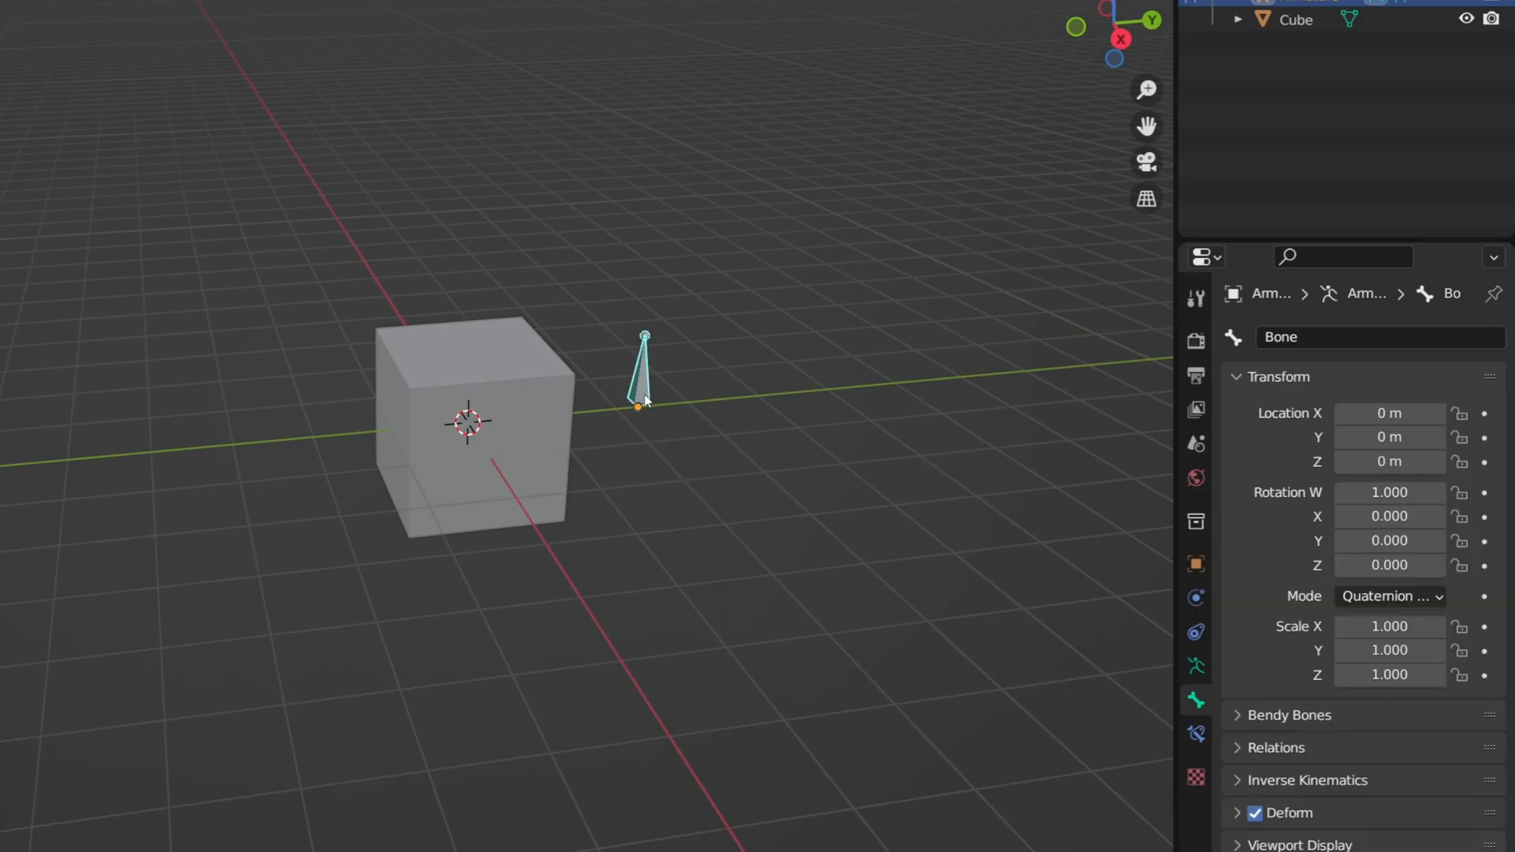
left_click(1237, 377)
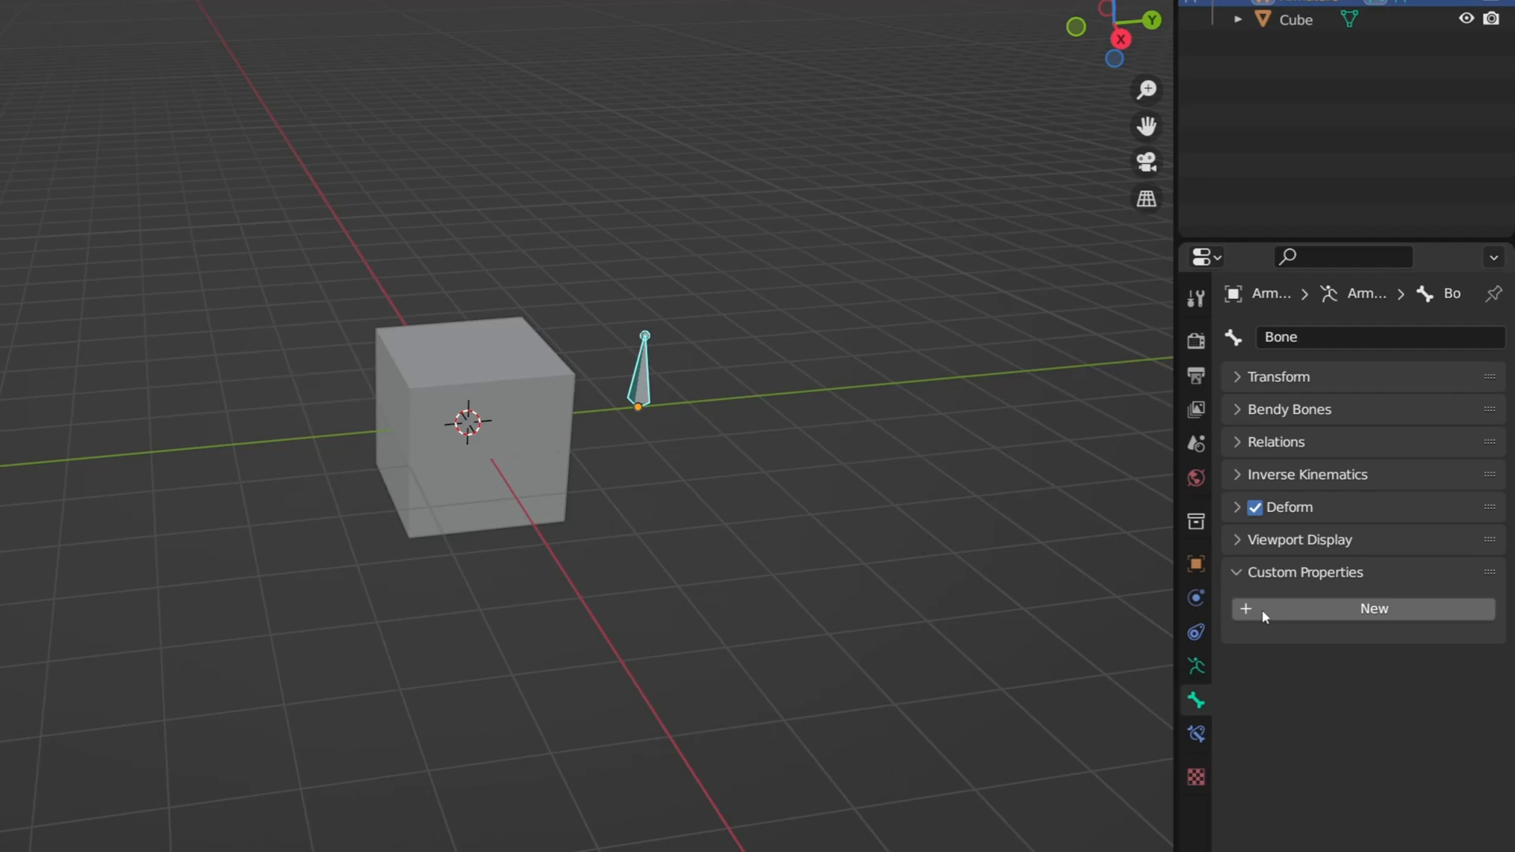
left_click(1373, 609)
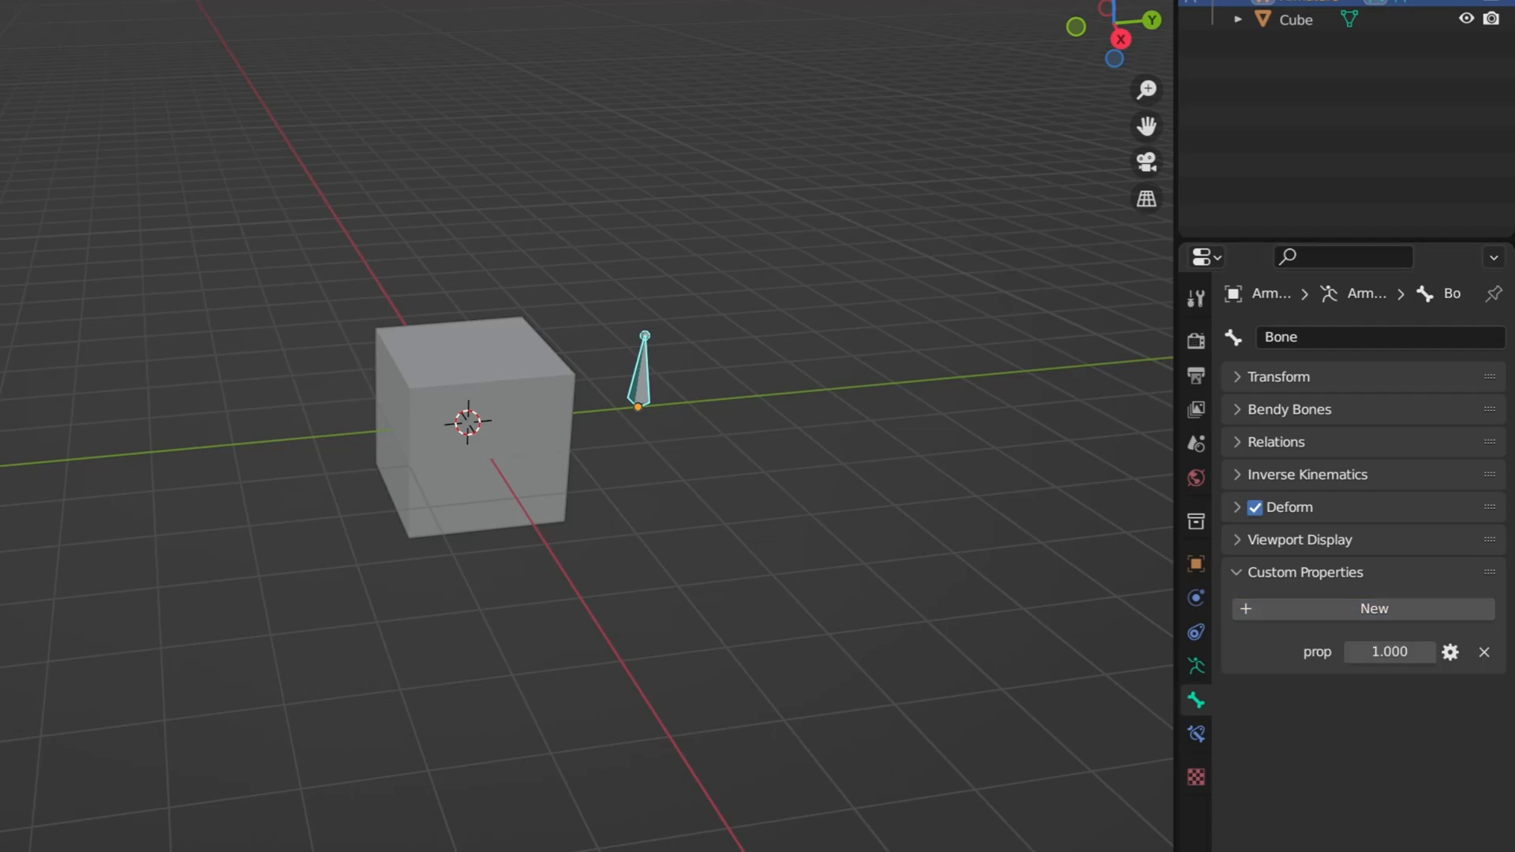
key("I")
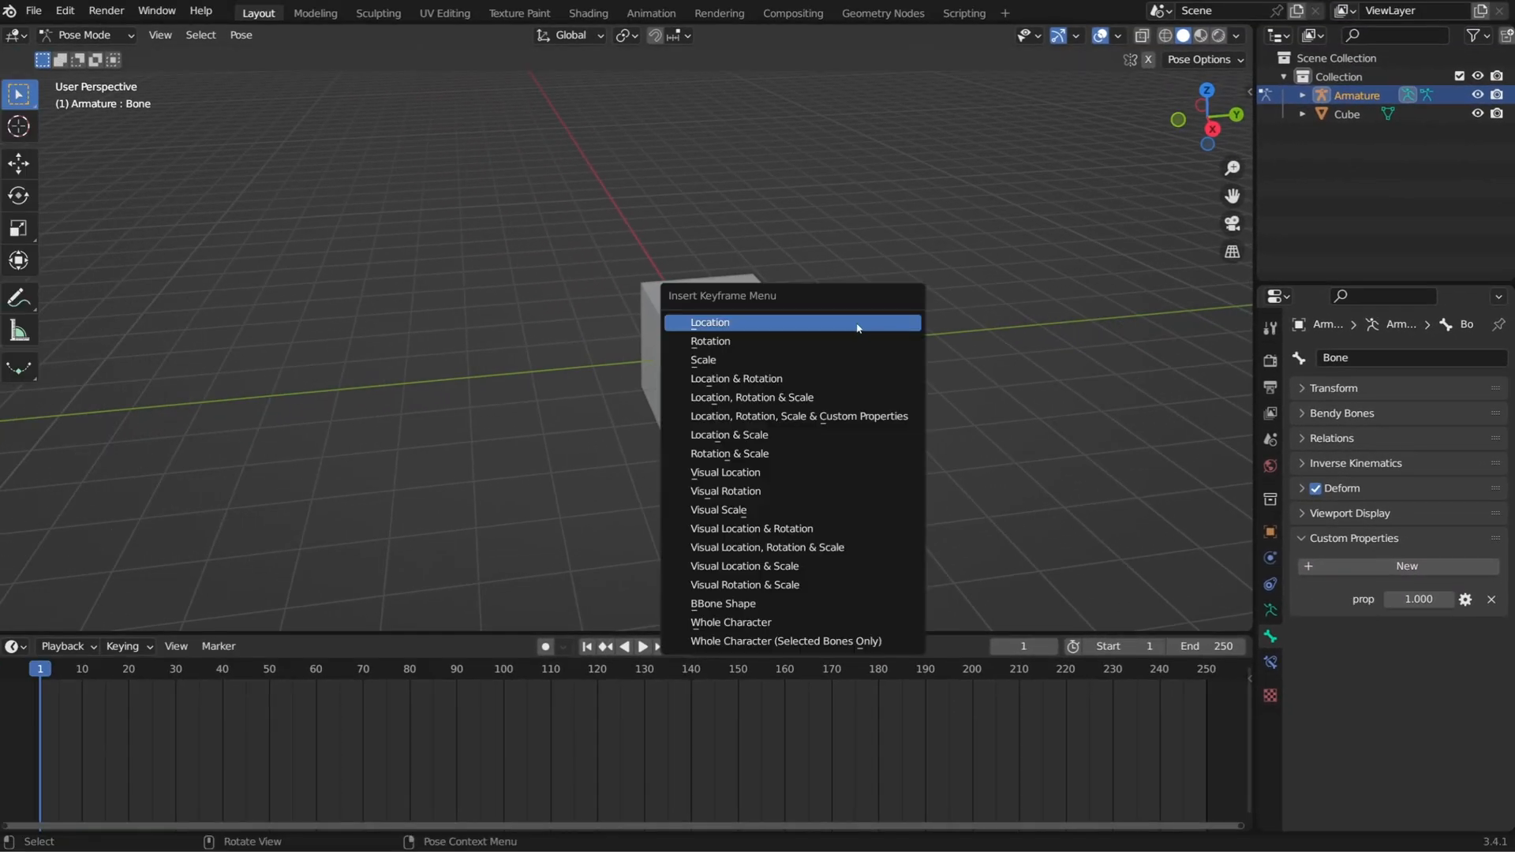
- Keyframe the bone's location, rotation, scale and custom properties and review them in the Action Editor
left_click(710, 322)
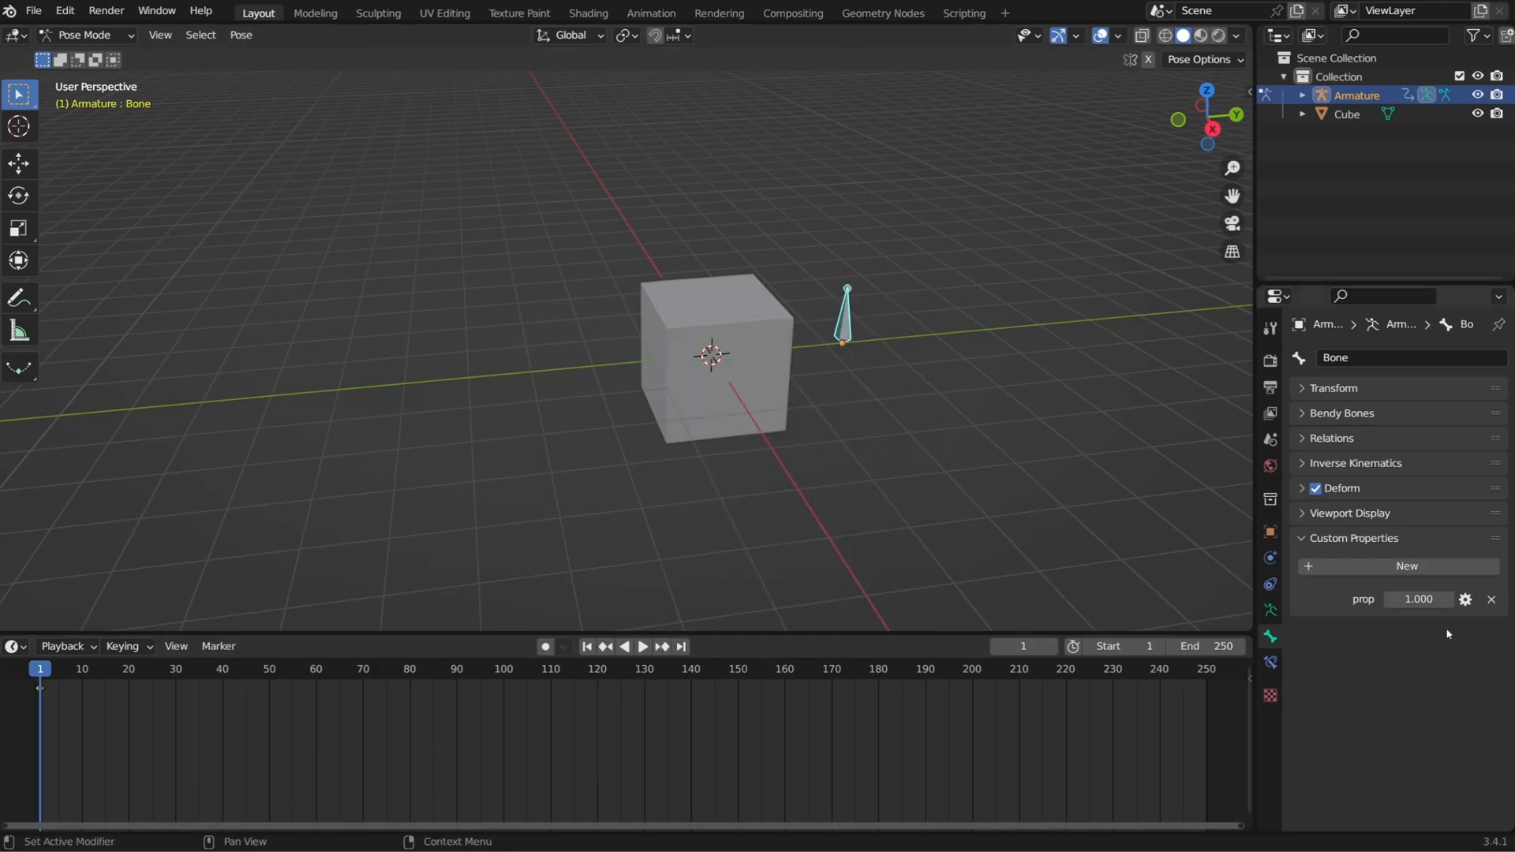
left_click(63, 647)
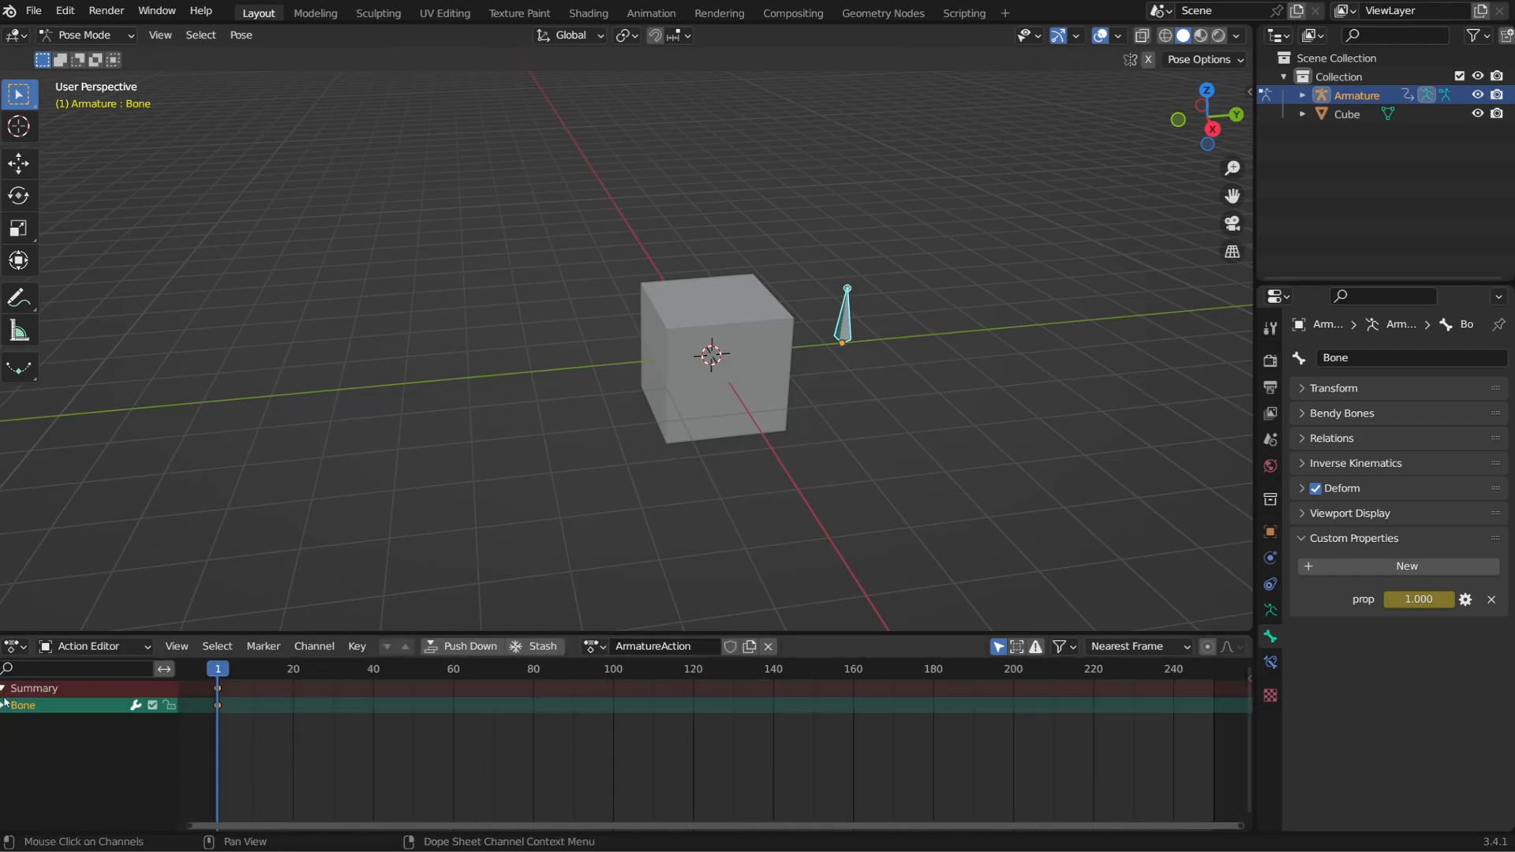
left_click(6, 706)
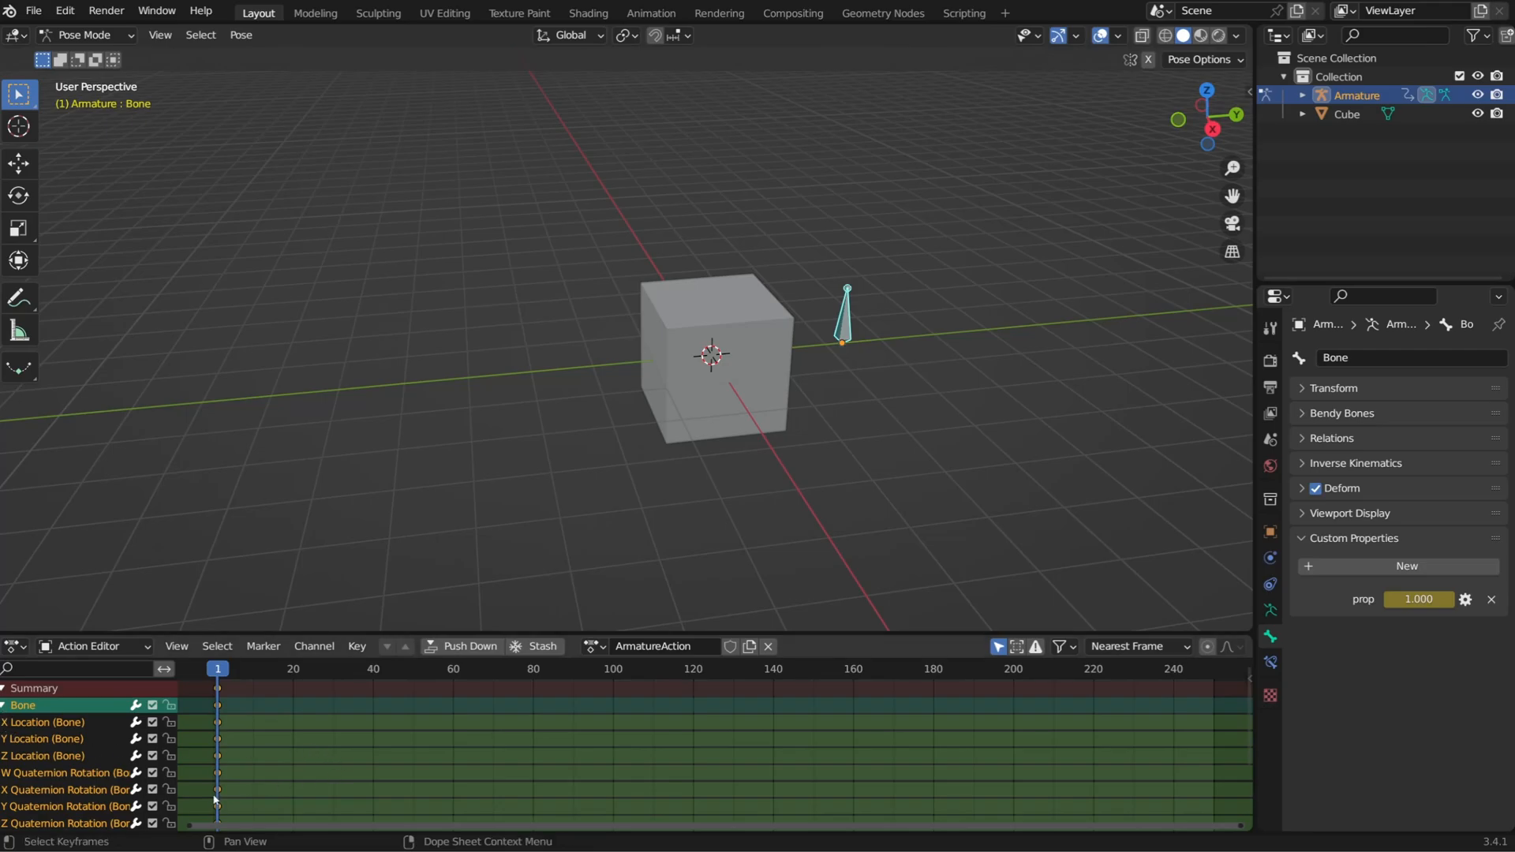
scroll("down", 3)
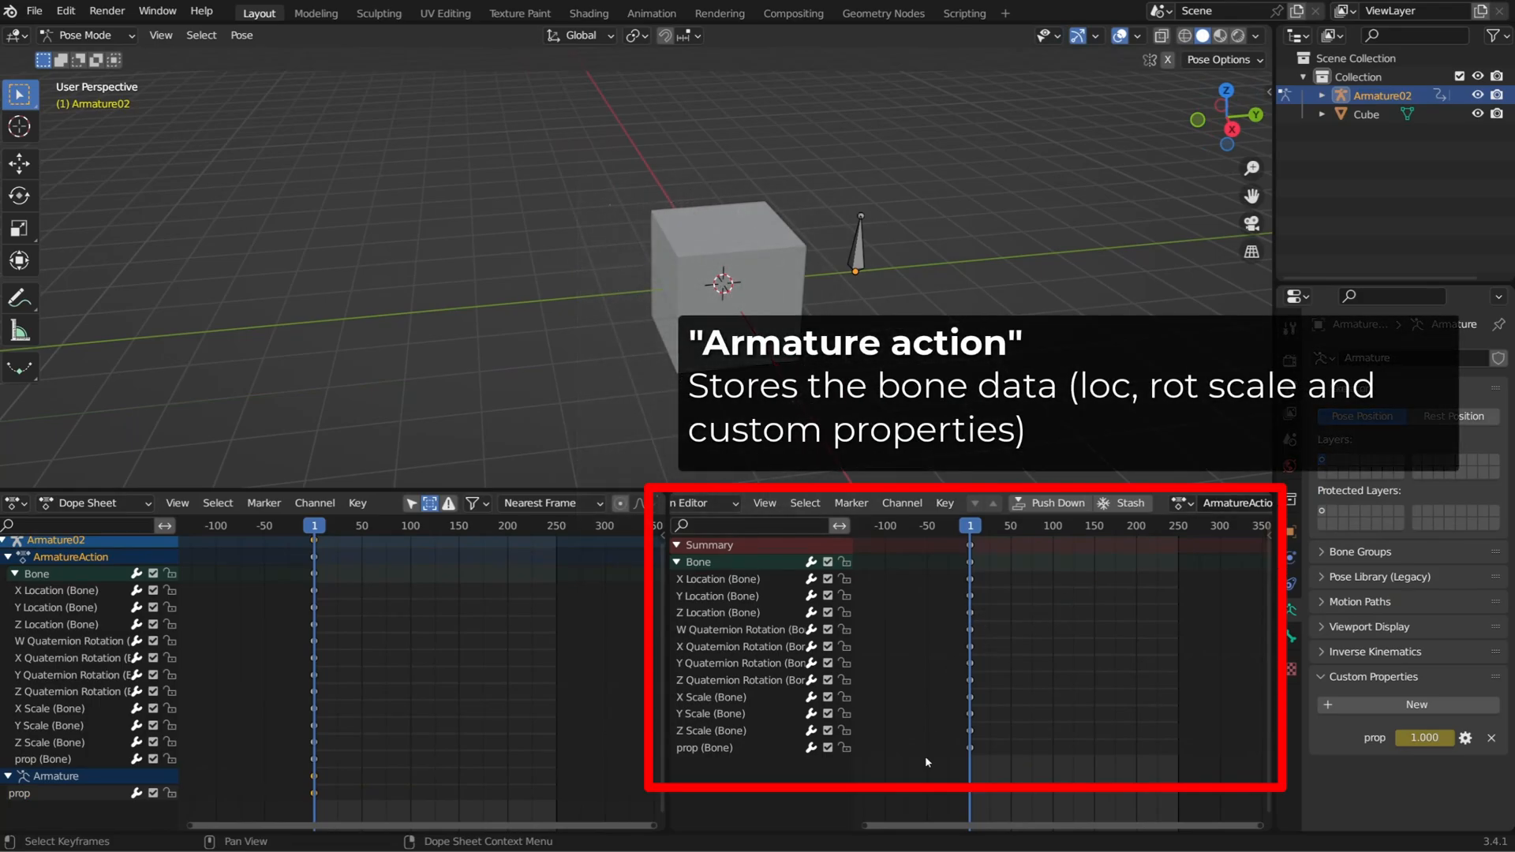
left_click(704, 748)
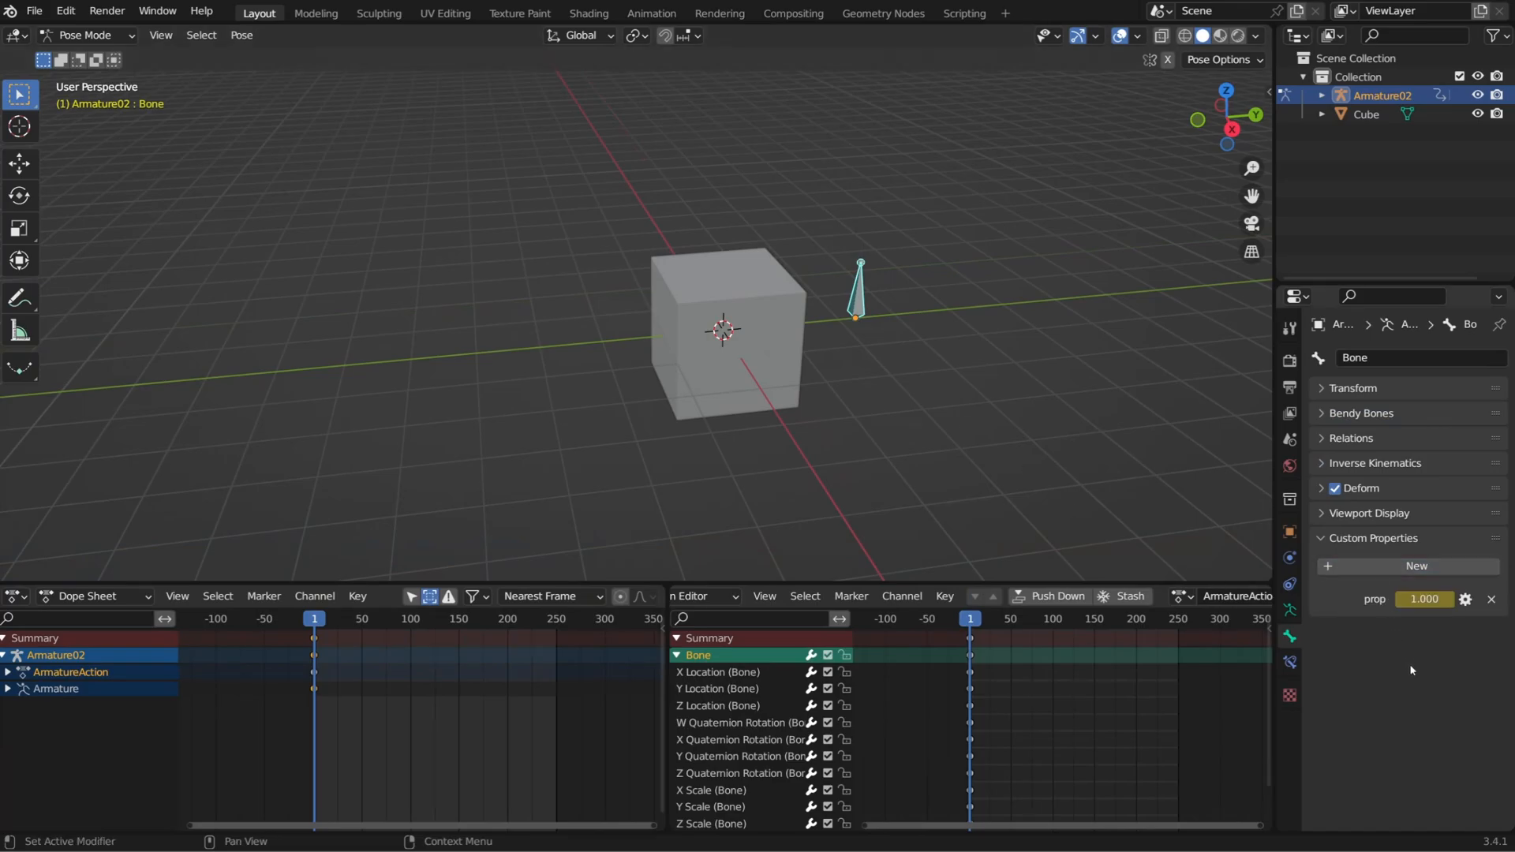
- Rename the bone's custom property to 'property link' and save the file as Source file.blend
left_click(1465, 600)
type("property l")
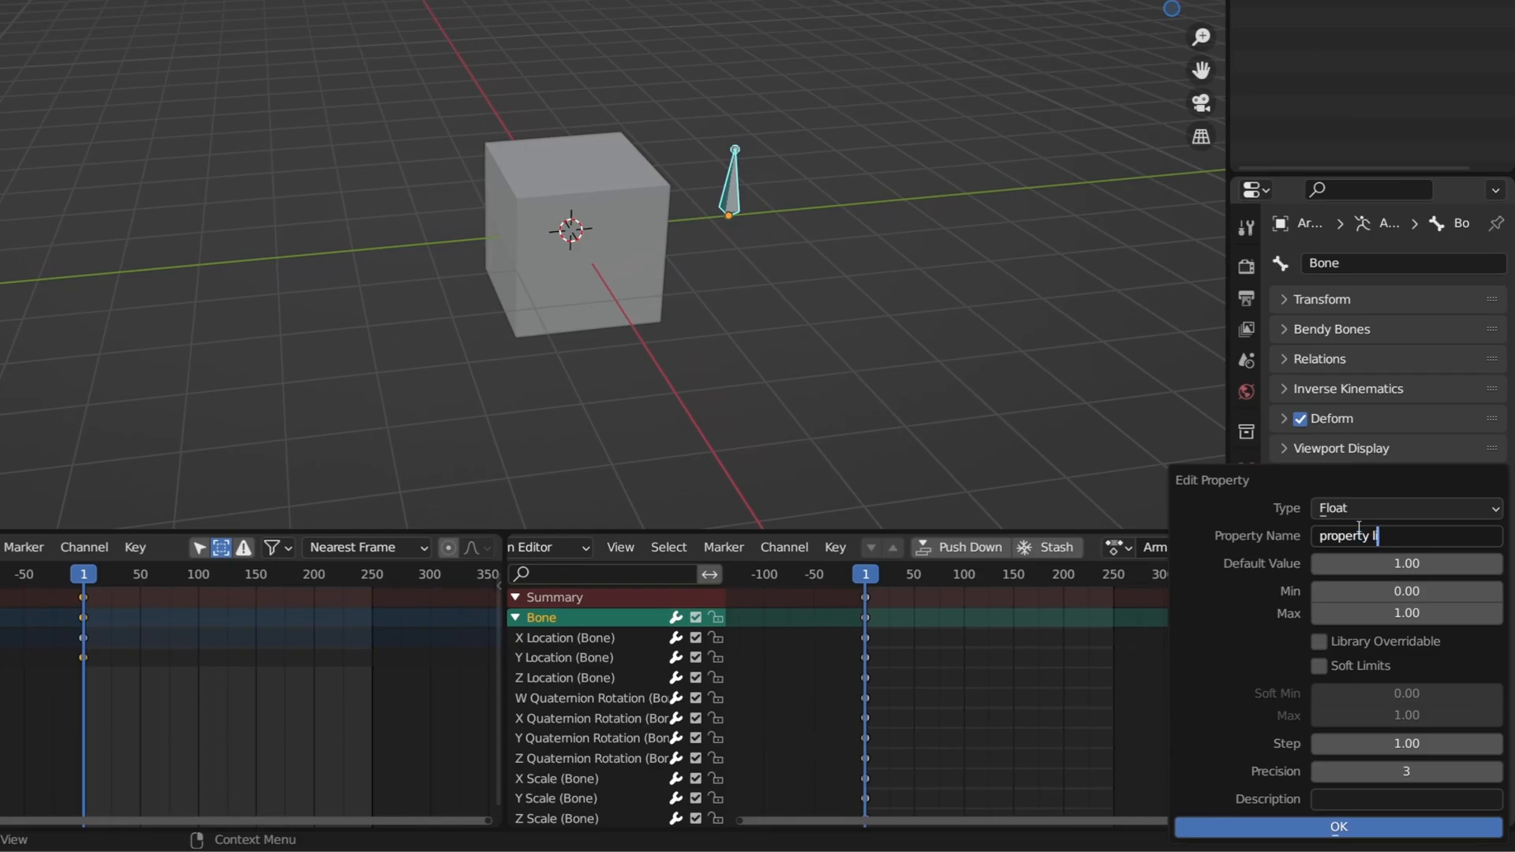
type("inl")
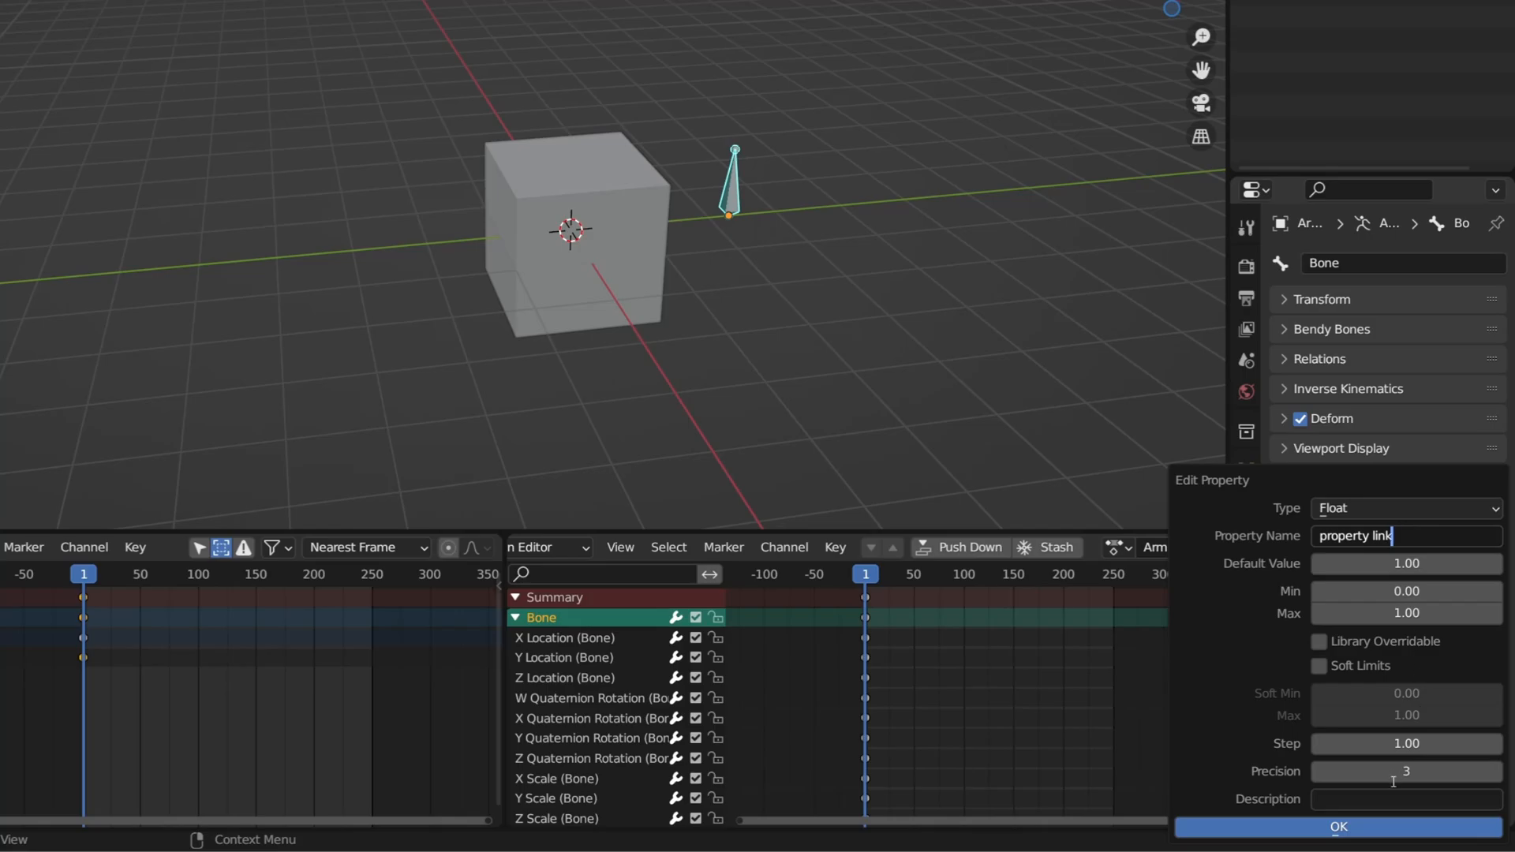
left_click(1338, 827)
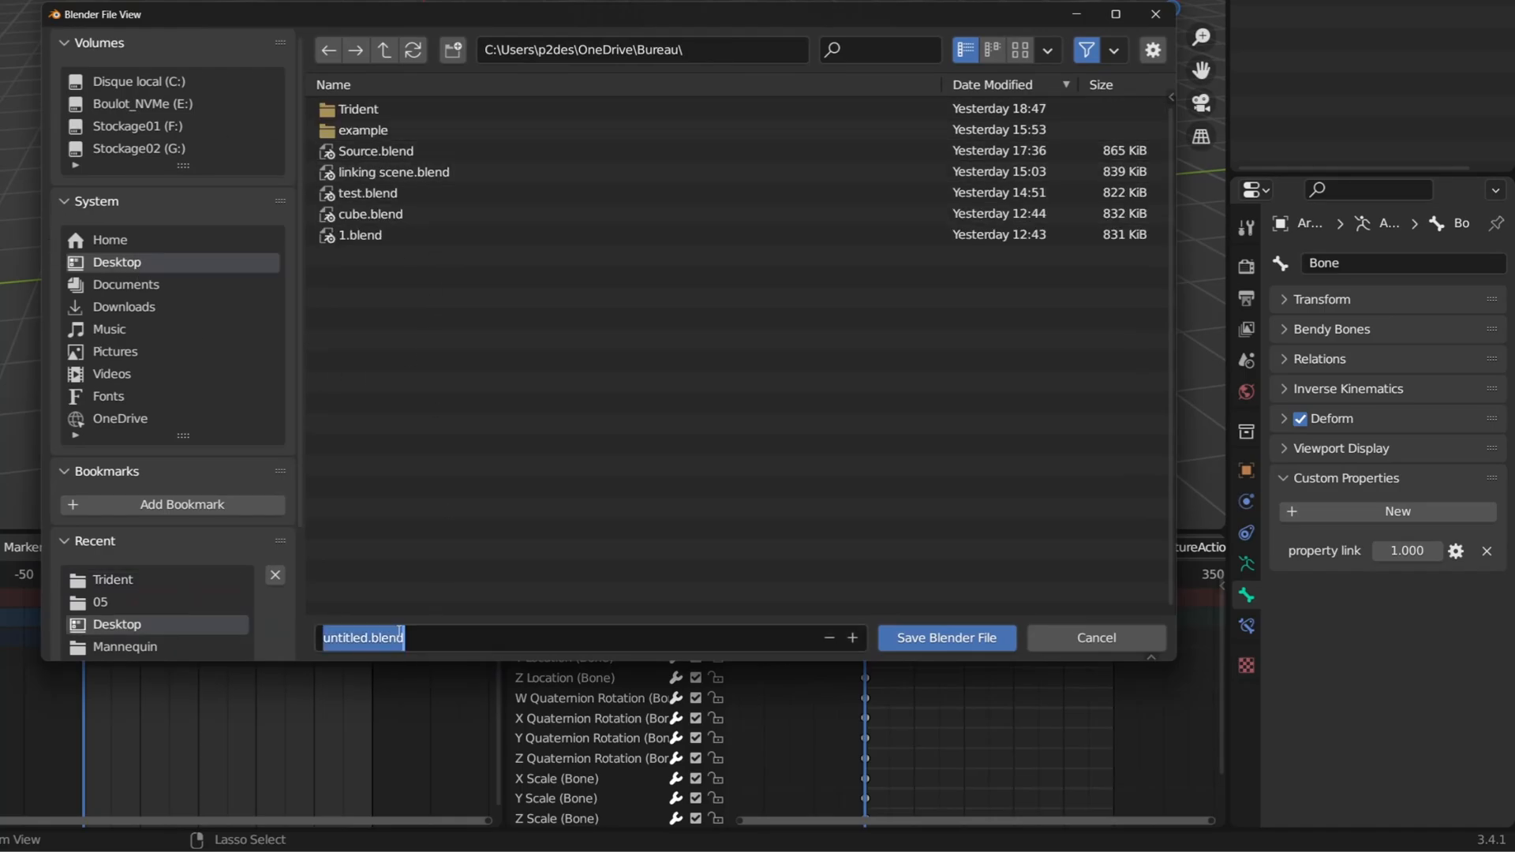
left_click(947, 638)
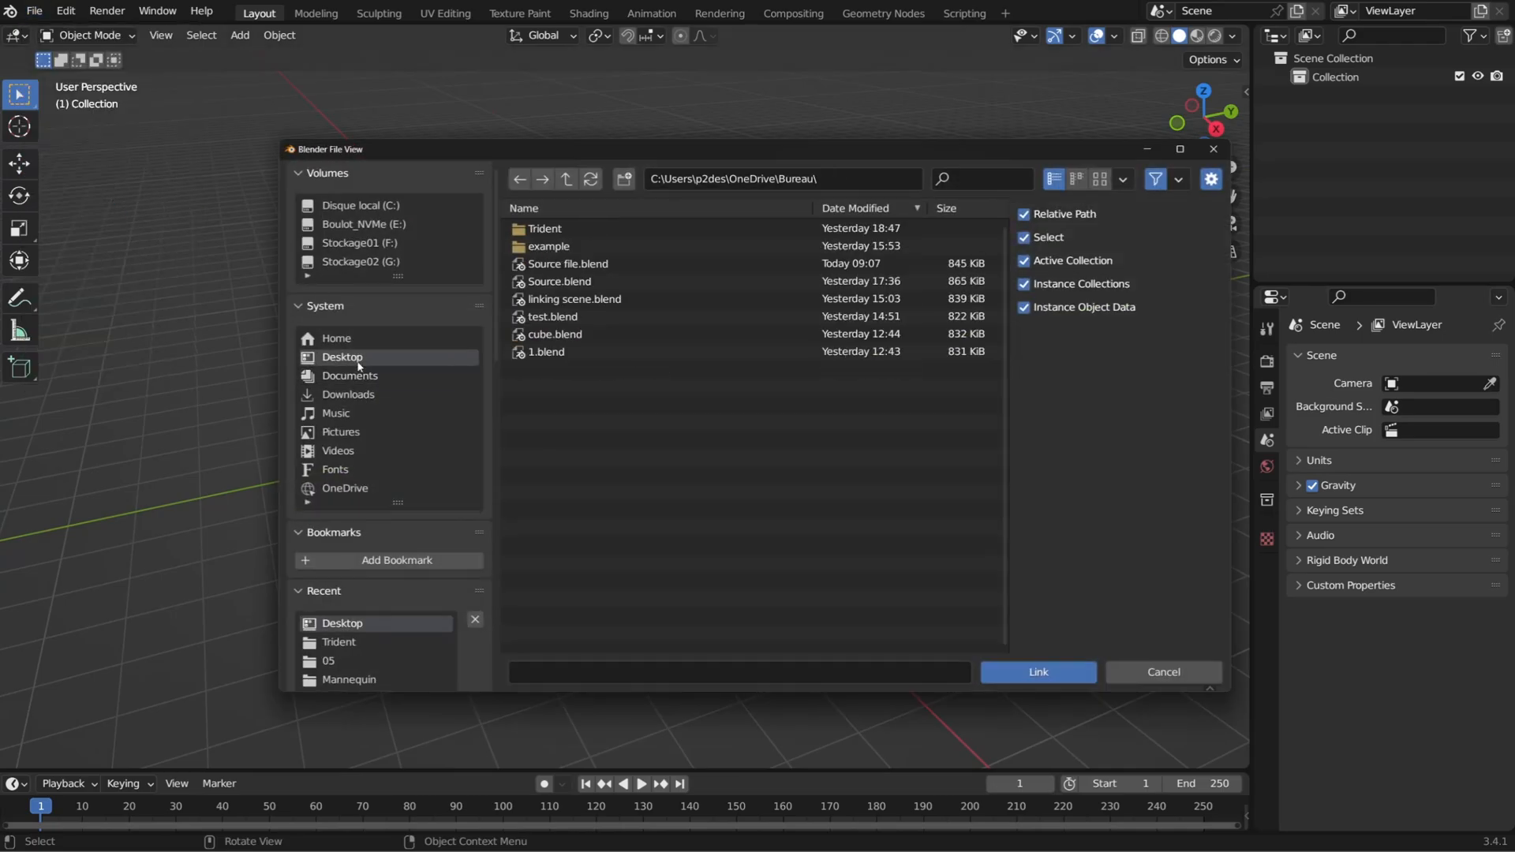
- Link Object Armature02 from Source file.blend and make a library override, its property link still locked
double_click(567, 264)
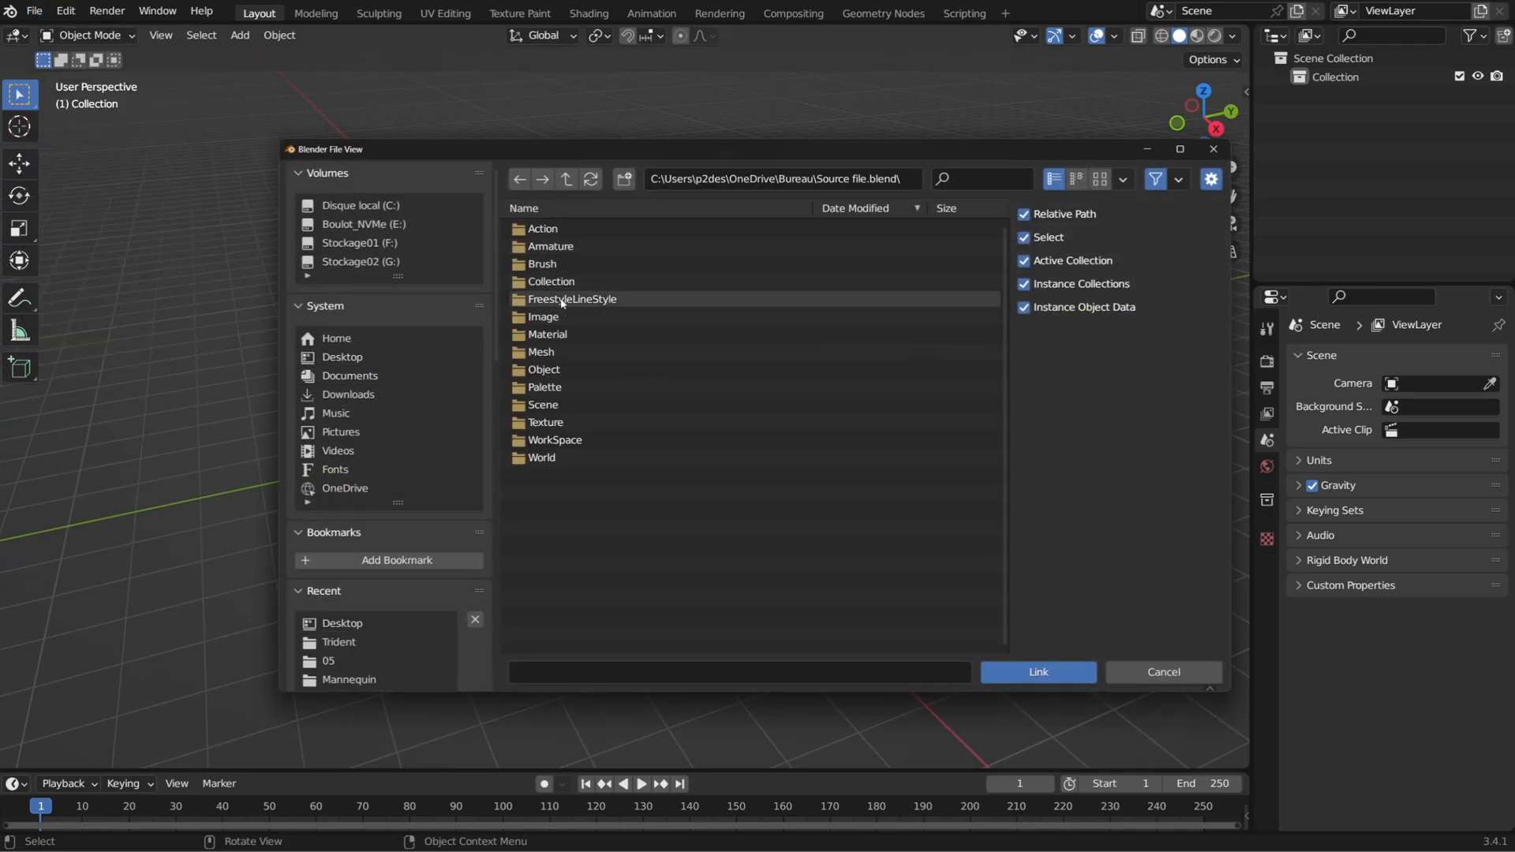
double_click(546, 369)
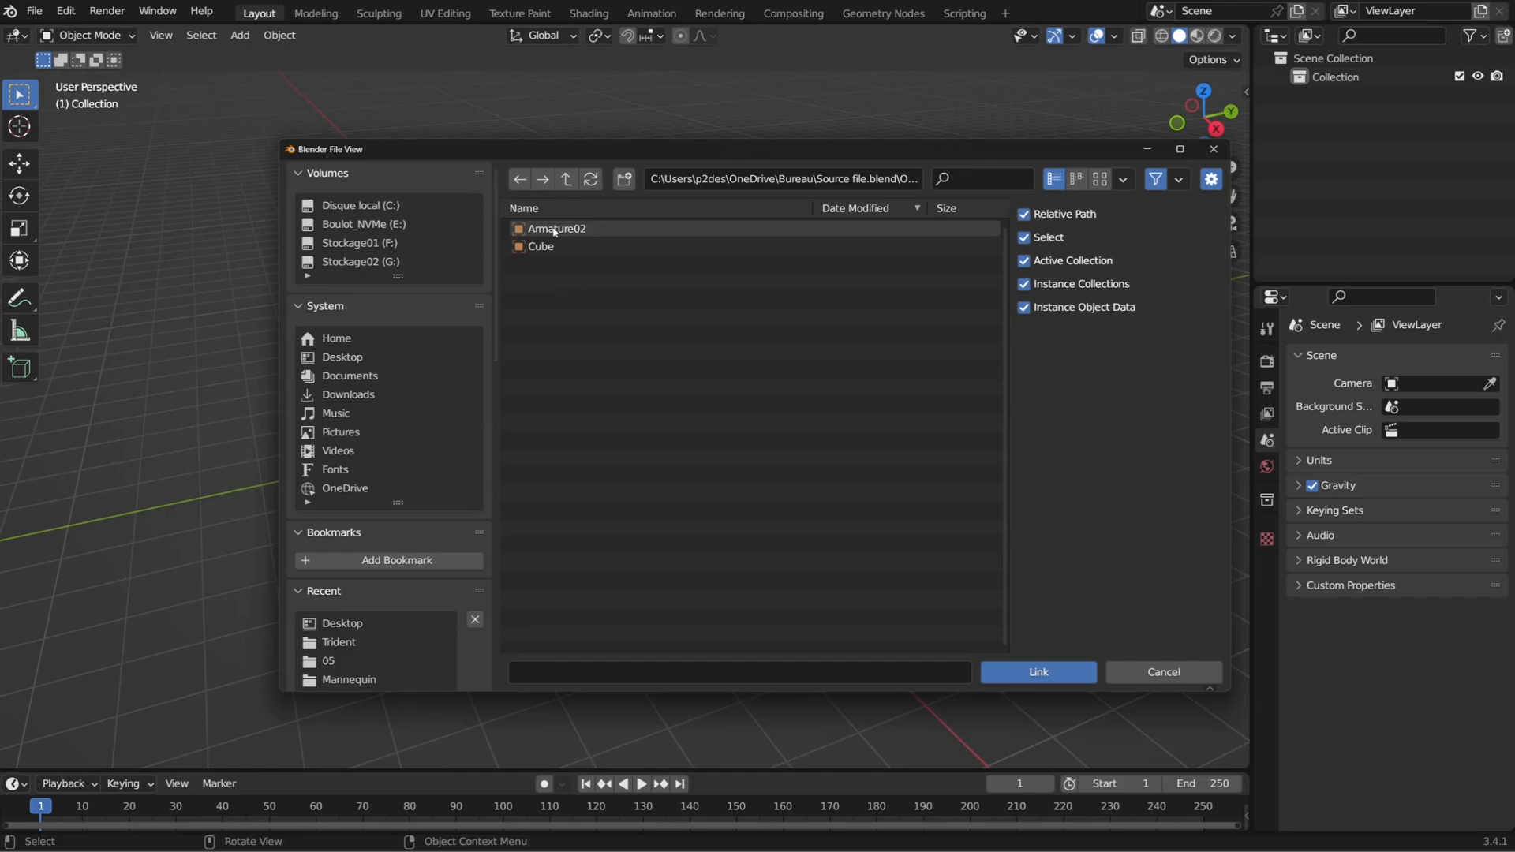
left_click(1038, 672)
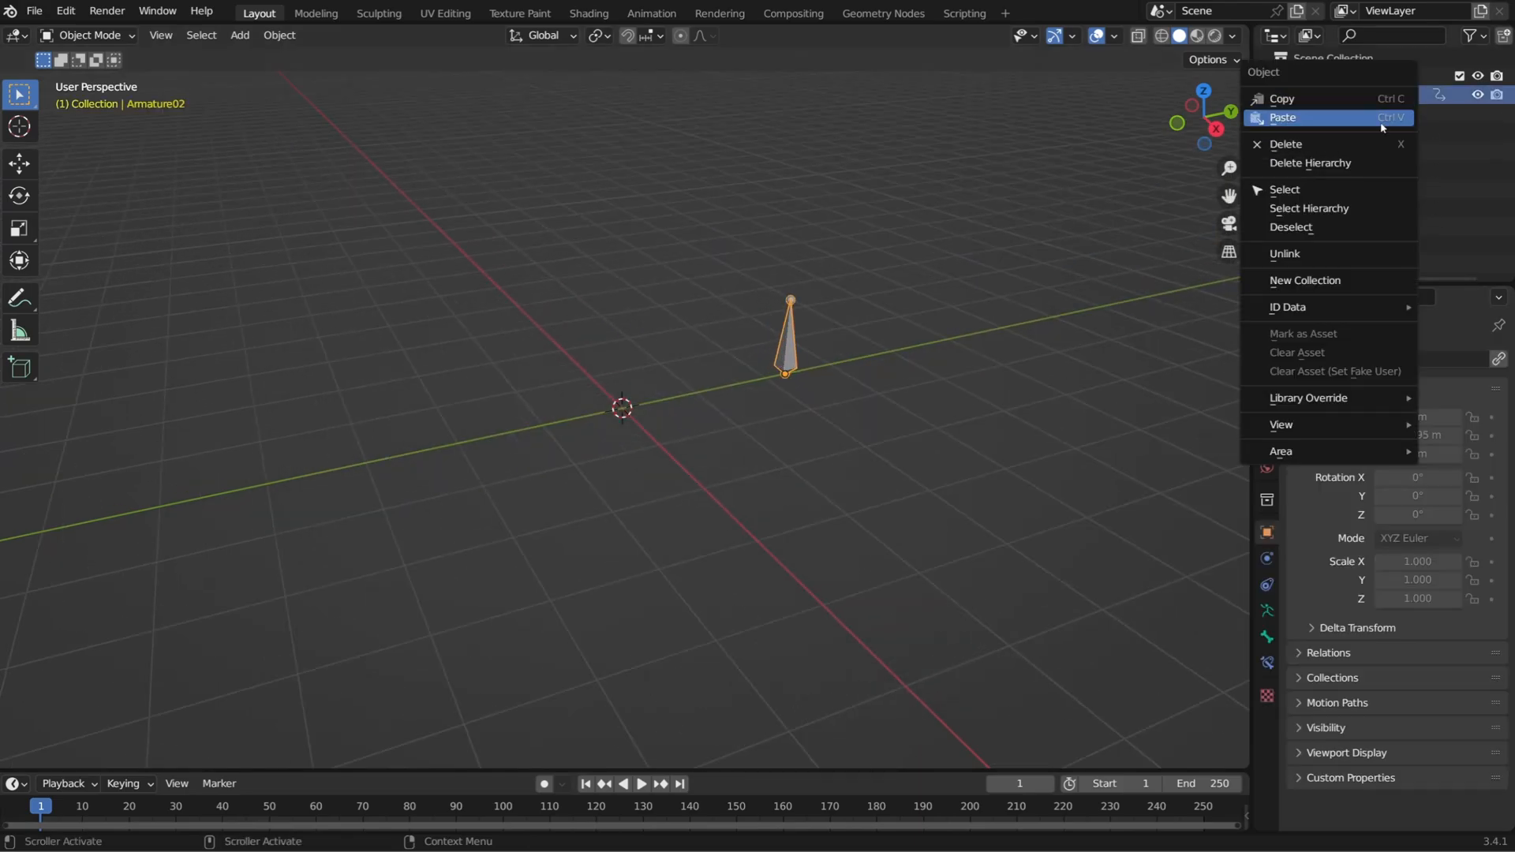
left_click(1306, 397)
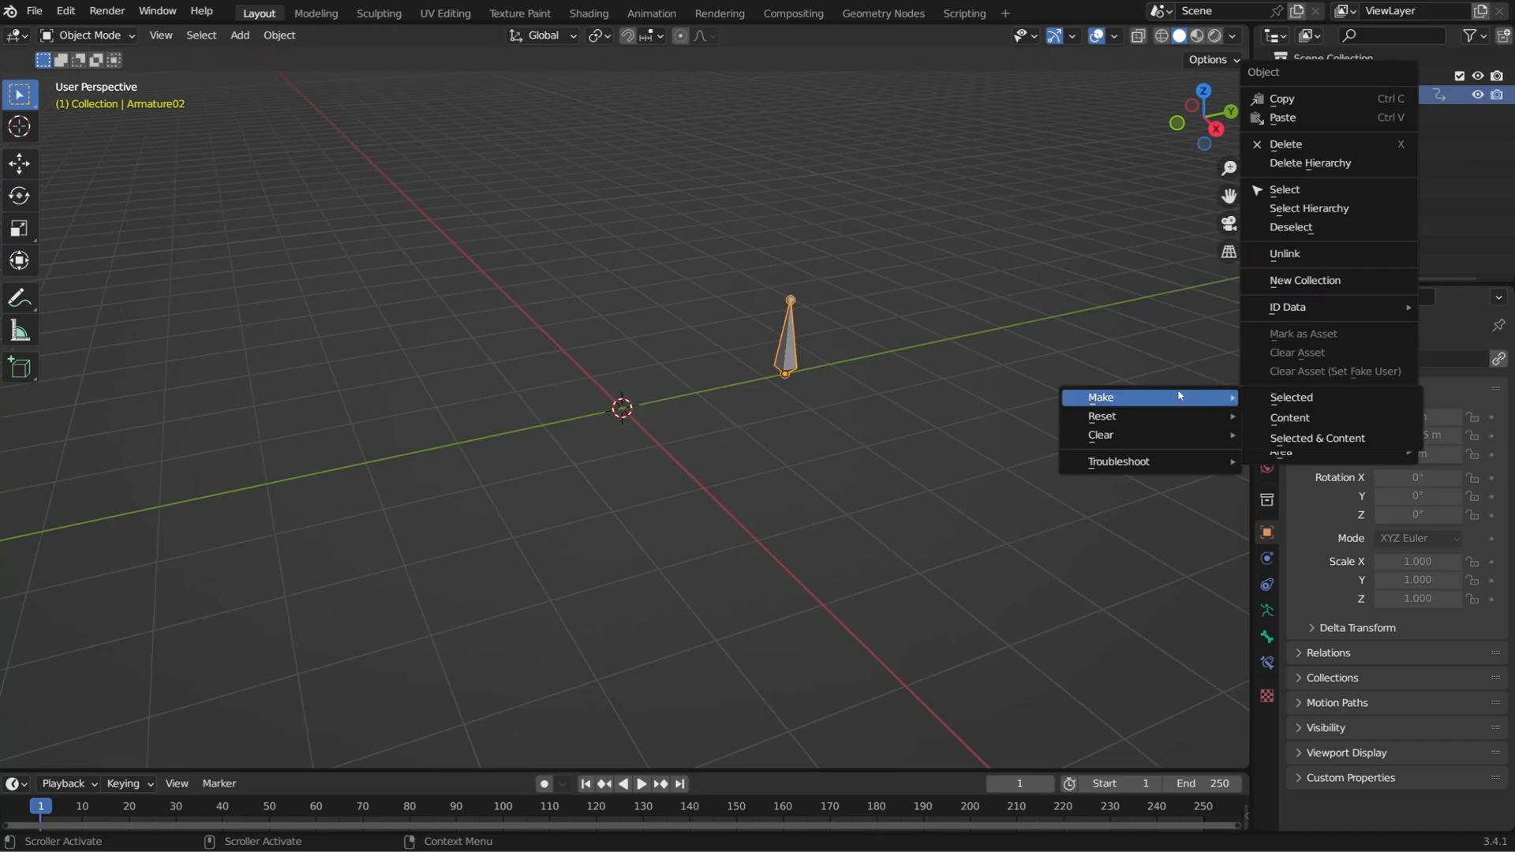
mouse_move(1316, 439)
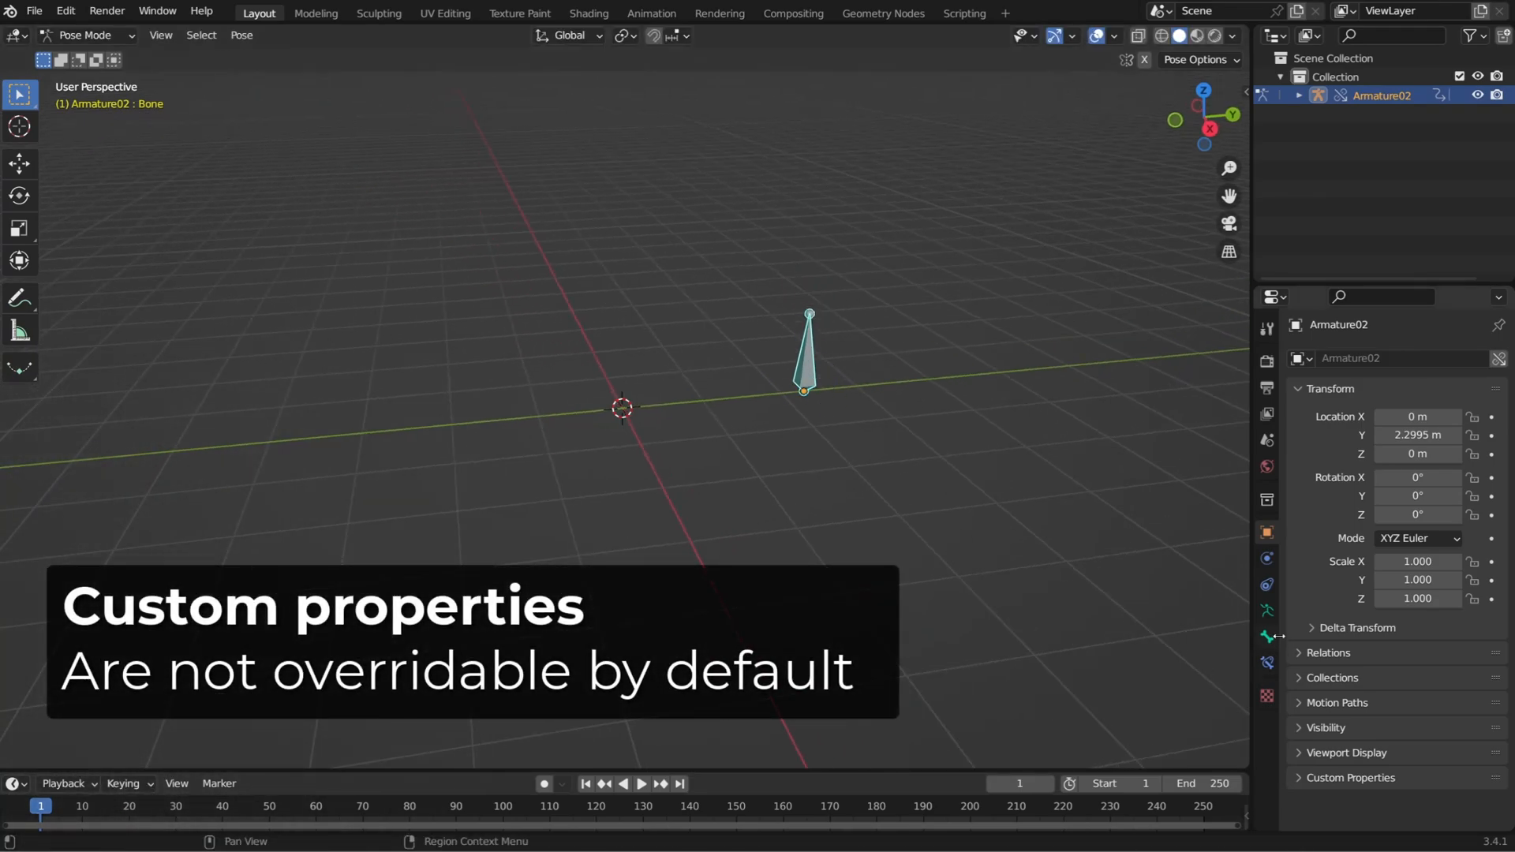
left_click(1266, 636)
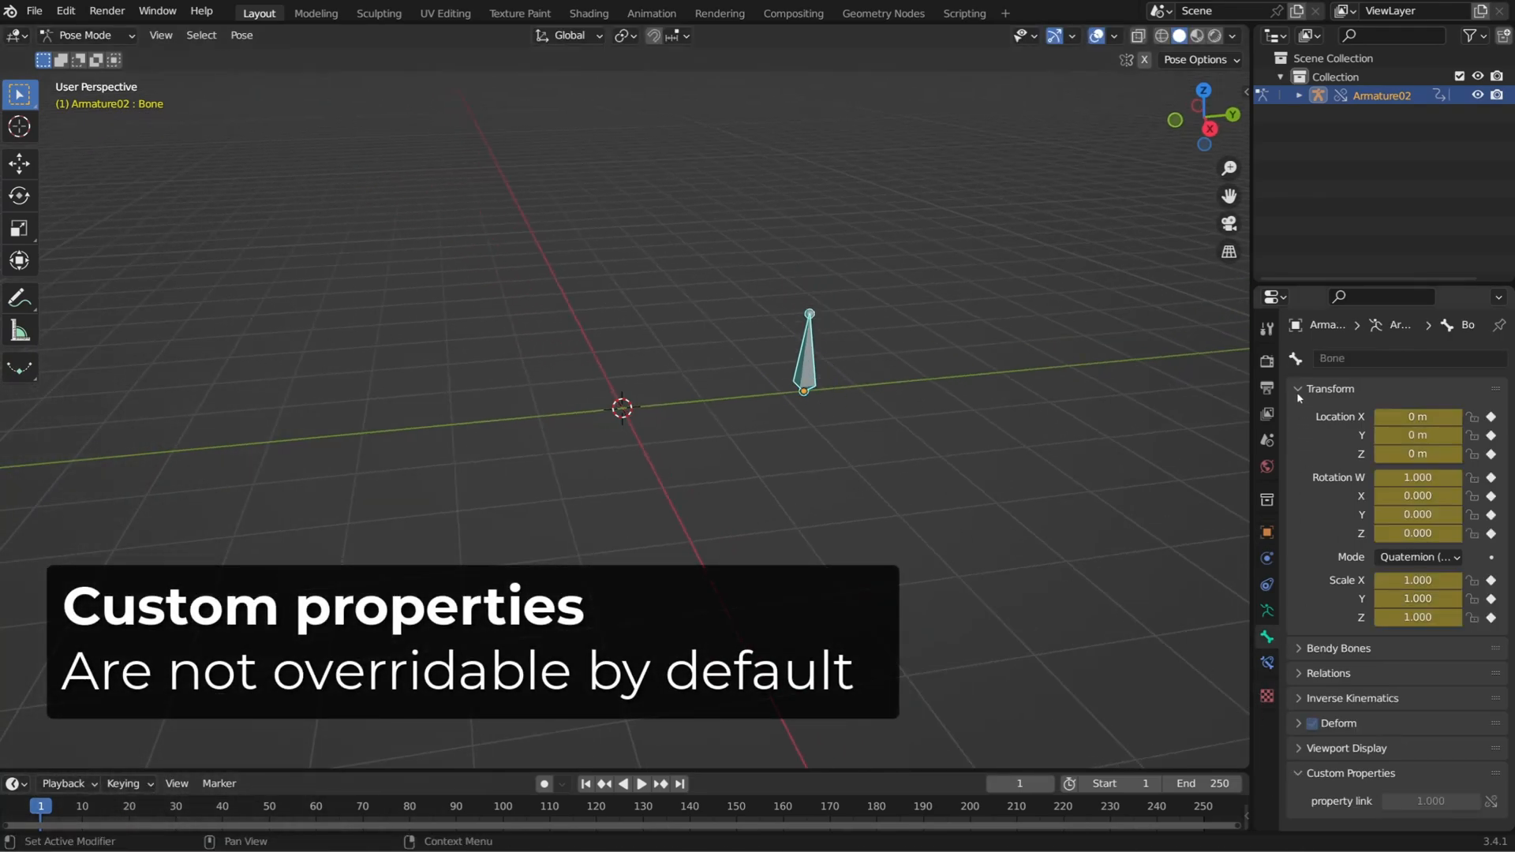
left_click(1297, 388)
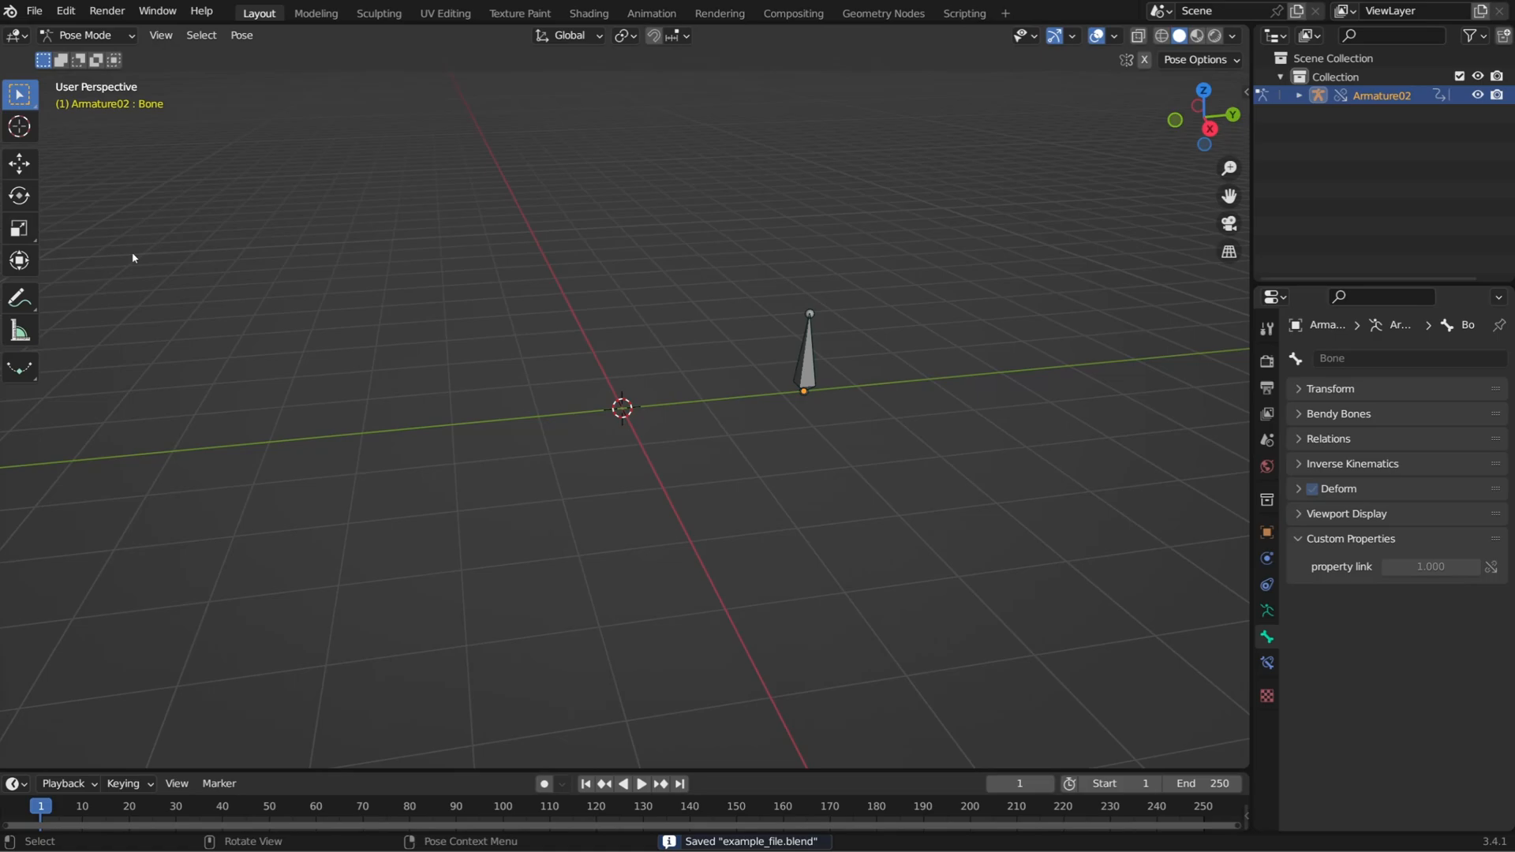
- Return to Source file.blend and make the bone's property link Library Overridable
left_click(41, 13)
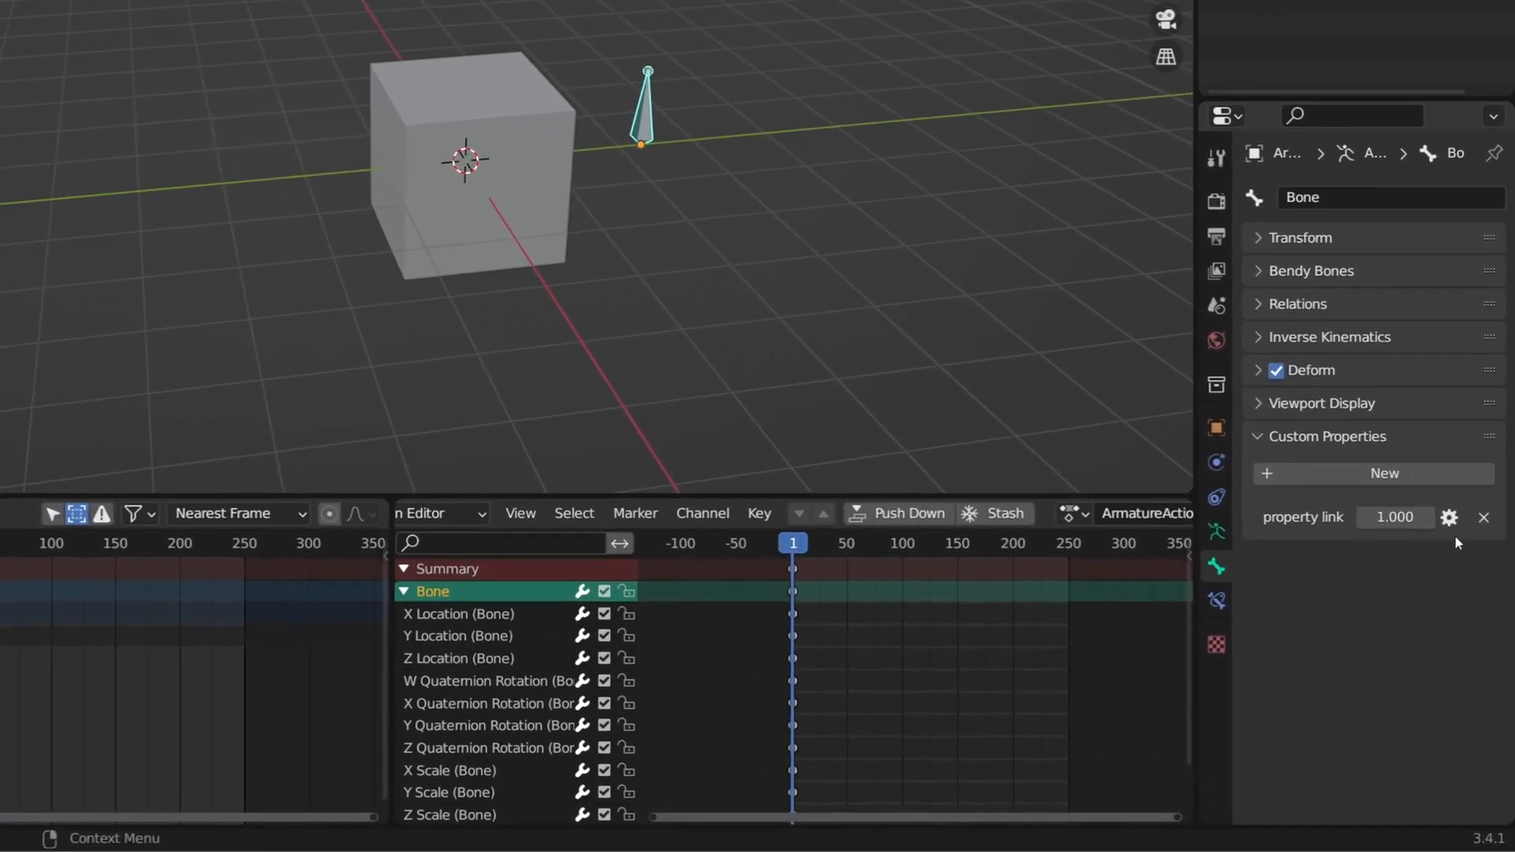
left_click(1449, 518)
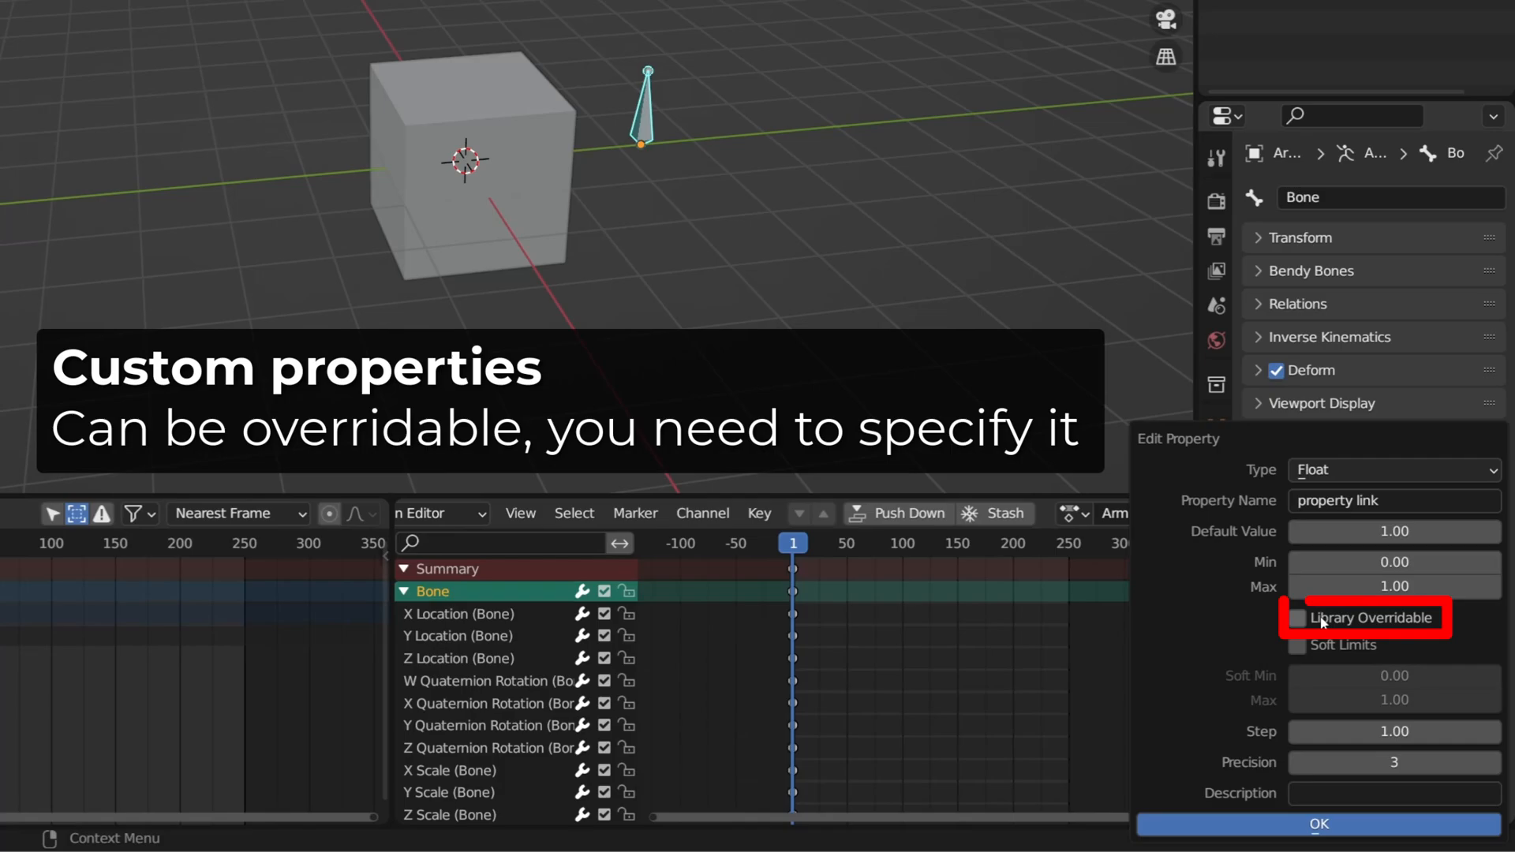
left_click(1323, 821)
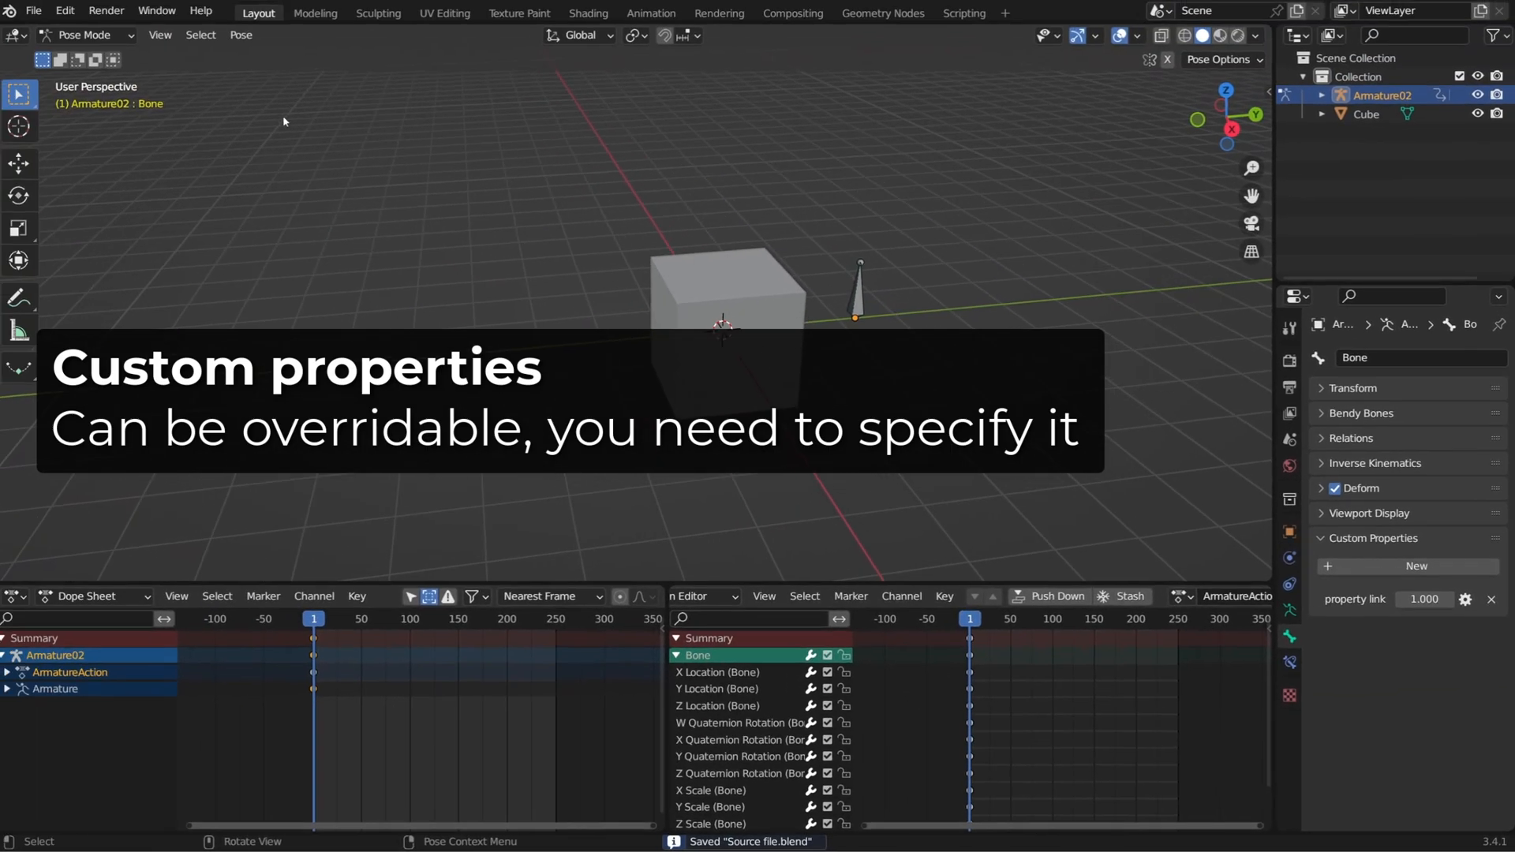
- Switch back to the linking file and select the overridden bone, whose property link is now editable
left_click(34, 12)
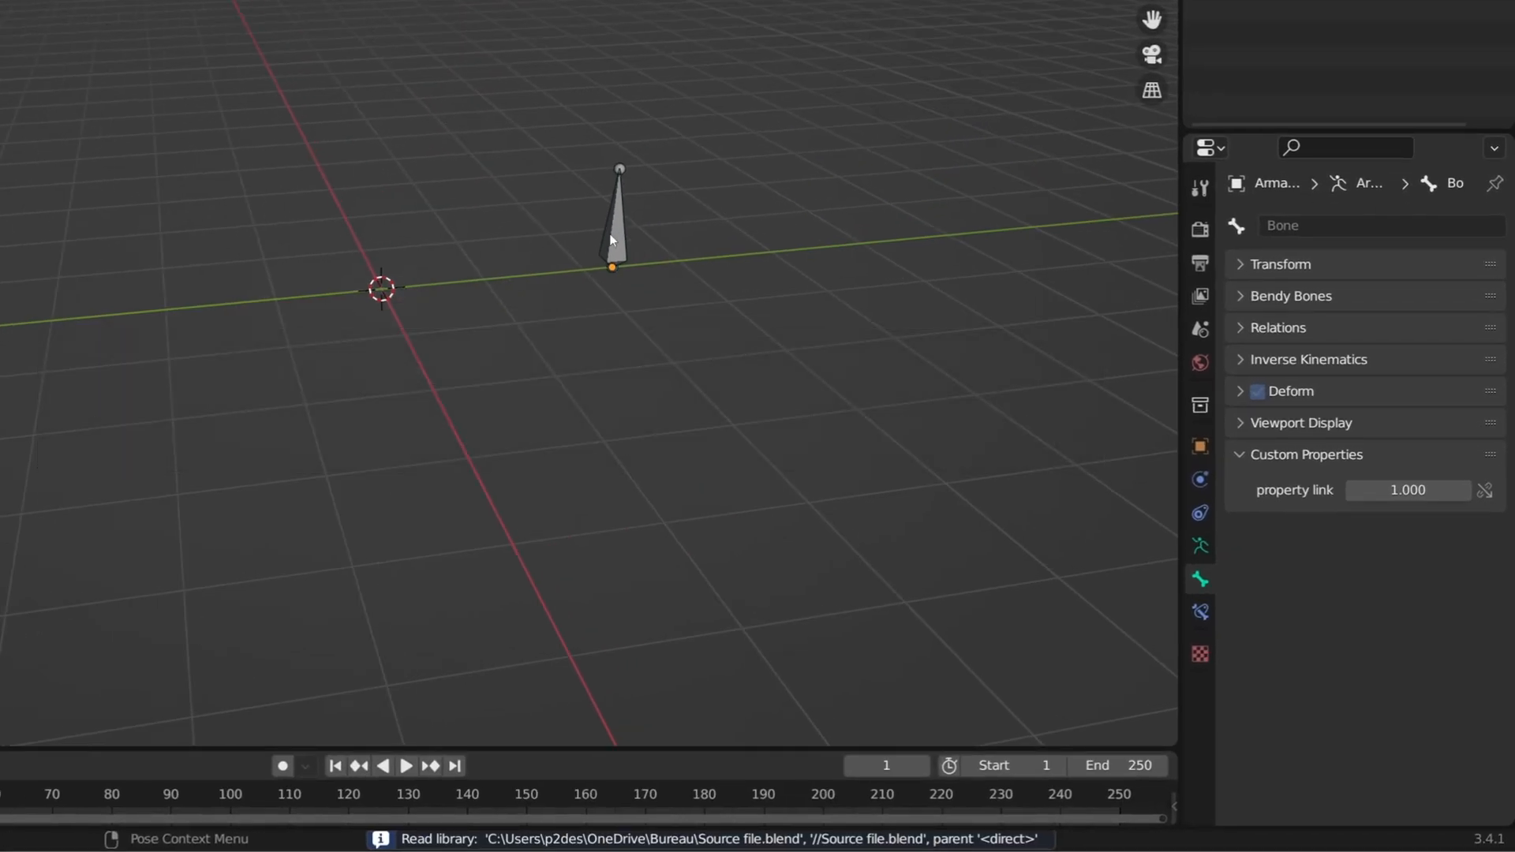
left_click(614, 237)
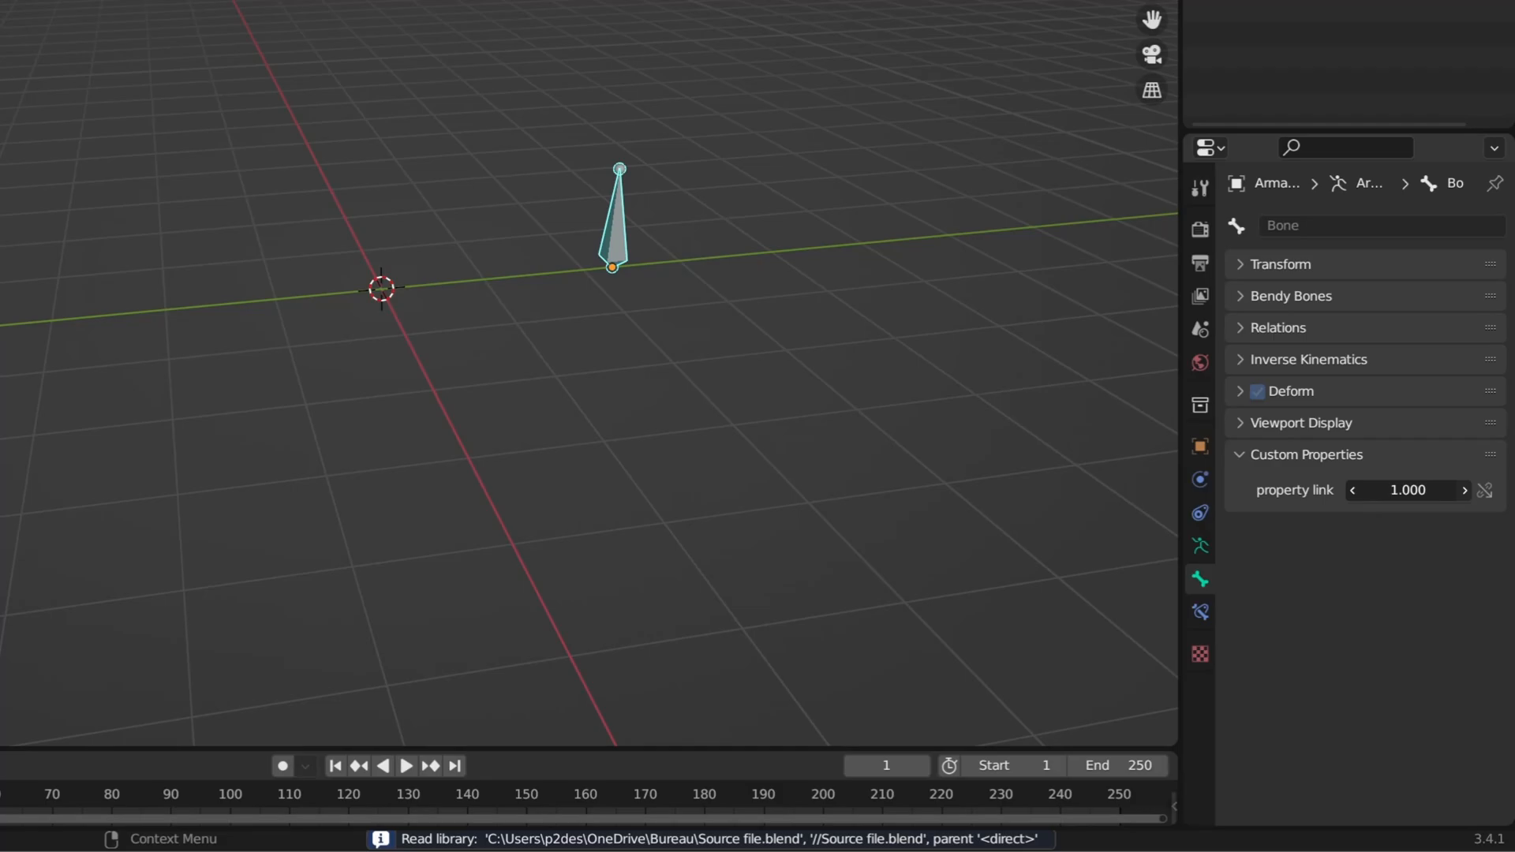